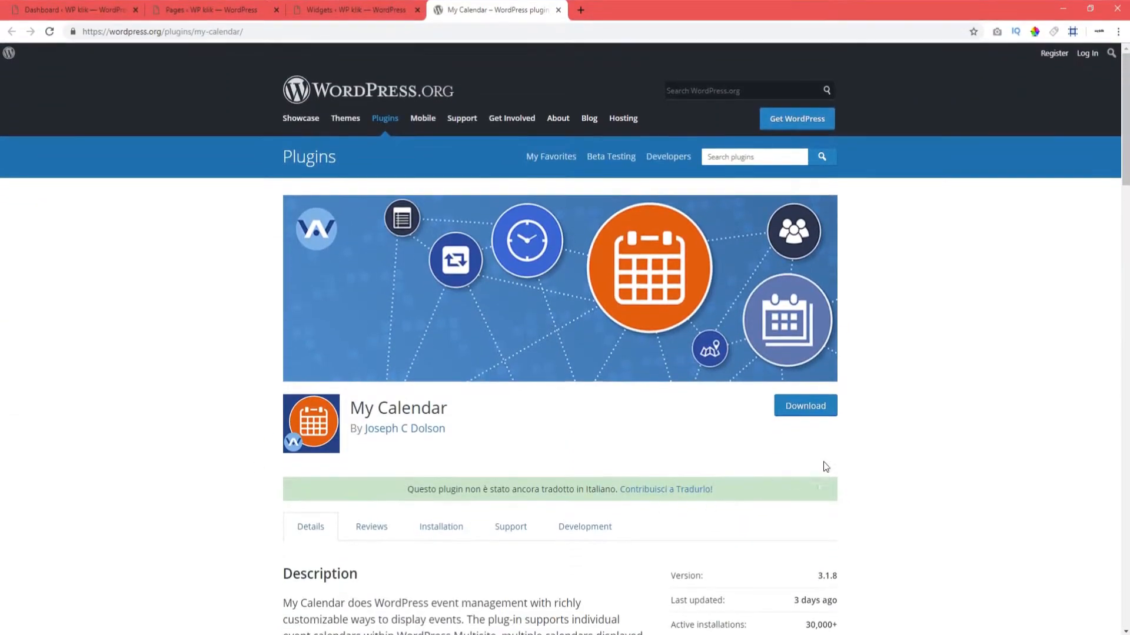
- Show the site's All Pages list with Home Page and My Calendar from the dashboard
left_click(68, 11)
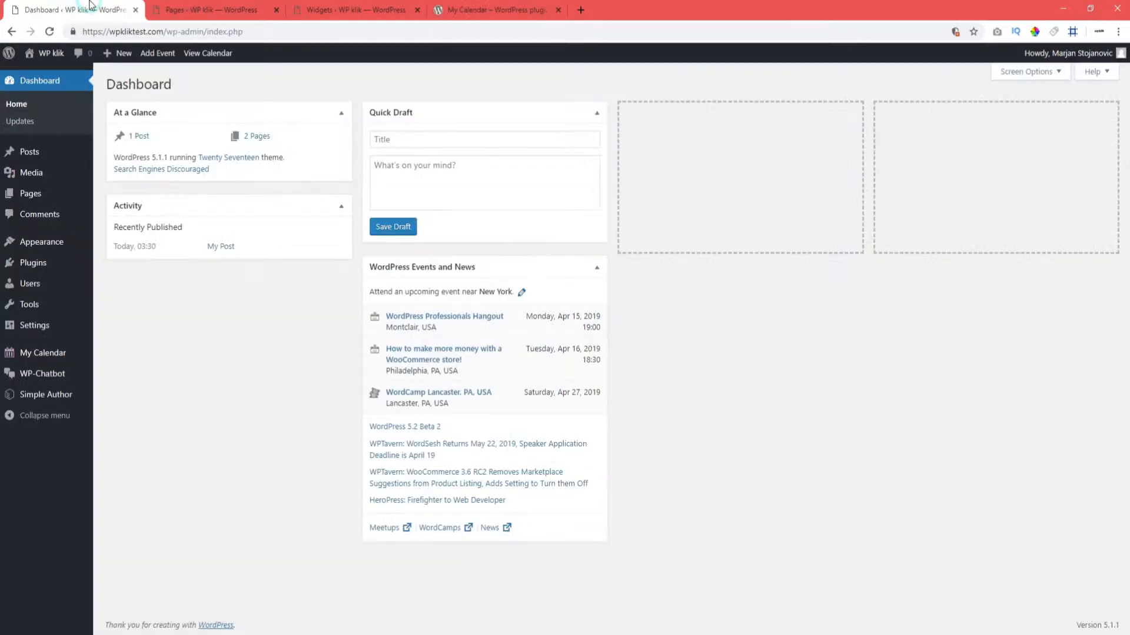
left_click(209, 9)
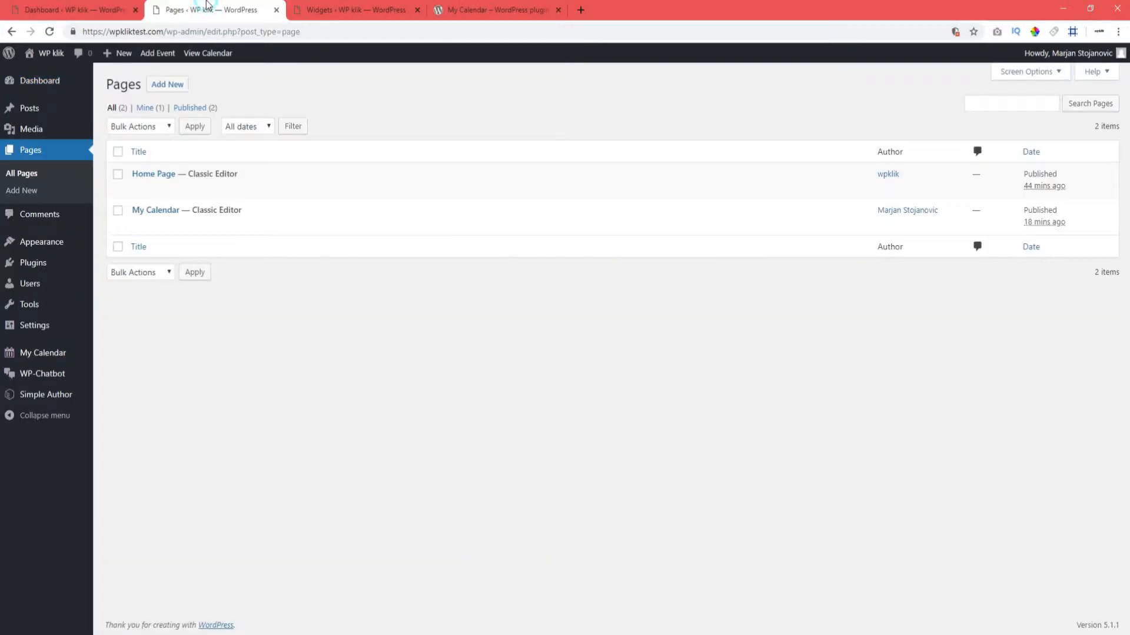
mouse_move(155, 210)
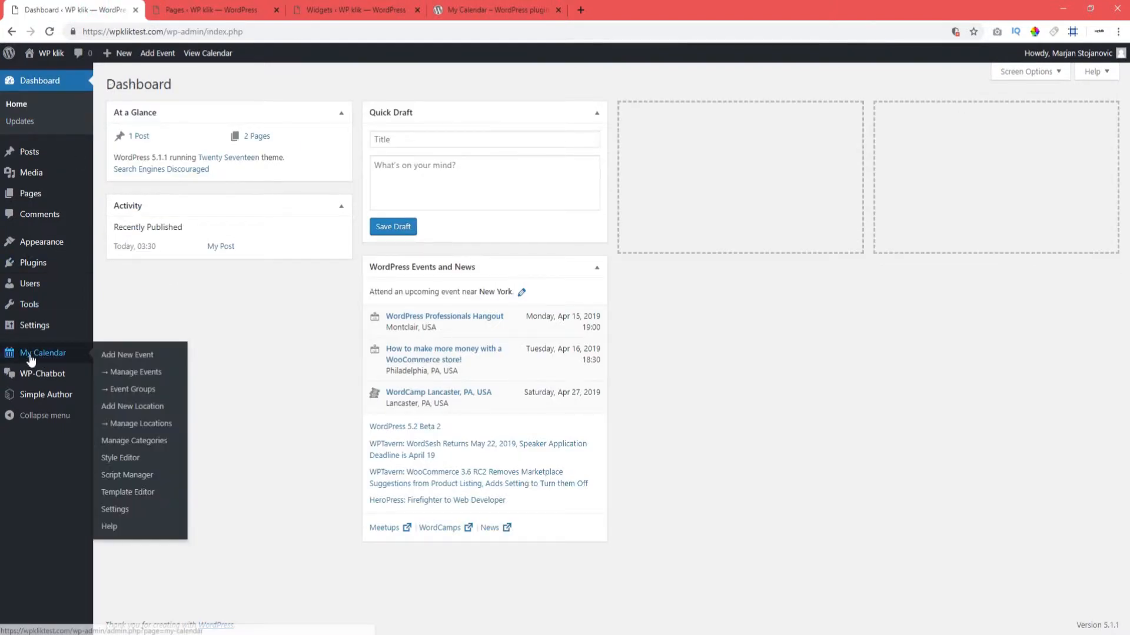
left_click(353, 11)
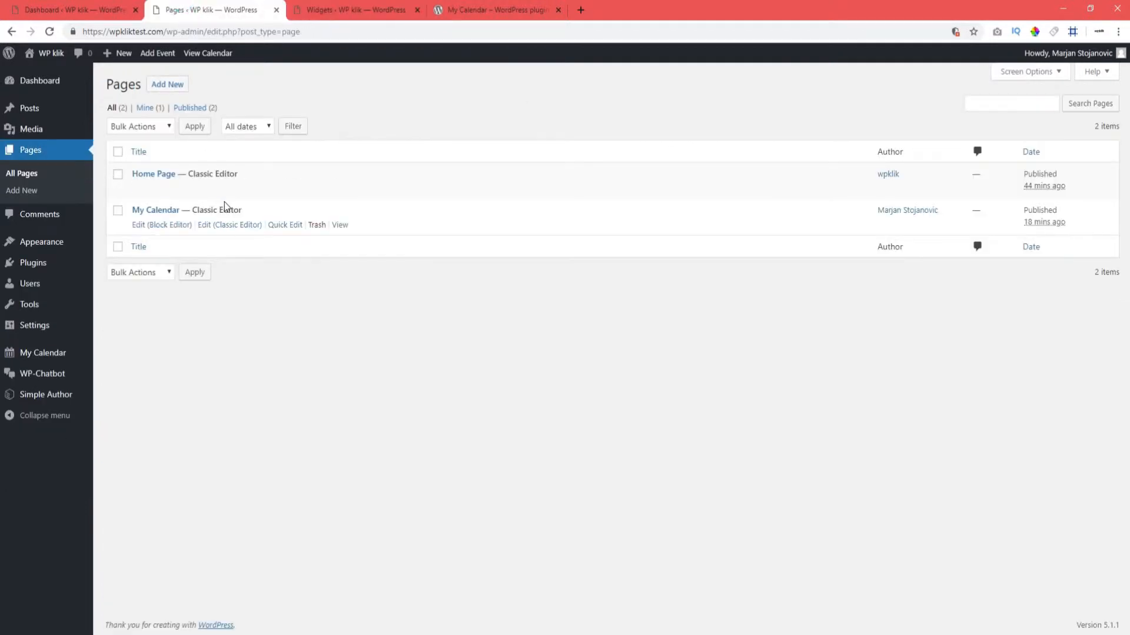
- View the live My Calendar page and look over its empty April 2019 calendar
left_click(339, 225)
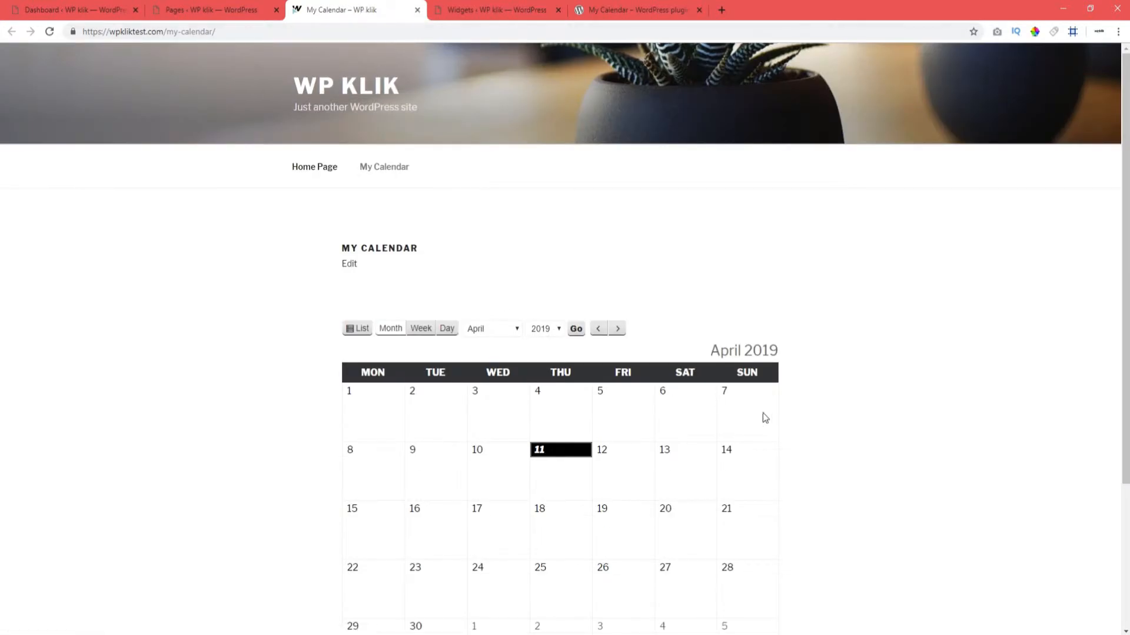
scroll("down", 3)
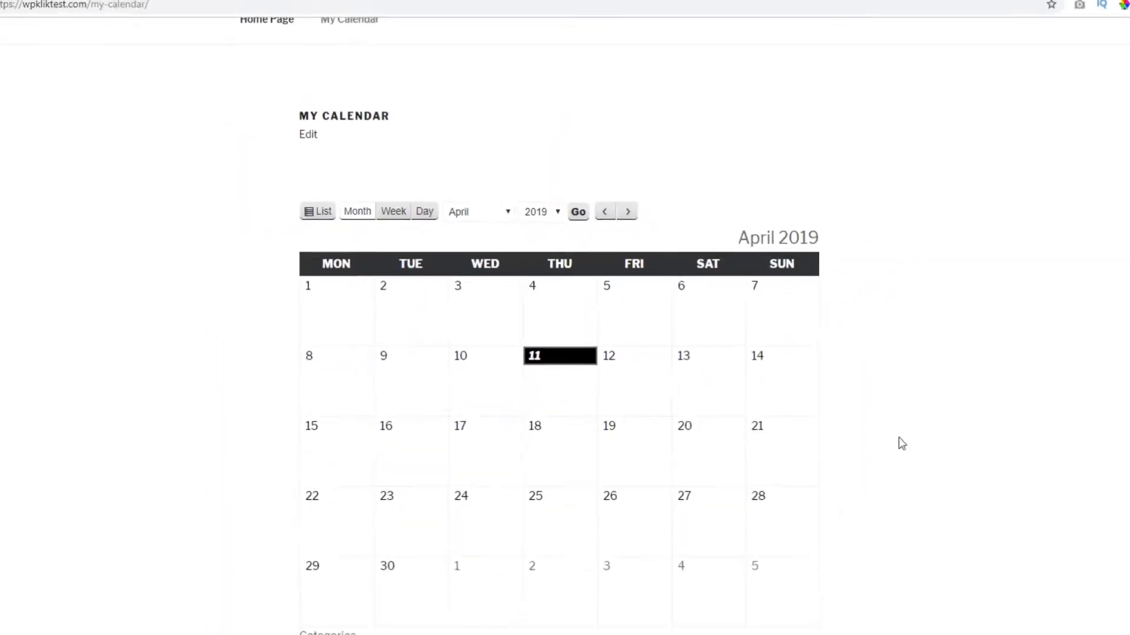
left_click(317, 211)
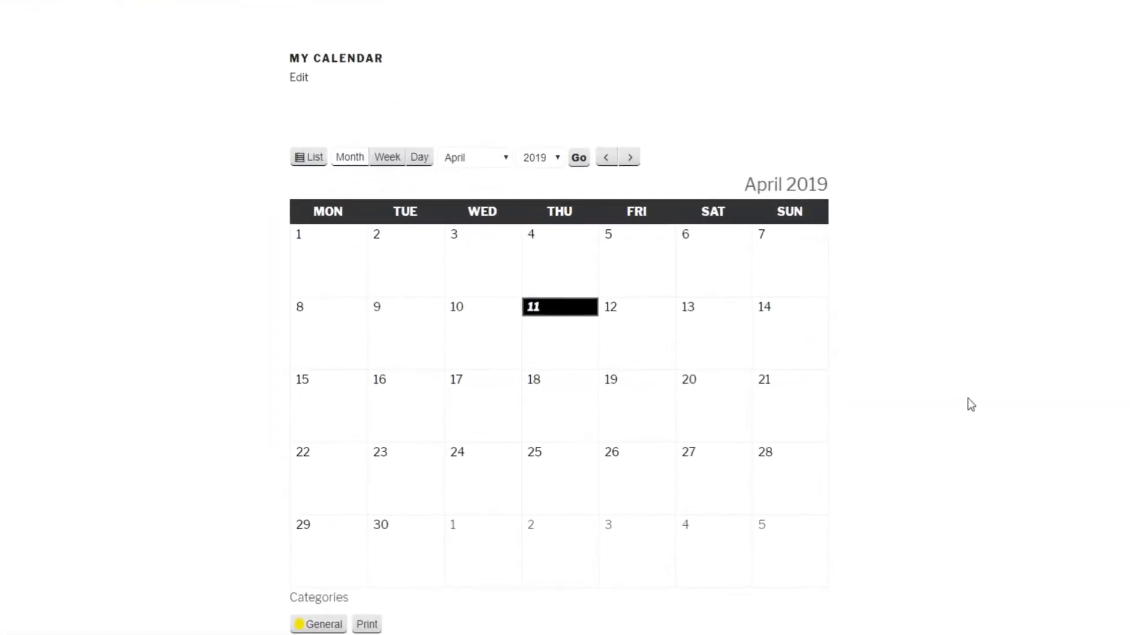
scroll("down", 3)
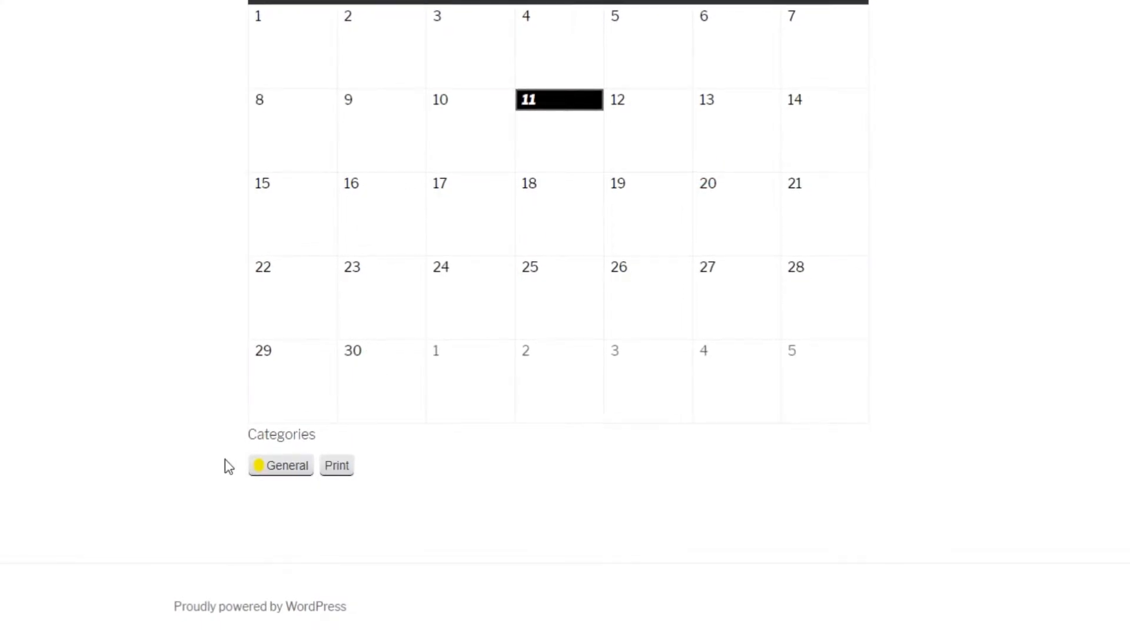
mouse_move(375, 490)
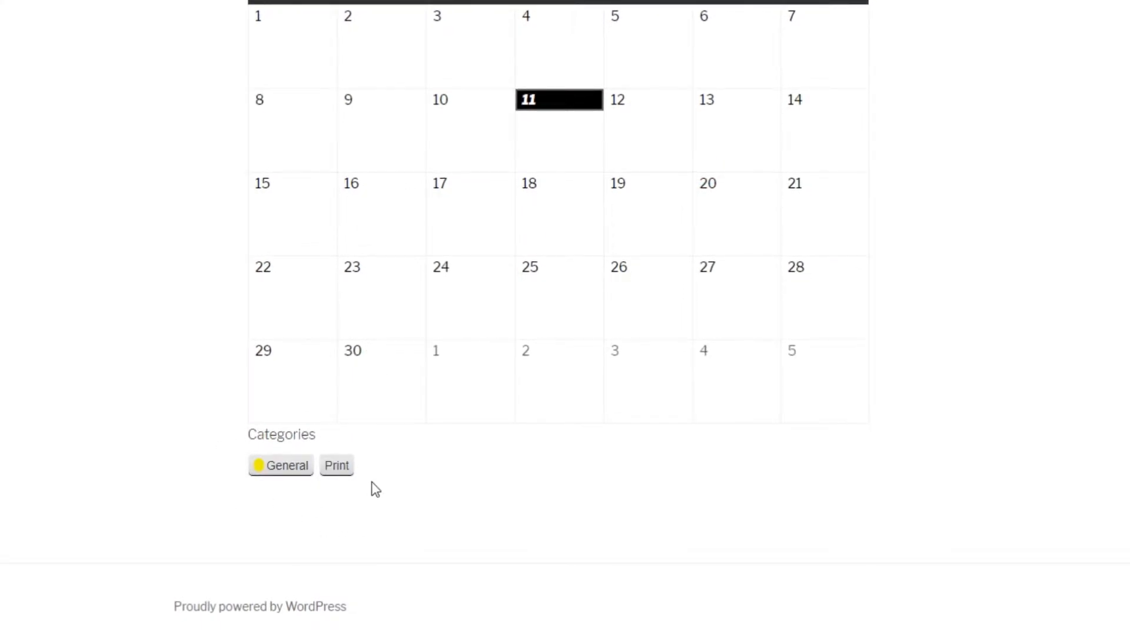
scroll("up", 3)
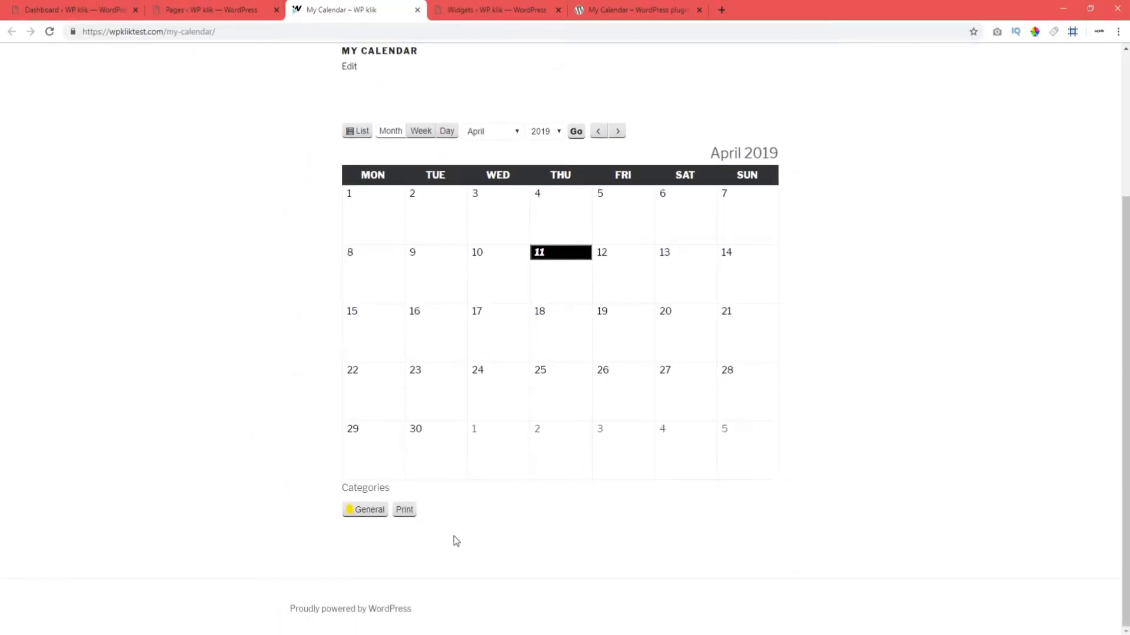
mouse_move(338, 210)
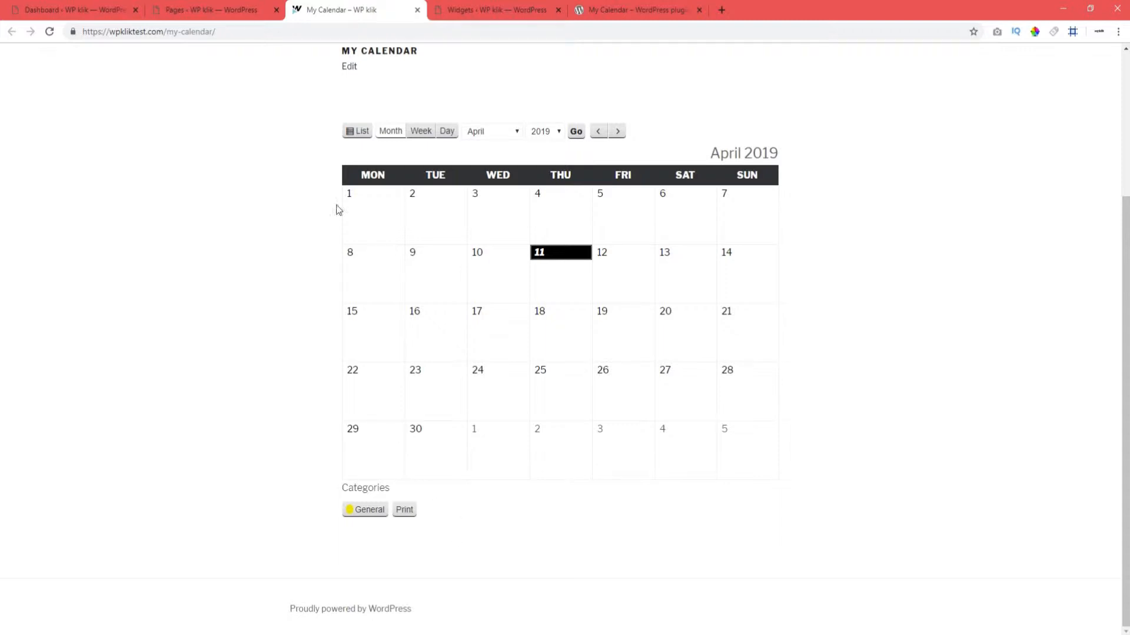
- Visit the My Calendar Style Editor, then bring up the My Calendar page for editing
left_click(69, 9)
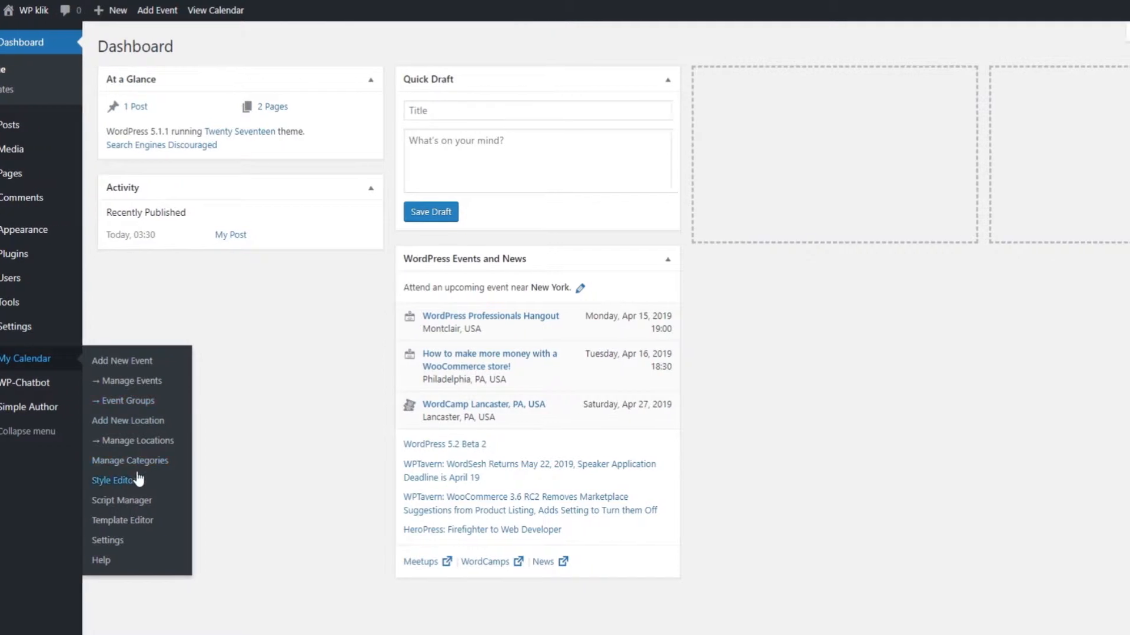
left_click(113, 480)
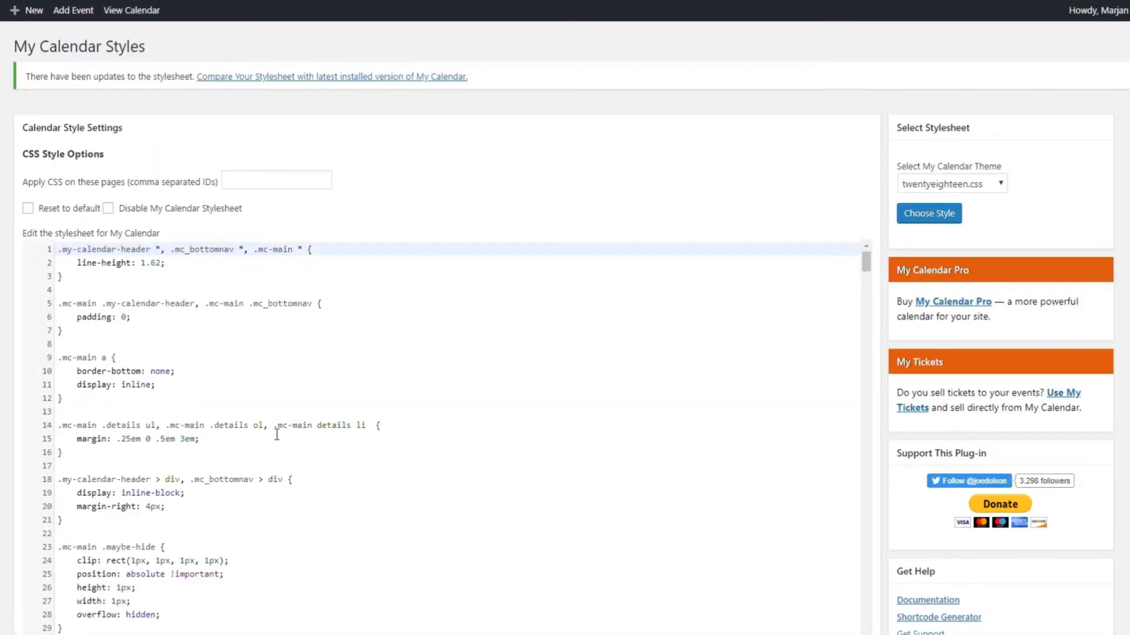
left_click(951, 183)
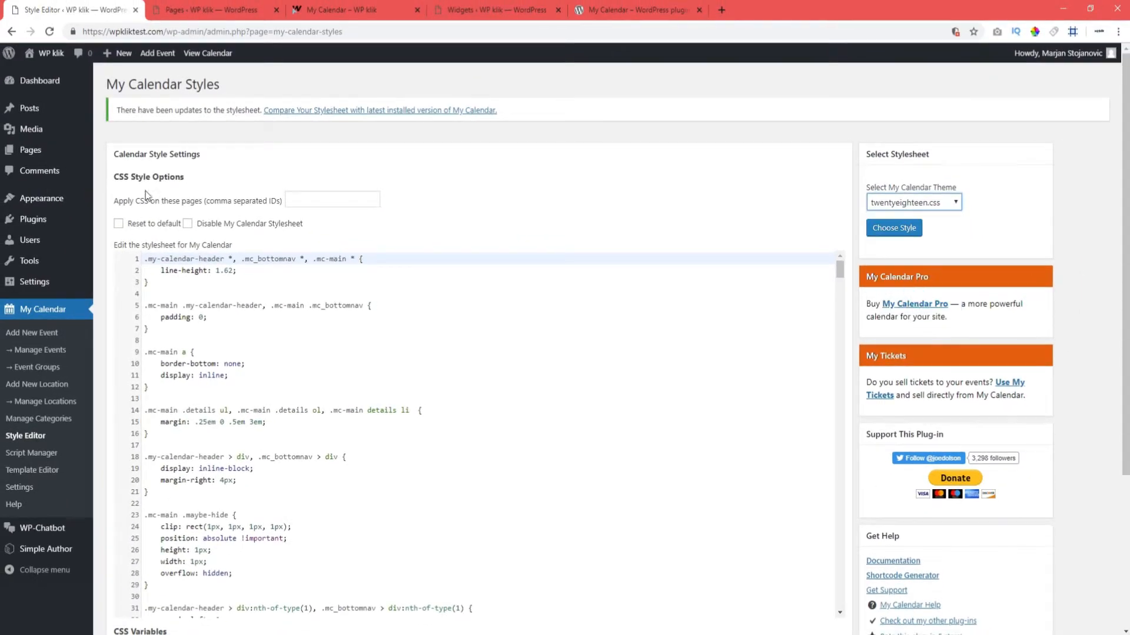
left_click(210, 10)
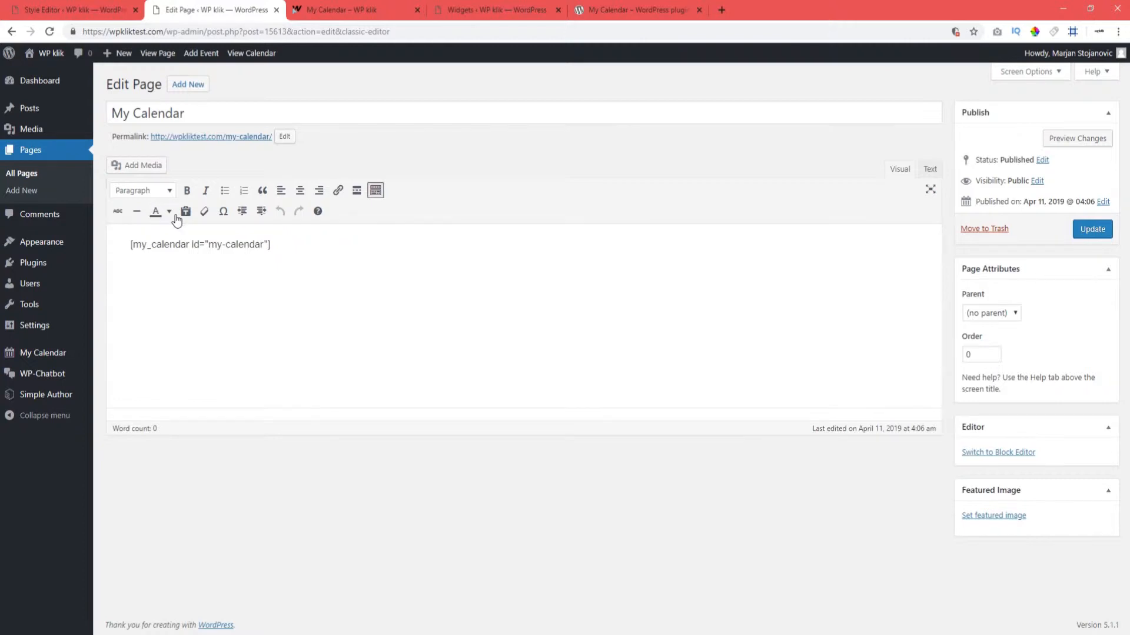
- Copy [my_calendar id="my-calendar"] into the Home Page content and update the page
triple_click(200, 245)
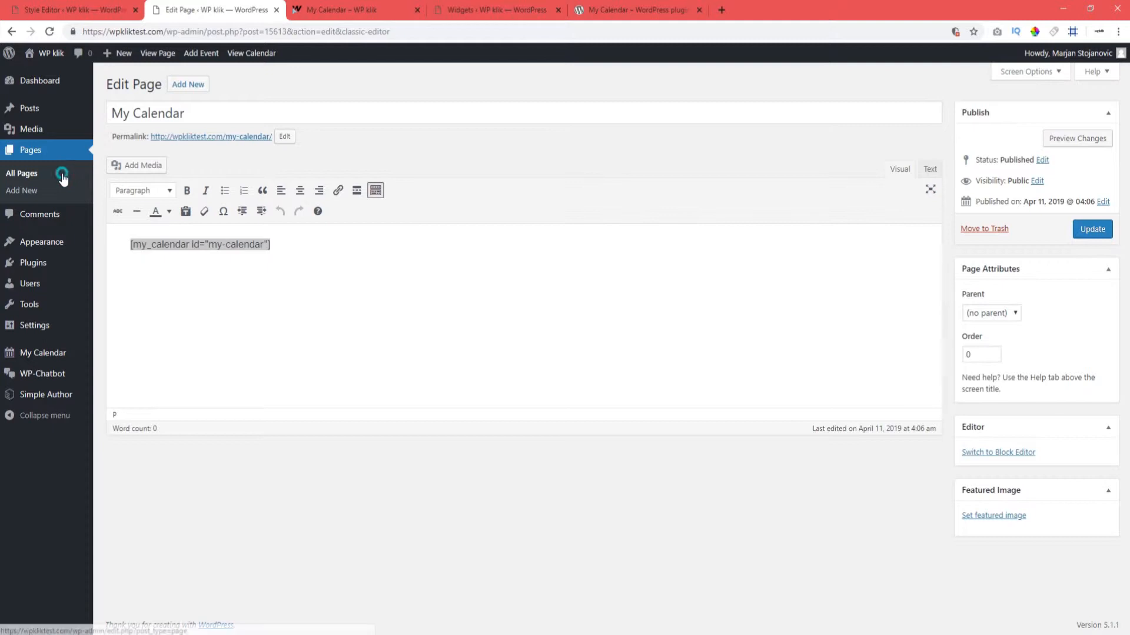
left_click(21, 173)
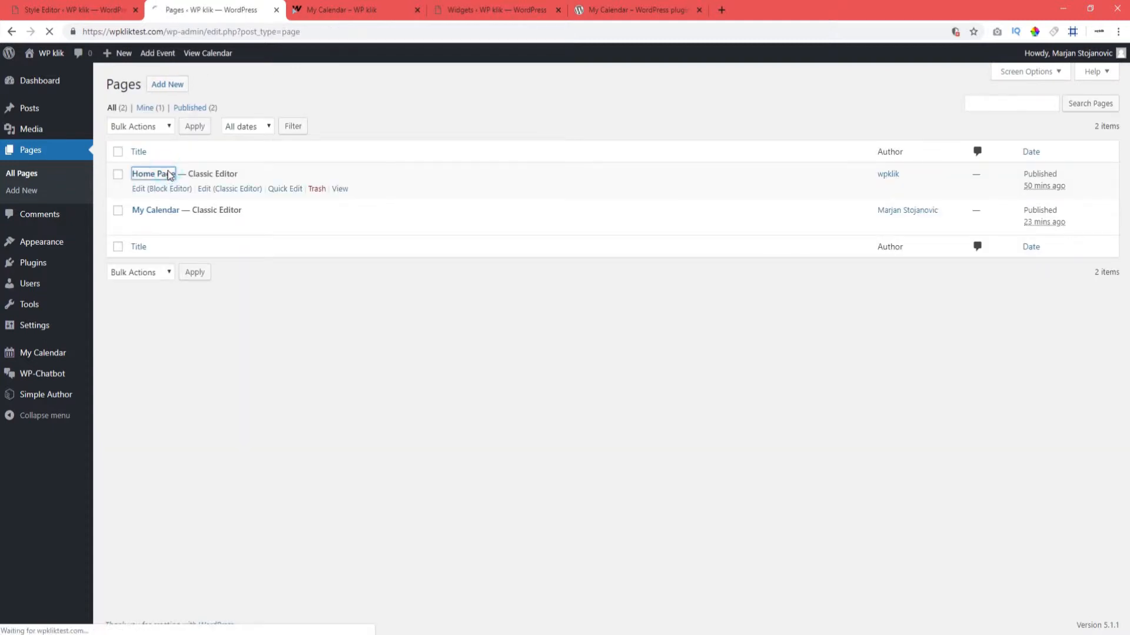
left_click(230, 188)
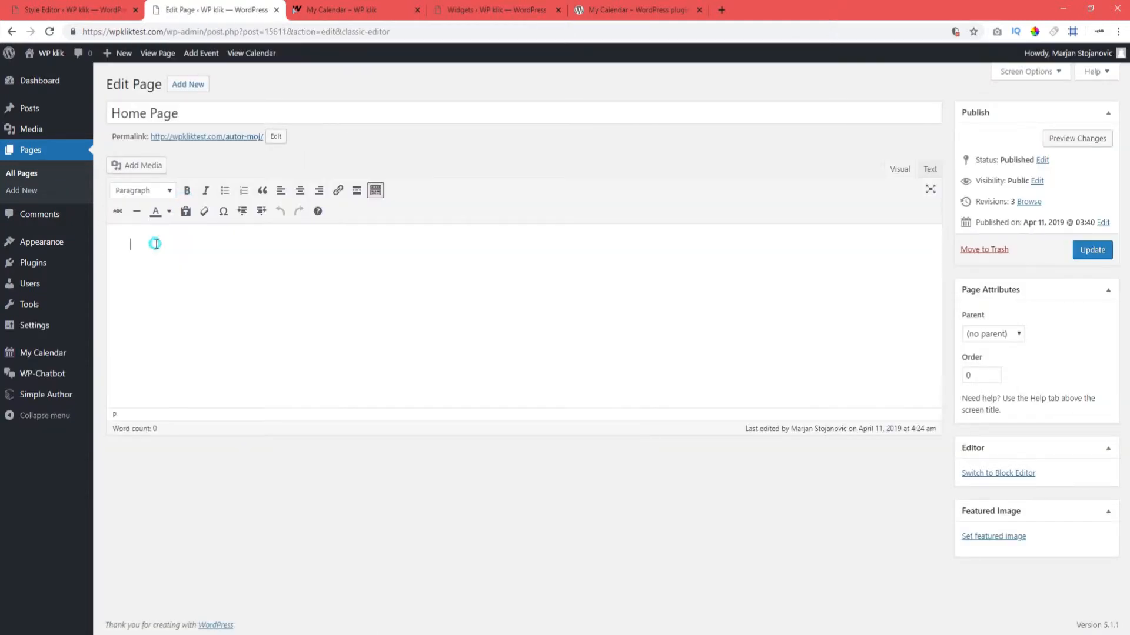
type("[my_calendar id=\"my-calendar\"]")
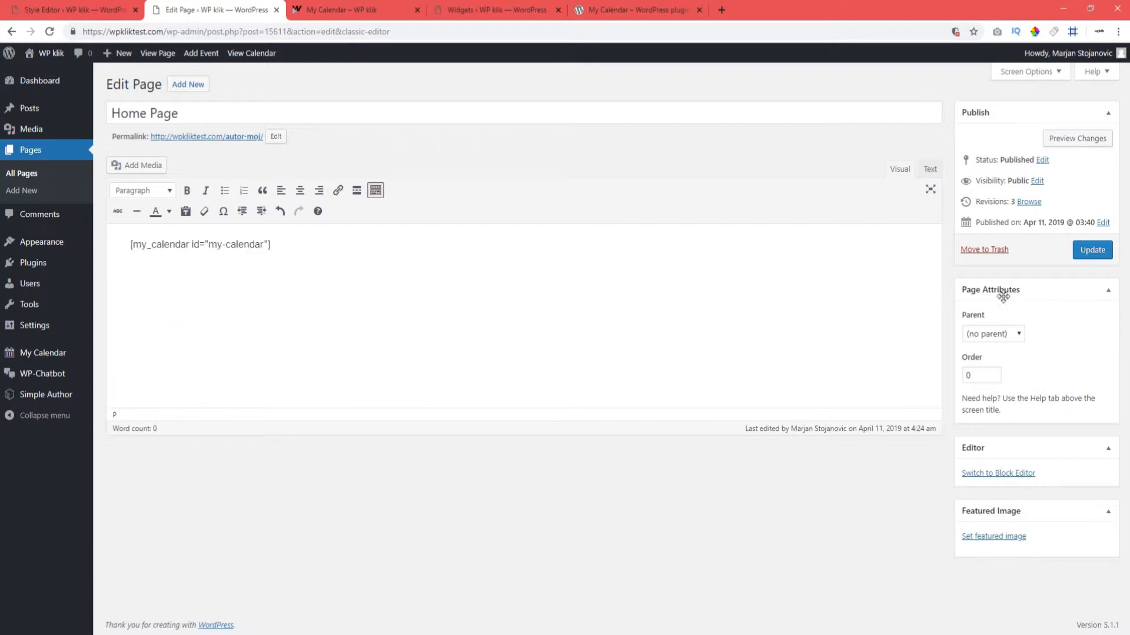
left_click(1092, 249)
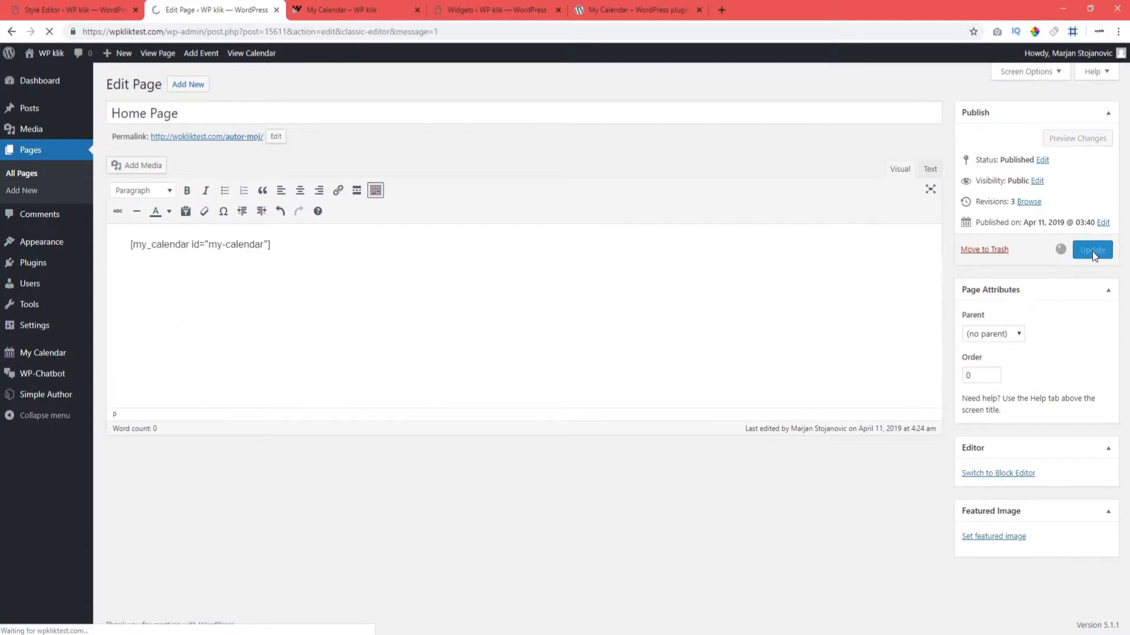
left_click(1093, 249)
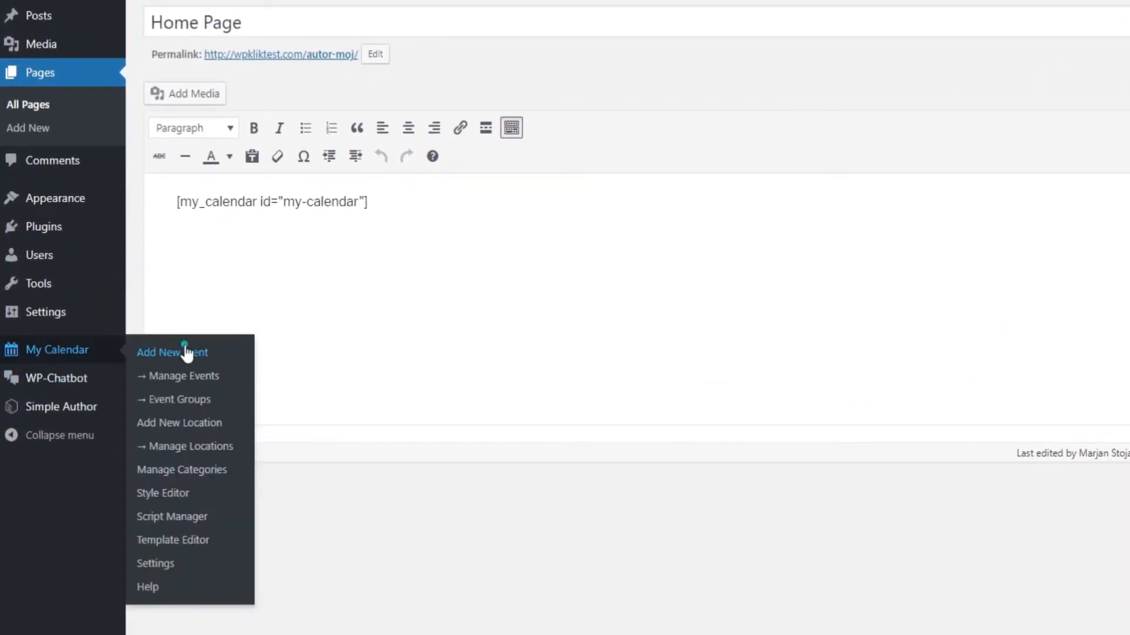
- Create a new event titled "Test Title" with description "Test description"
left_click(172, 351)
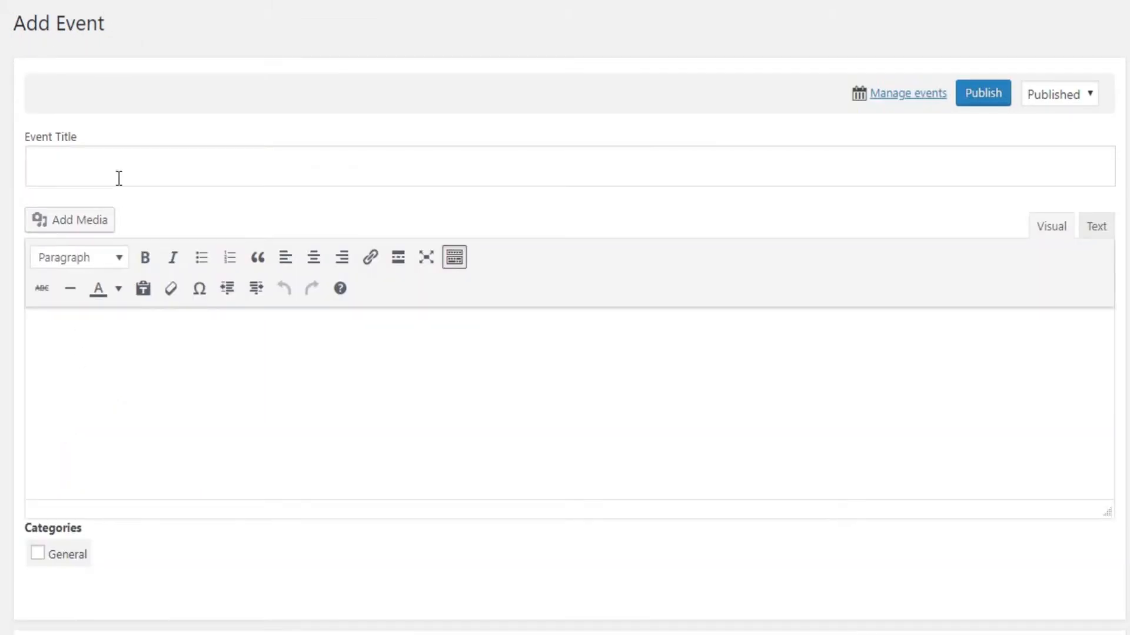
type("Te")
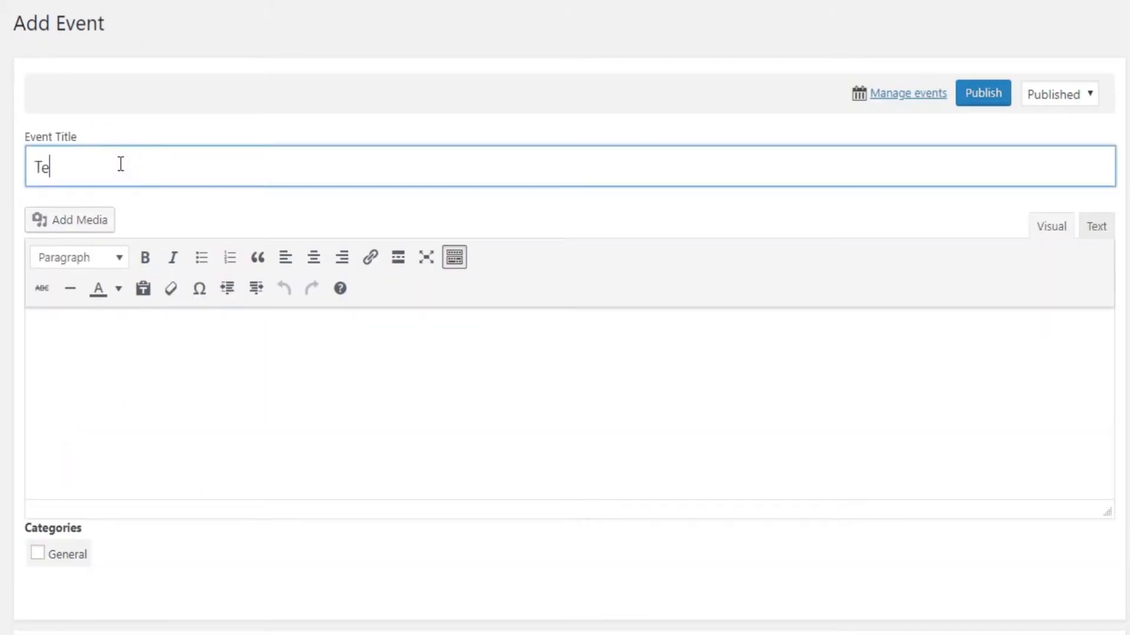
type("st Title")
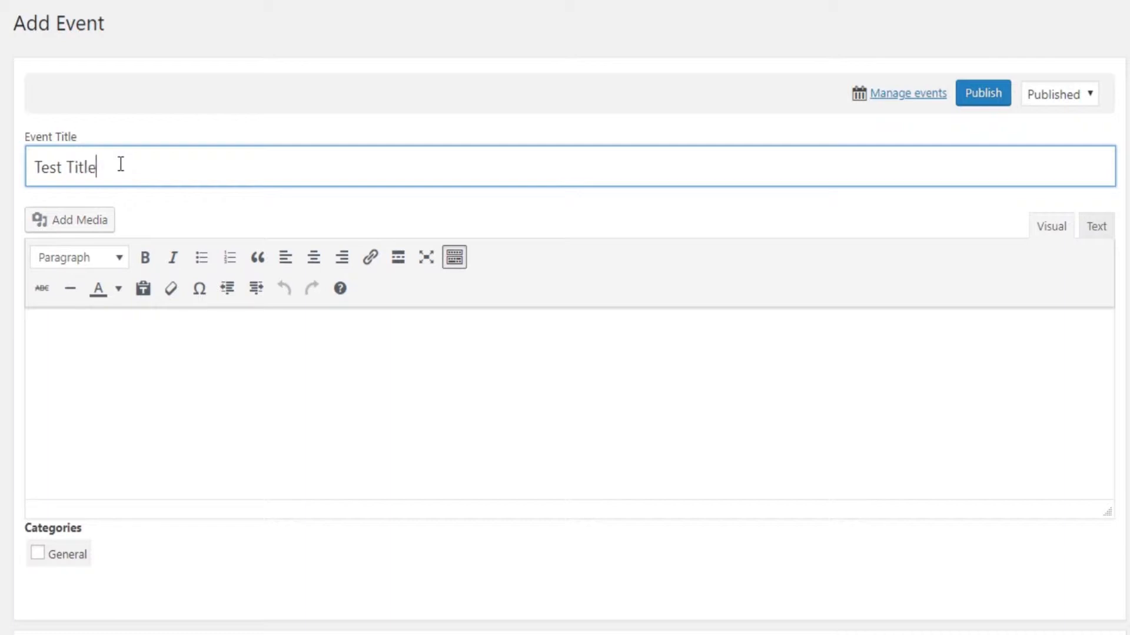
mouse_move(116, 155)
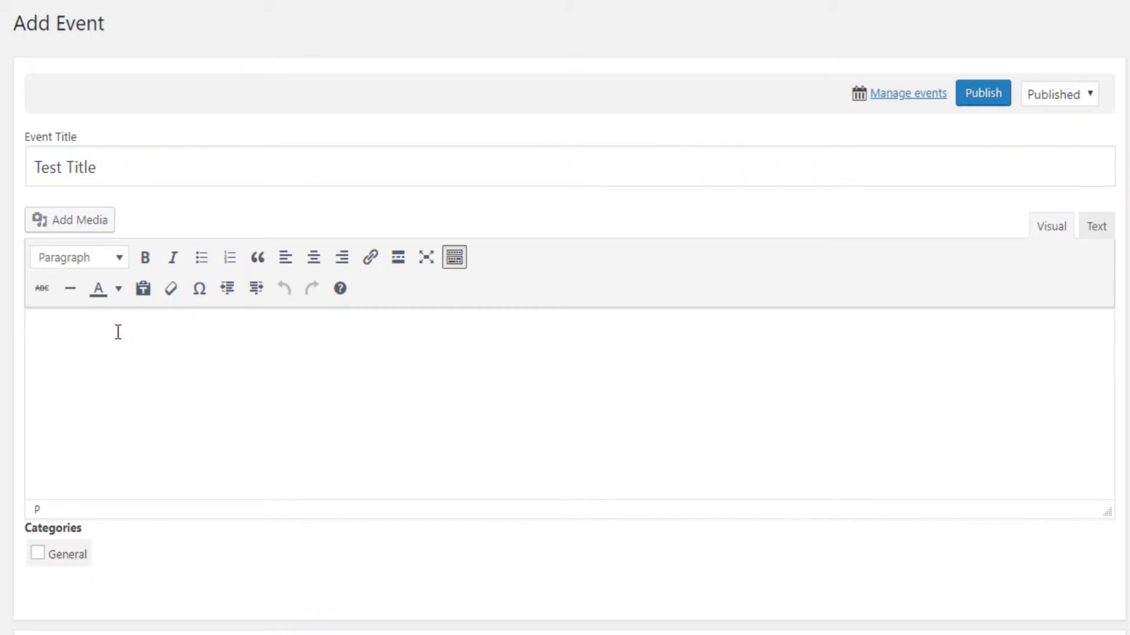
type("Te")
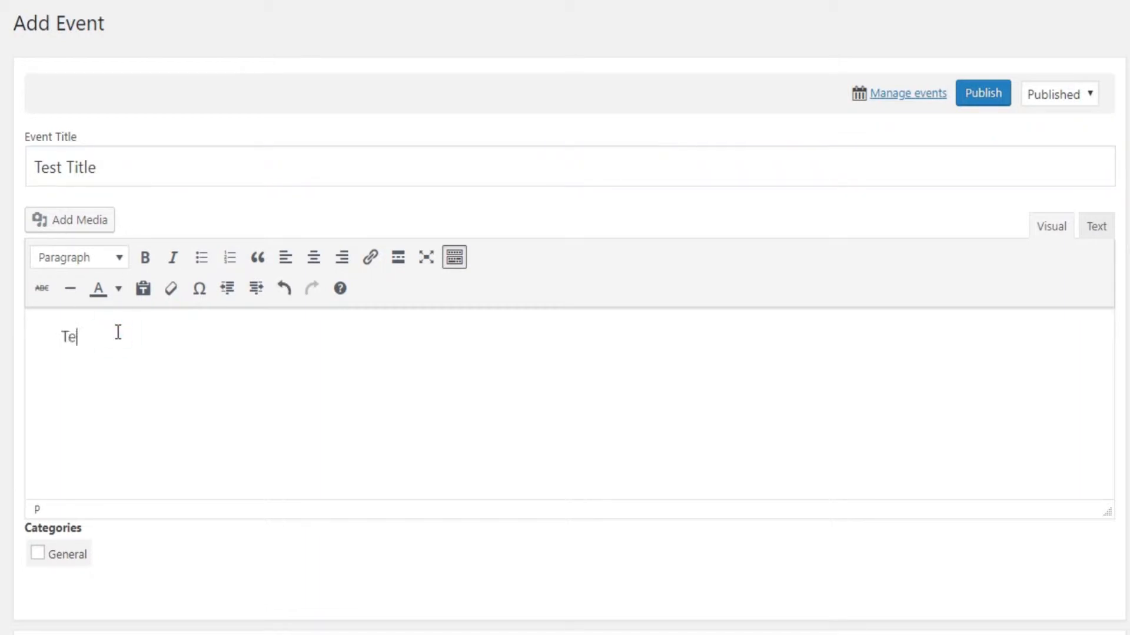
type("st desc")
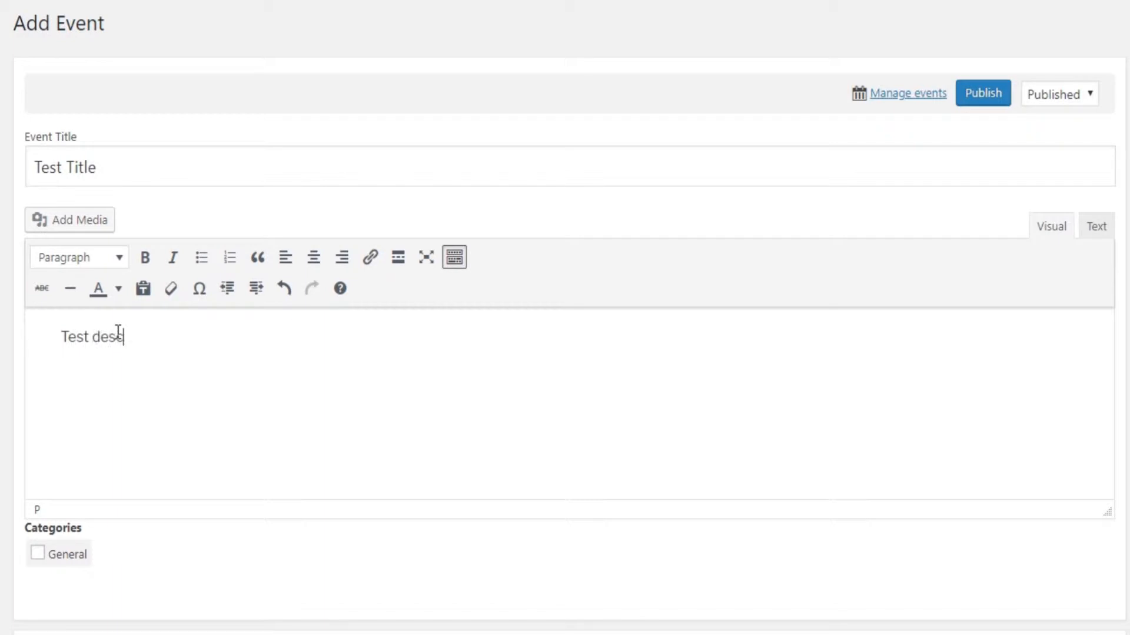
type("ription")
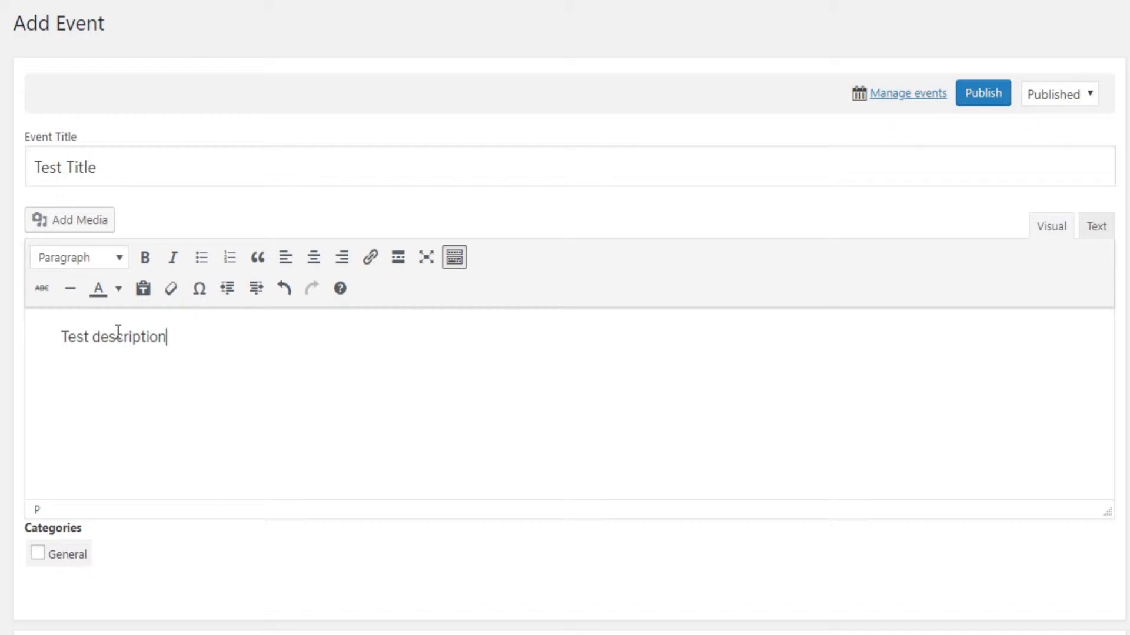
- Tick the General category for the event
scroll("down", 3)
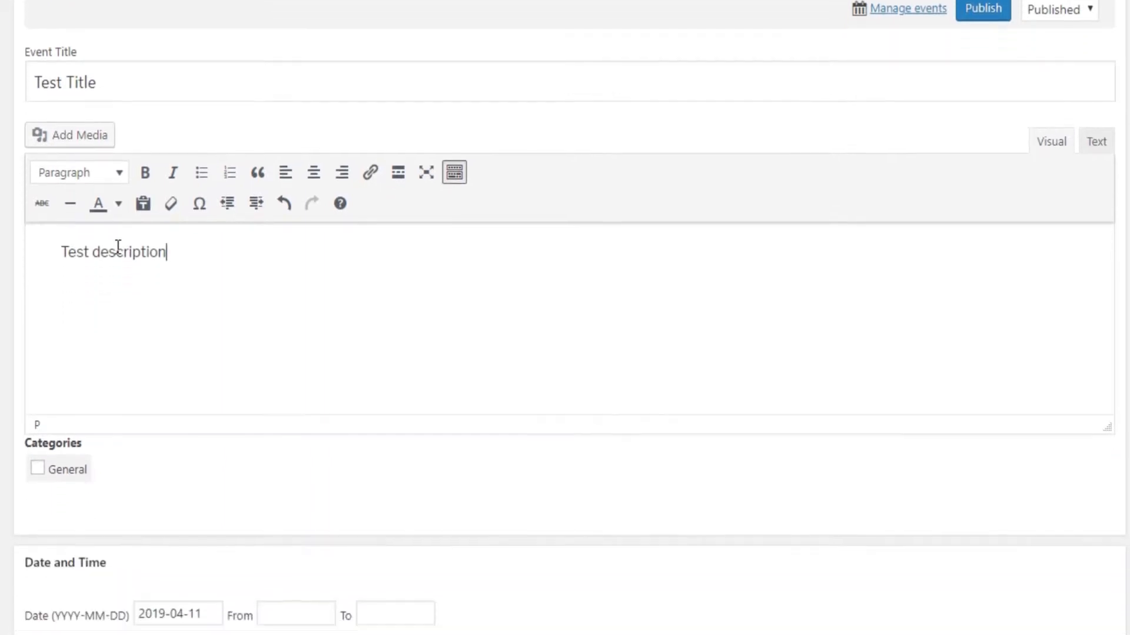
scroll("down", 3)
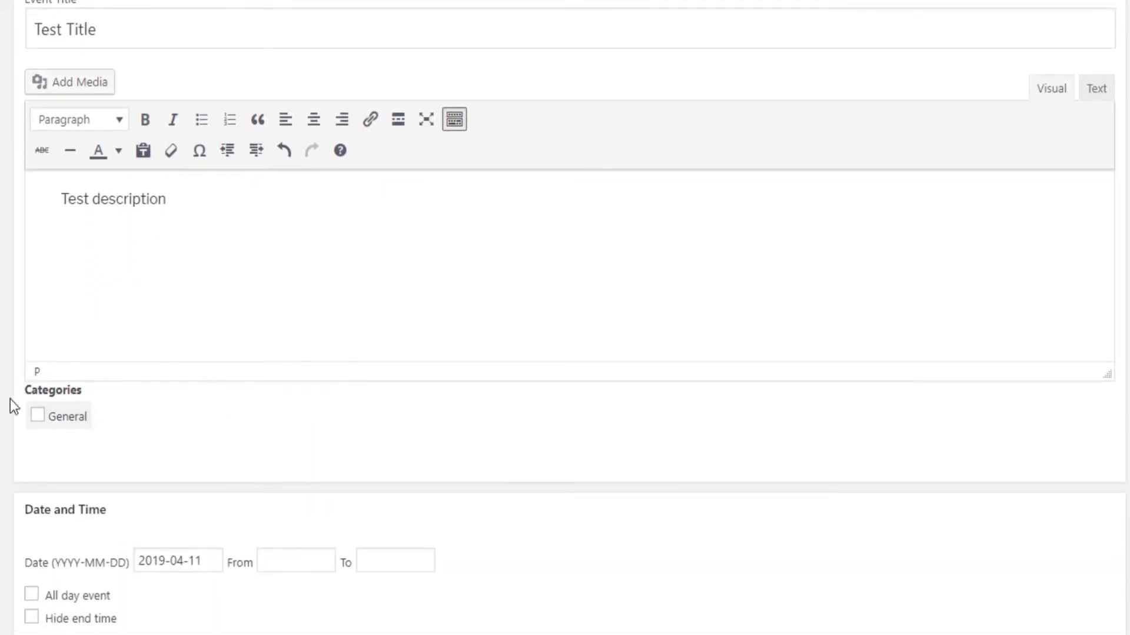
mouse_move(117, 440)
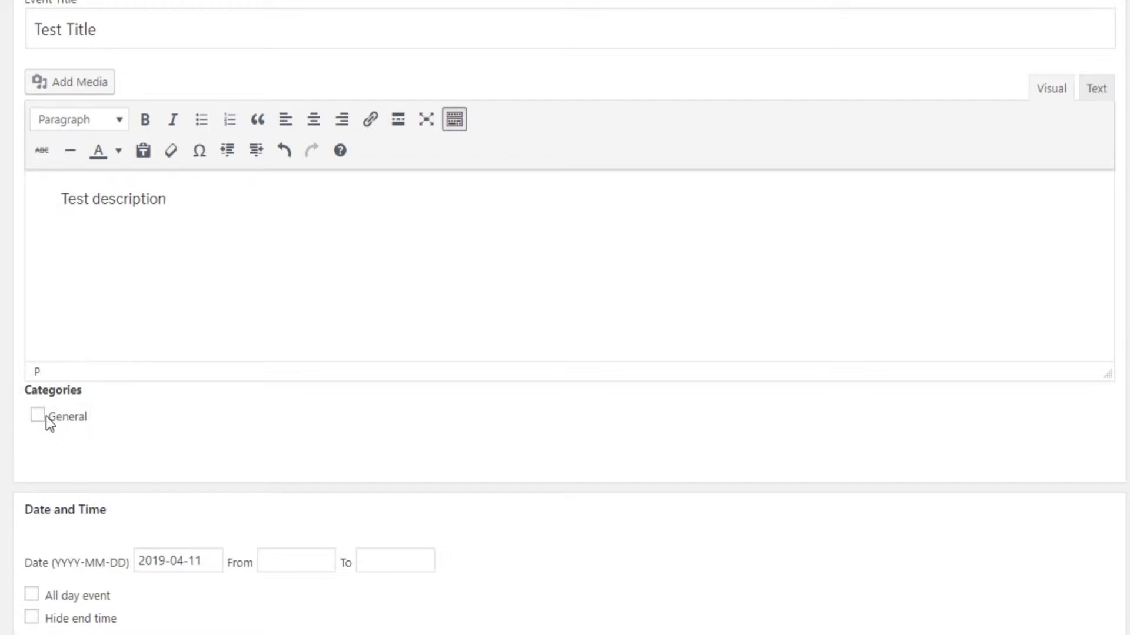
left_click(37, 415)
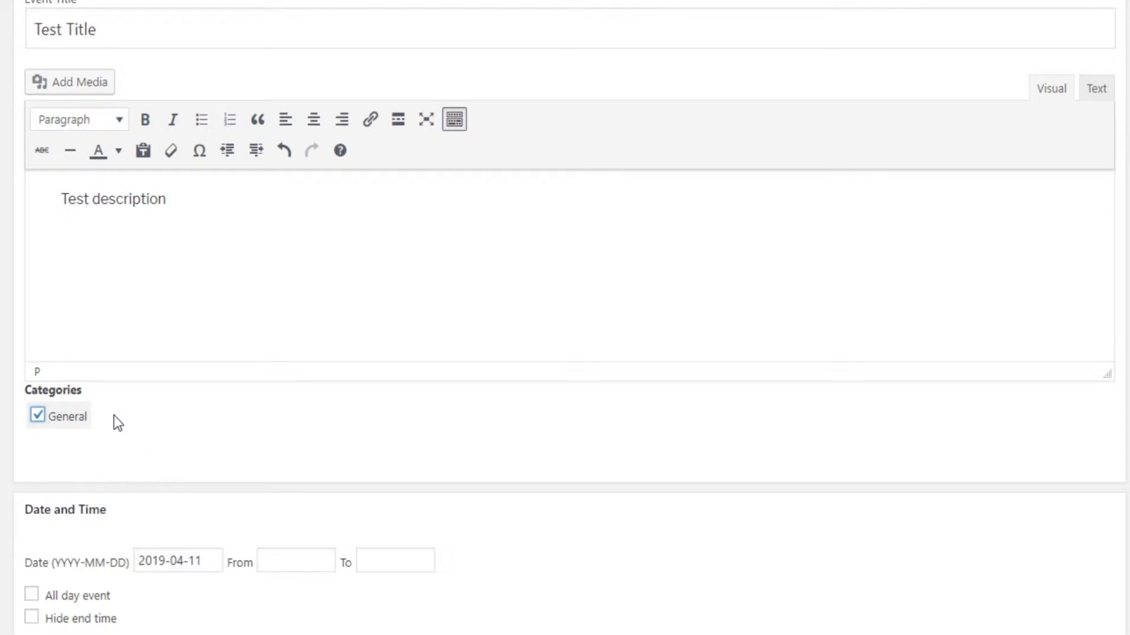
- Pick April 10 as the event date and April 25 as the end date
scroll("down", 3)
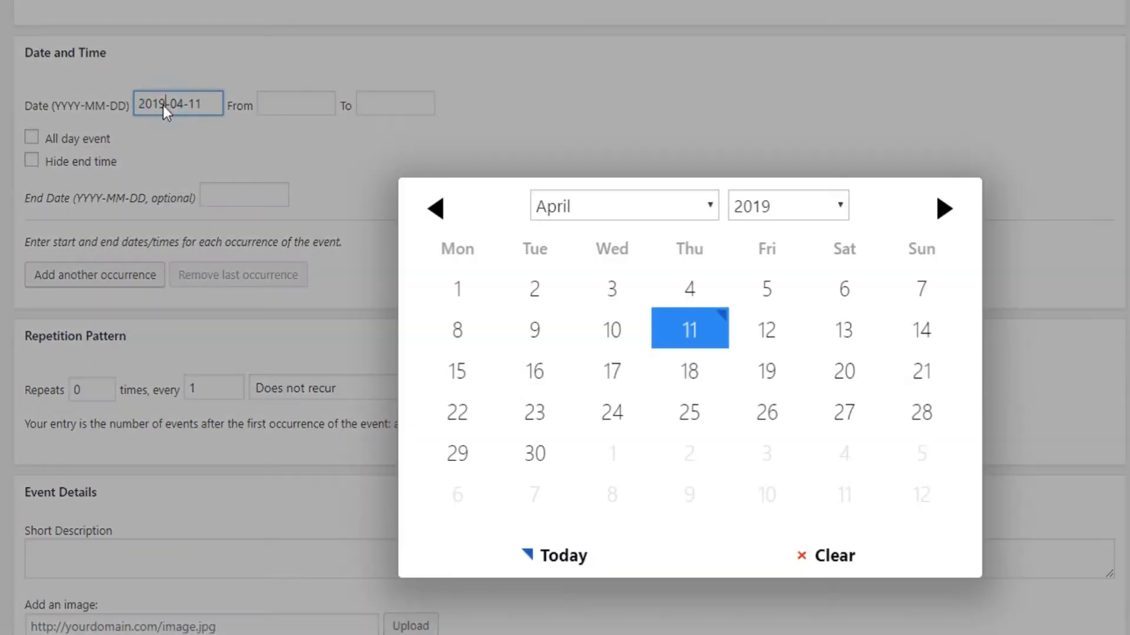
left_click(611, 329)
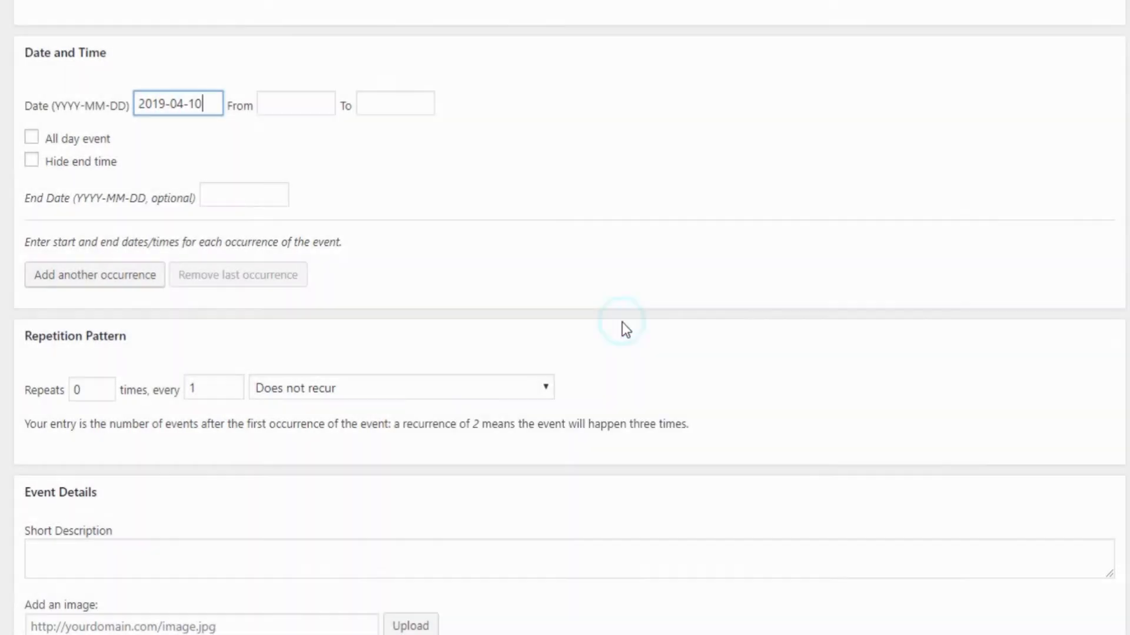
mouse_move(306, 117)
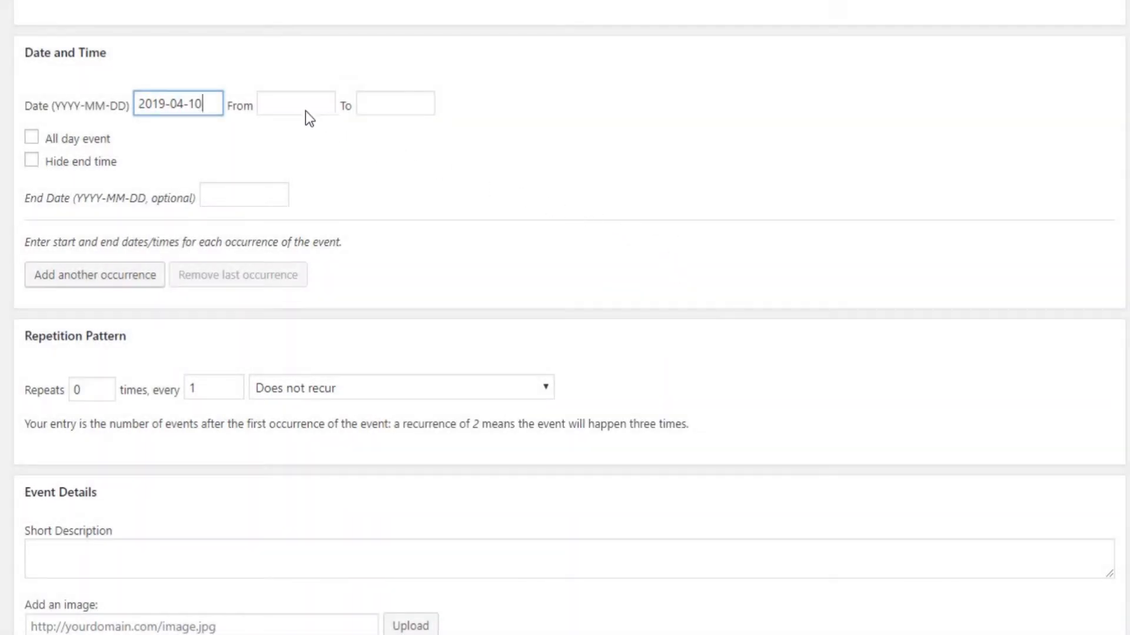
left_click(296, 104)
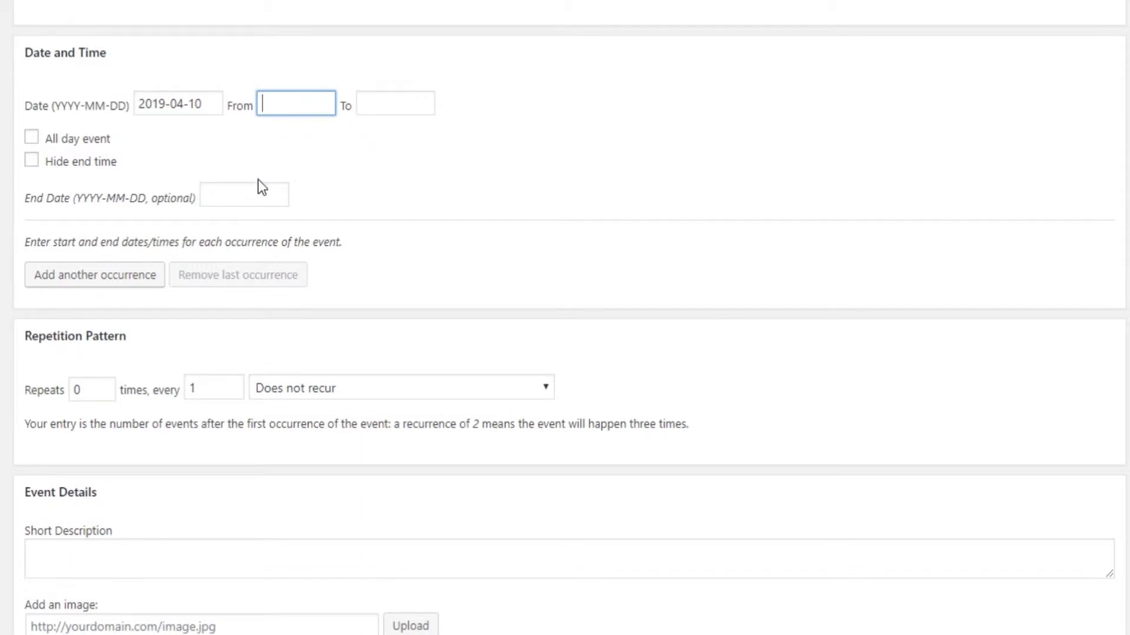
left_click(243, 194)
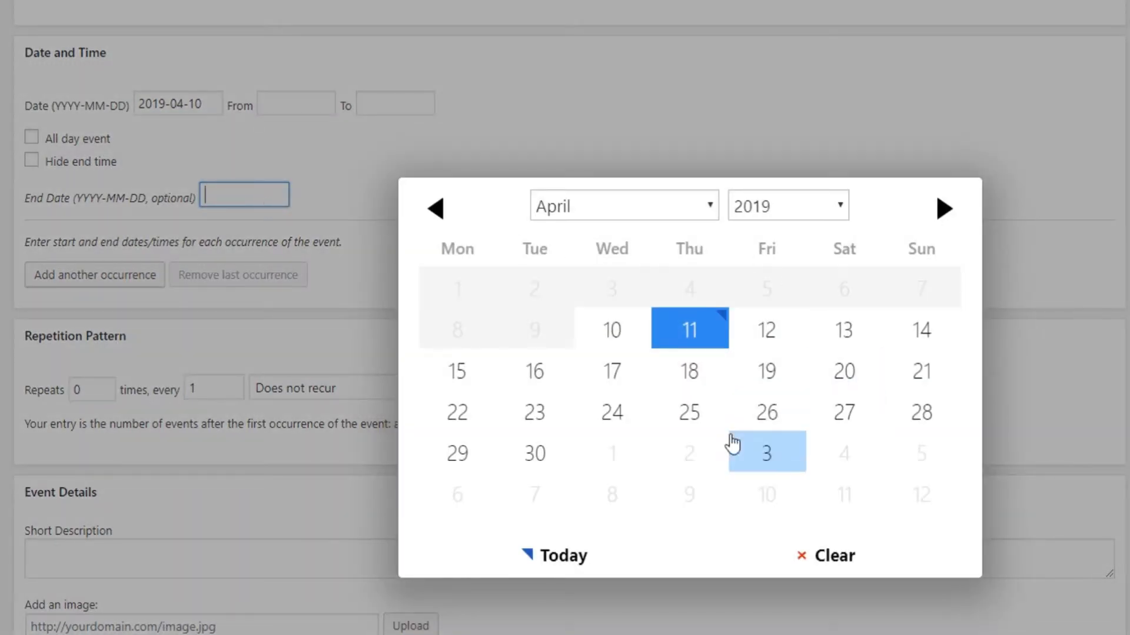
left_click(689, 414)
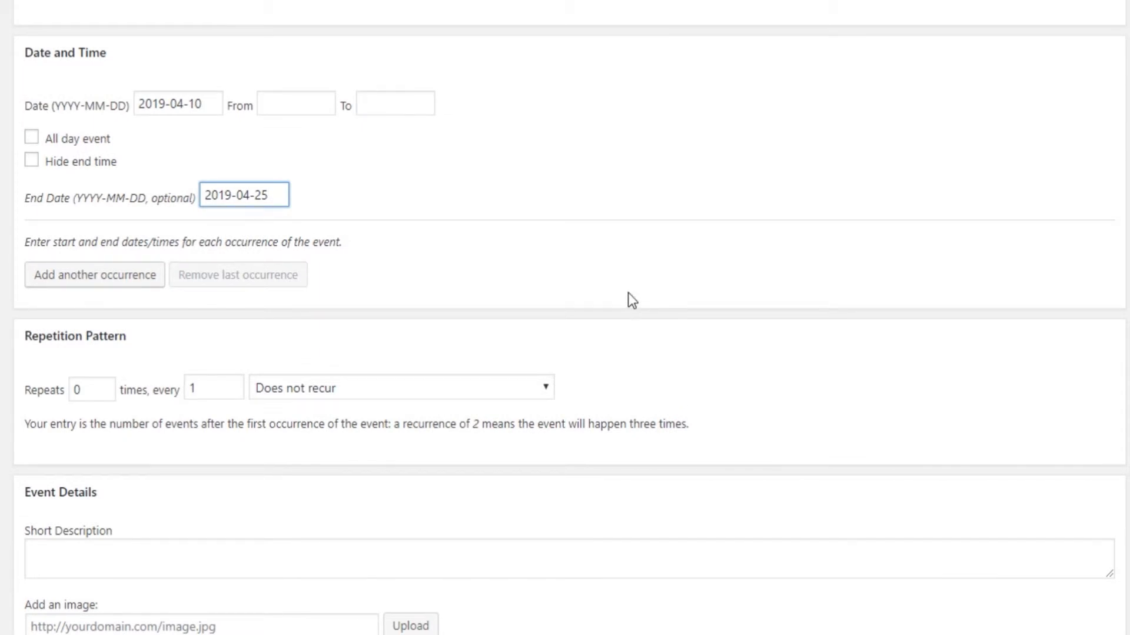
scroll("down", 3)
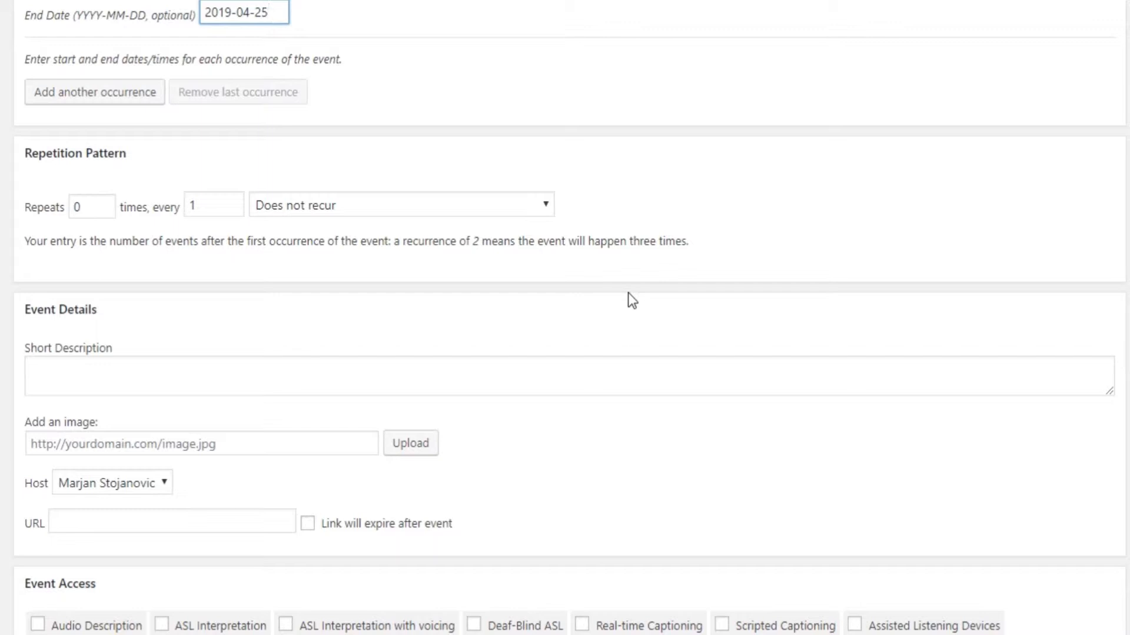
- Set Repeats to 1 with an interval of 3 Weeks
left_click(271, 11)
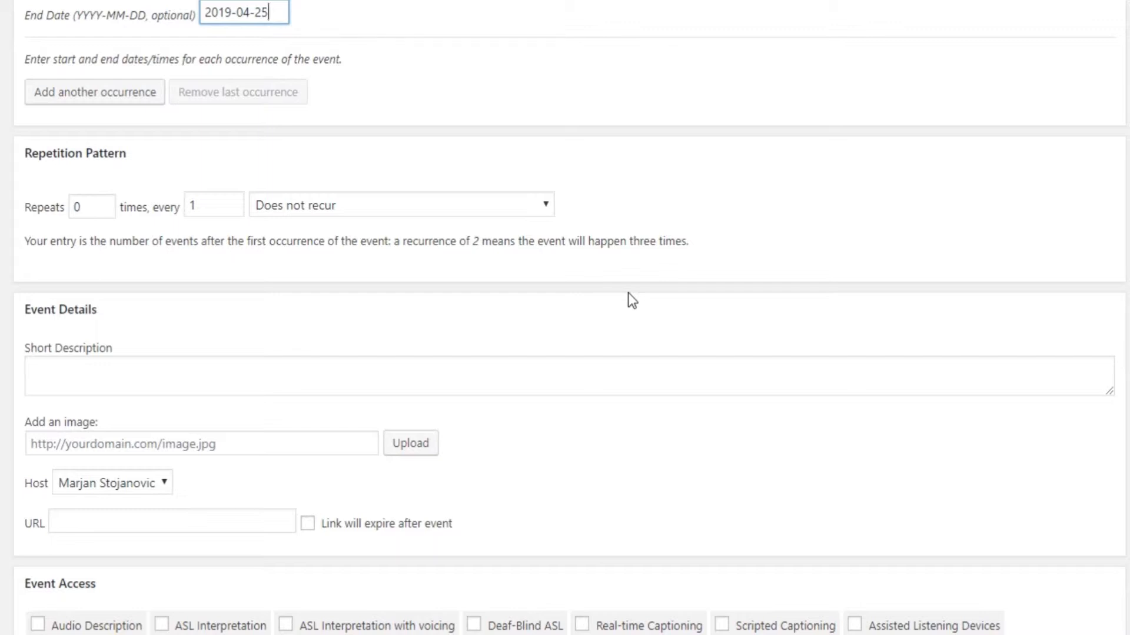
mouse_move(252, 272)
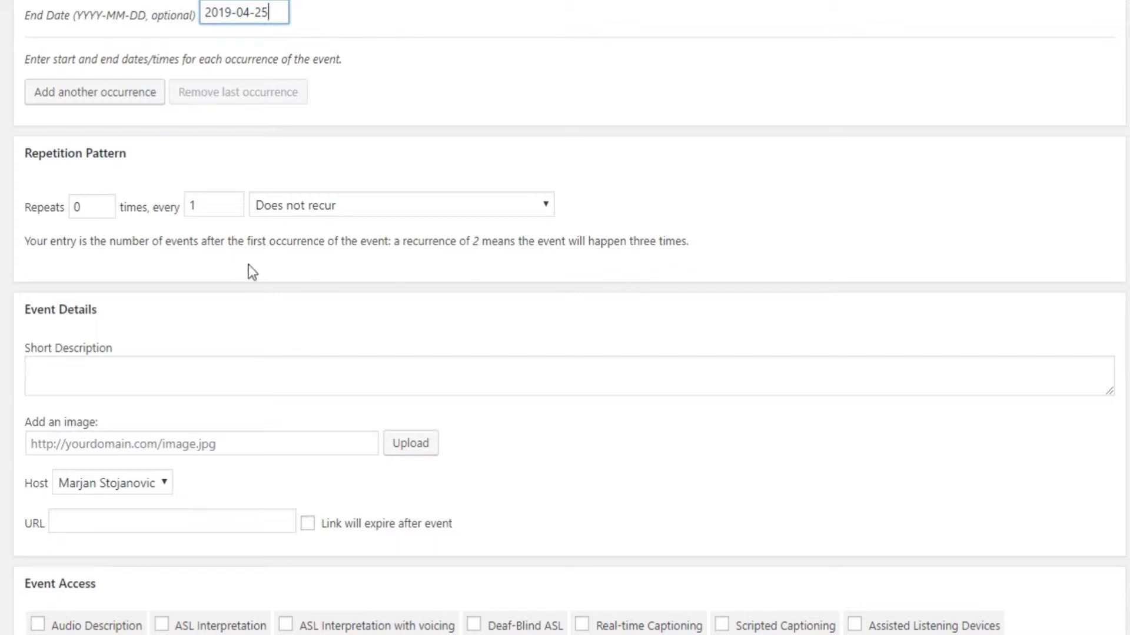
type("1")
left_click(213, 205)
type("3")
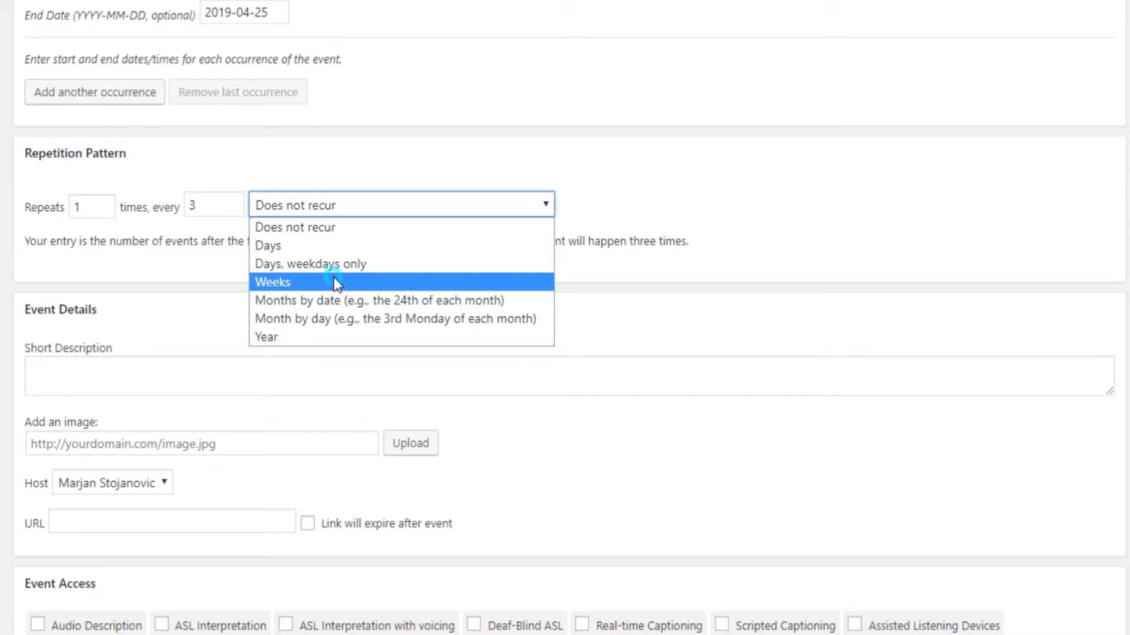
left_click(272, 281)
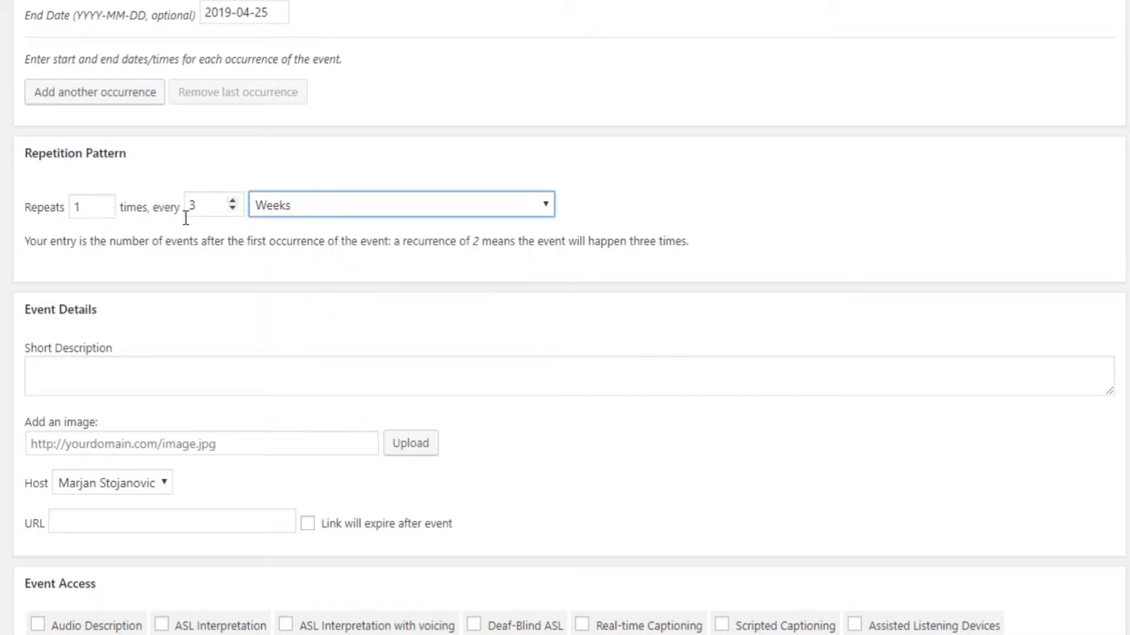
left_click(401, 204)
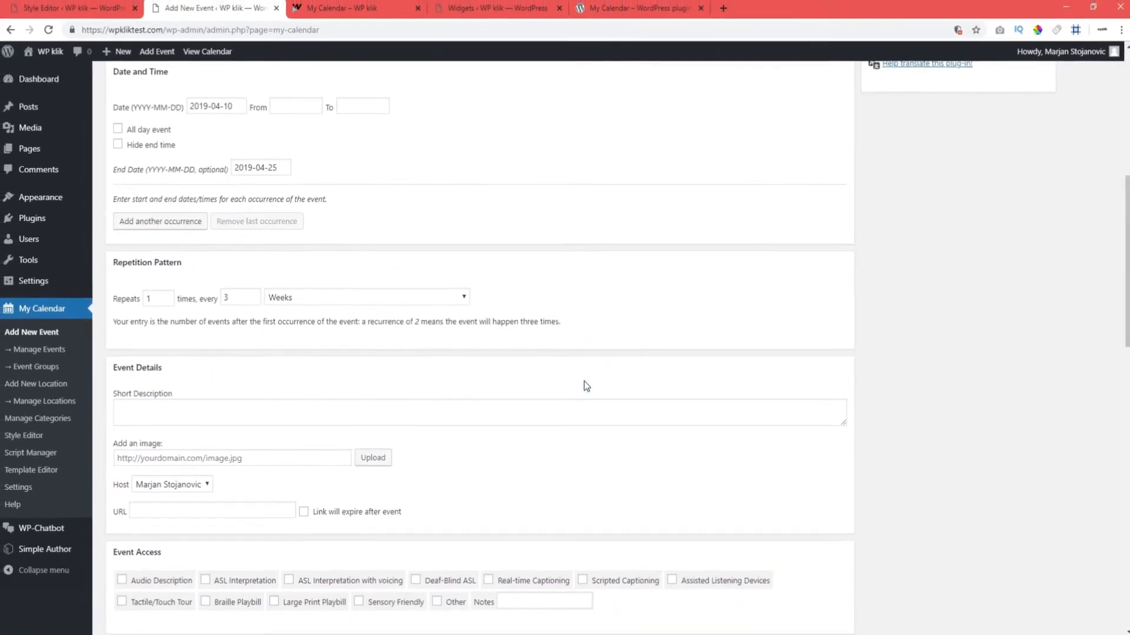
- Attach the Cooked recipe image from the Media Library to the event
left_click(373, 457)
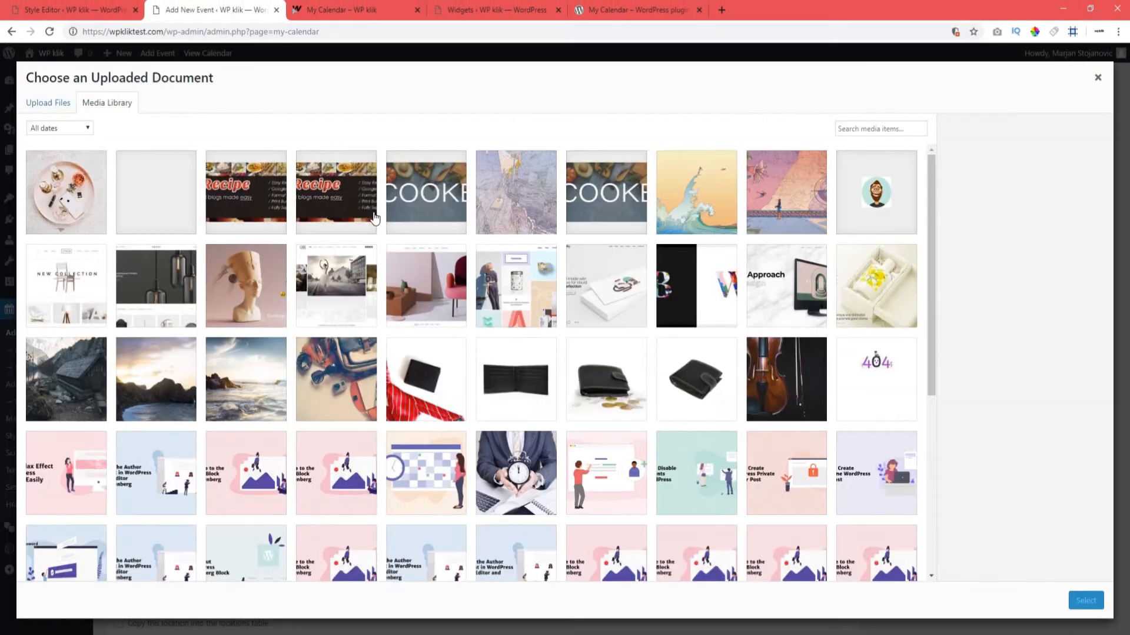
left_click(426, 192)
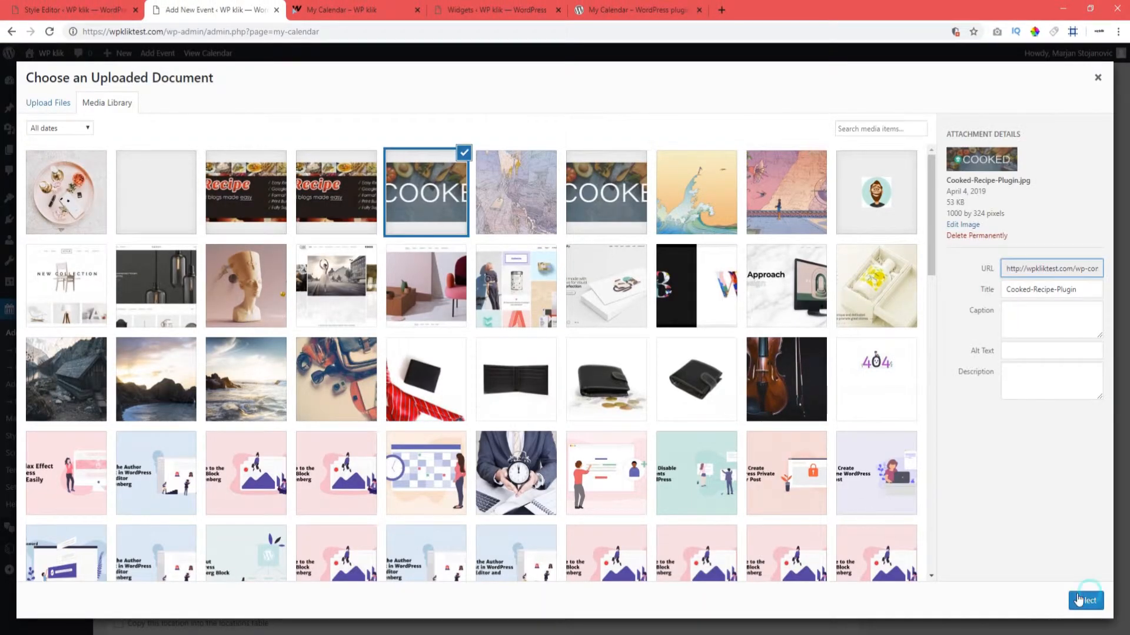
left_click(1084, 600)
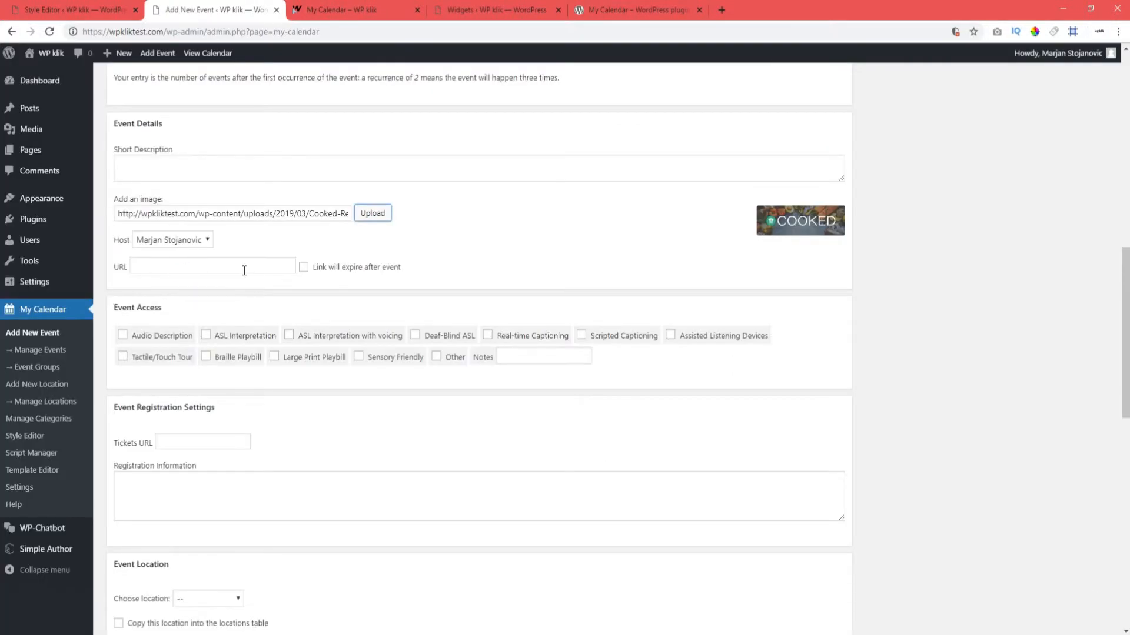
left_click(212, 266)
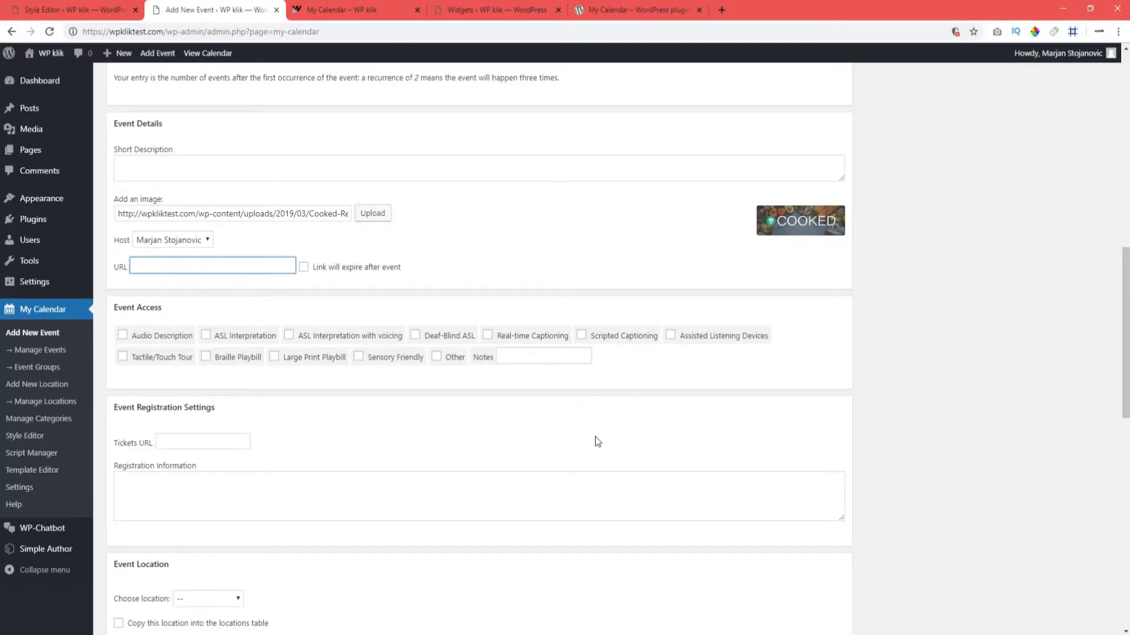
- Publish the event so it is added to the calendar
scroll("down", 3)
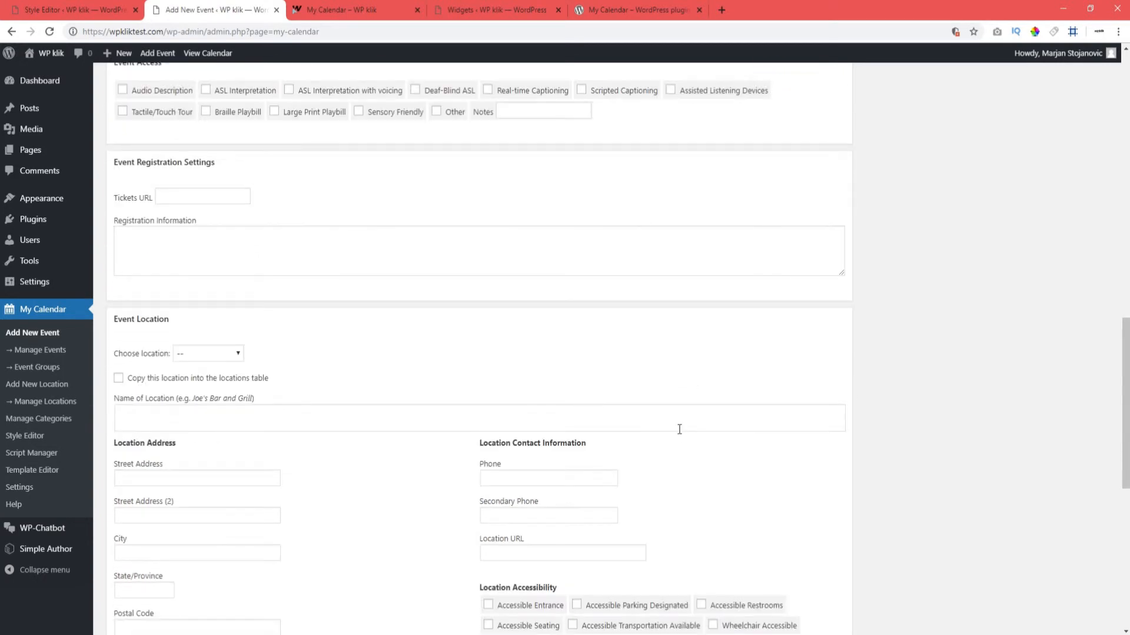
scroll("down", 3)
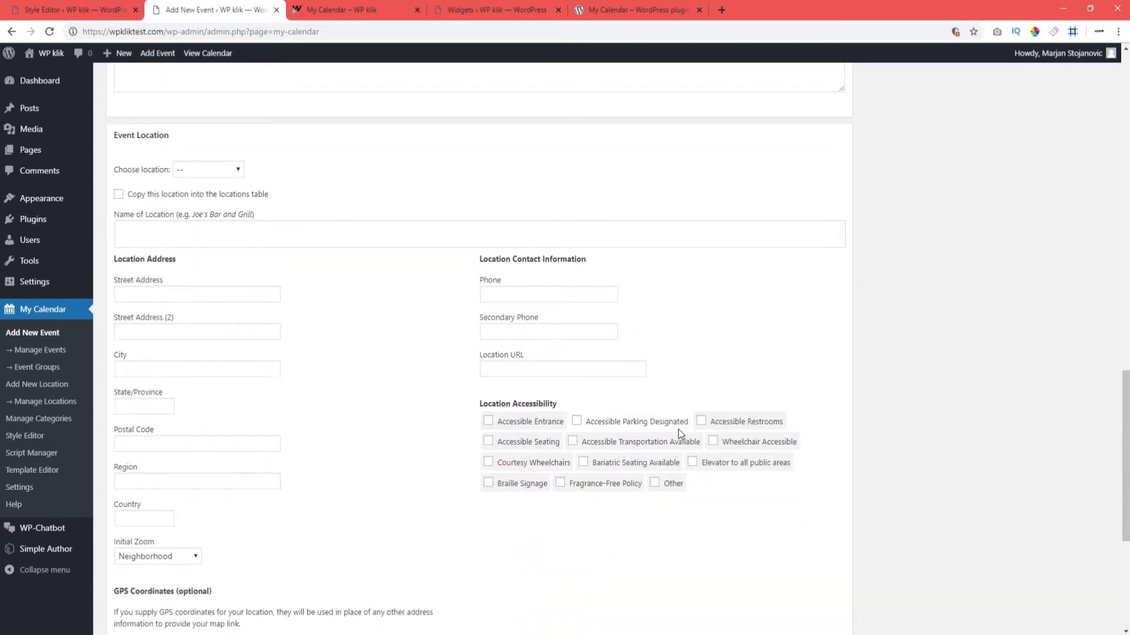
mouse_move(424, 167)
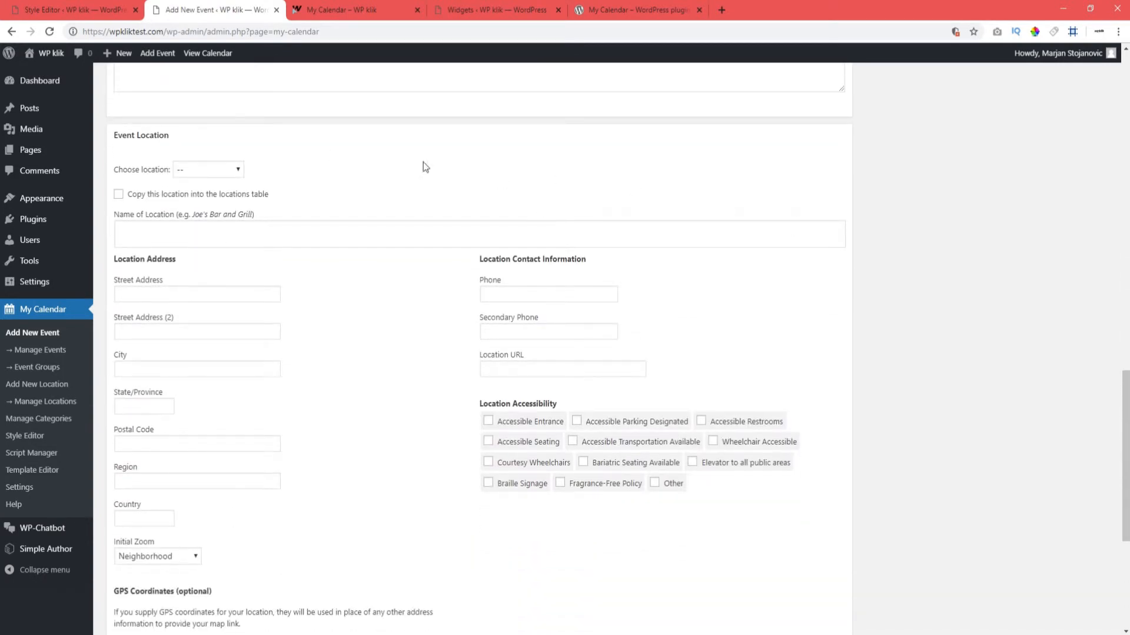
scroll("down", 3)
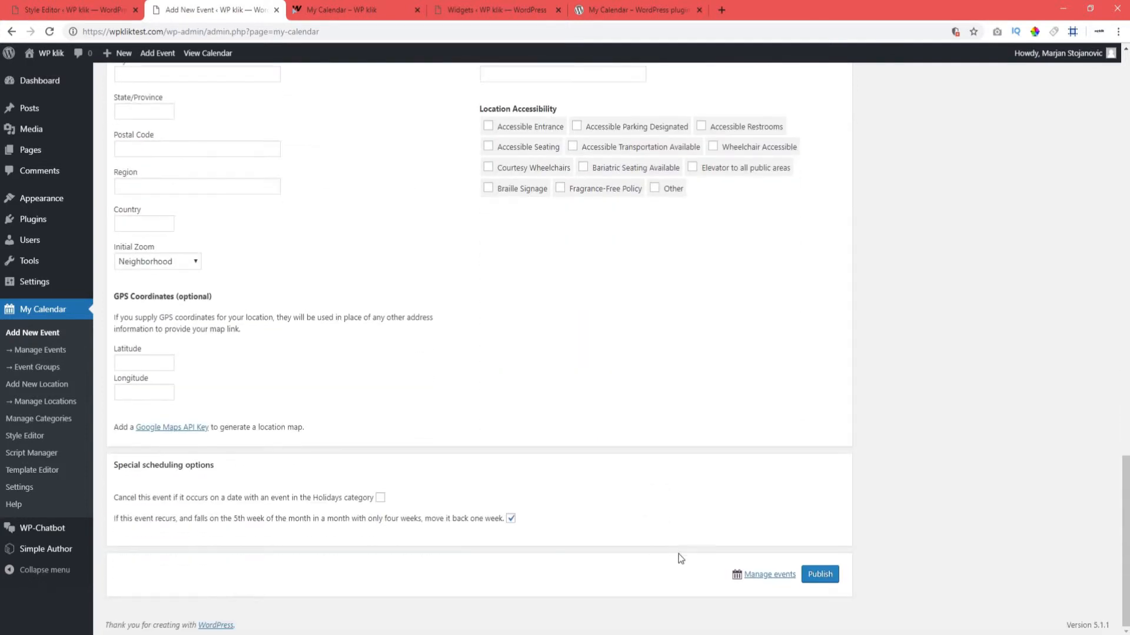
left_click(819, 574)
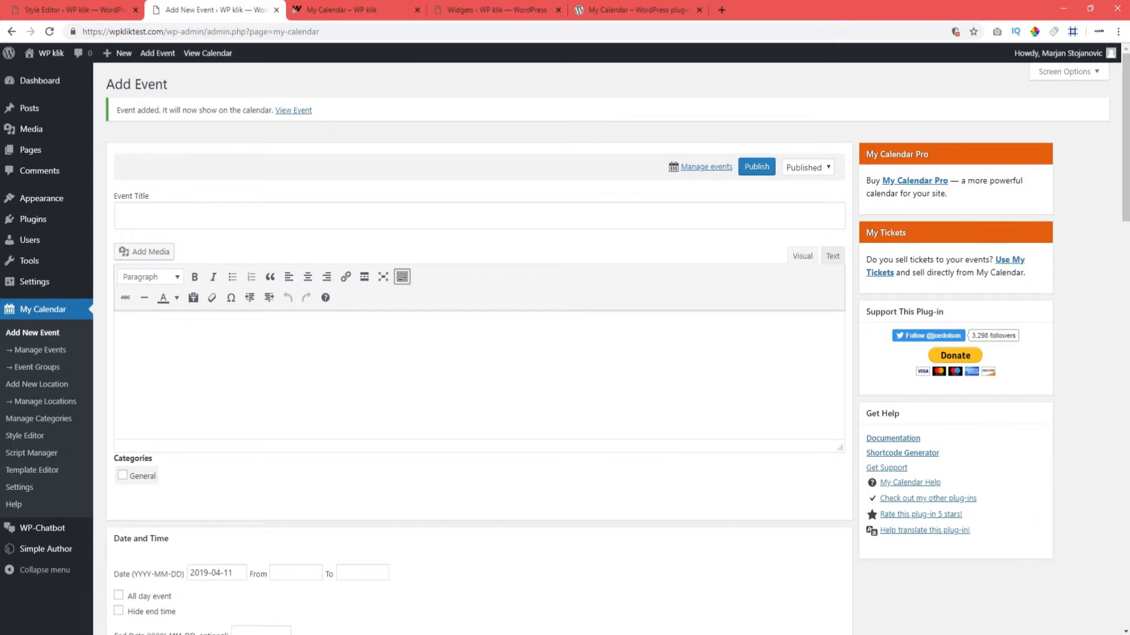
- From the live calendar, pick a Test Title event and read its full details page
left_click(339, 11)
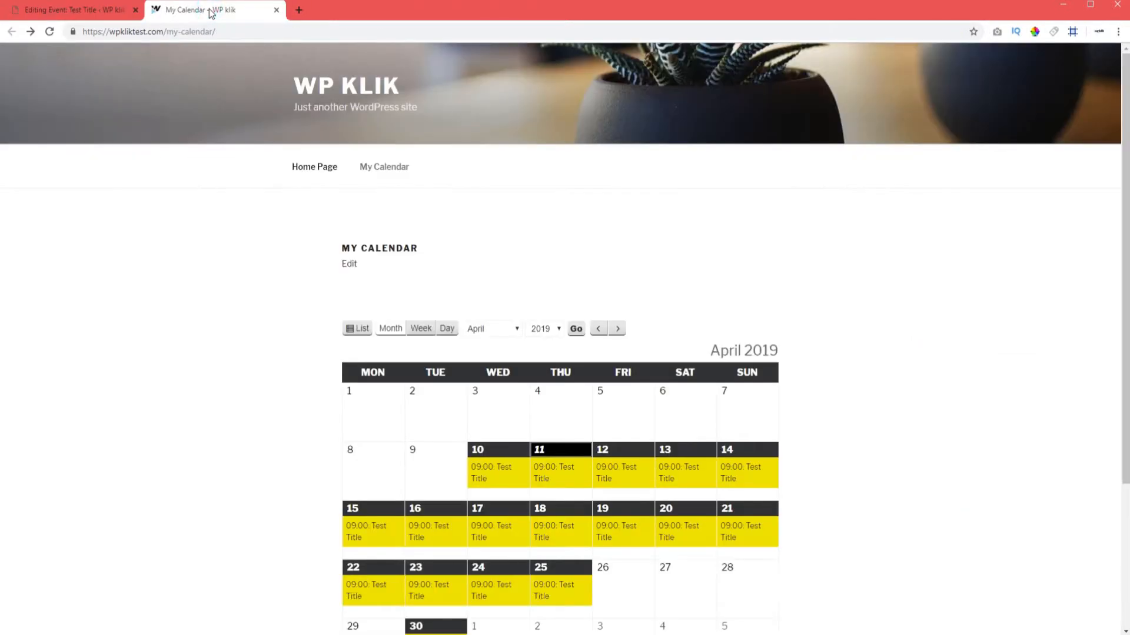
scroll("down", 3)
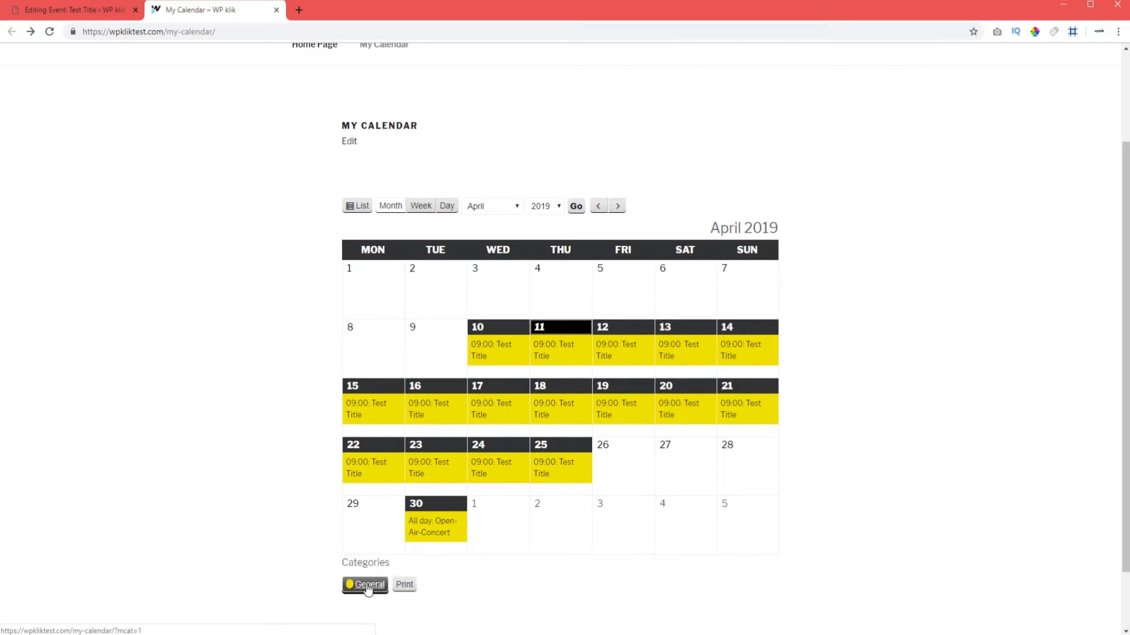
mouse_move(509, 415)
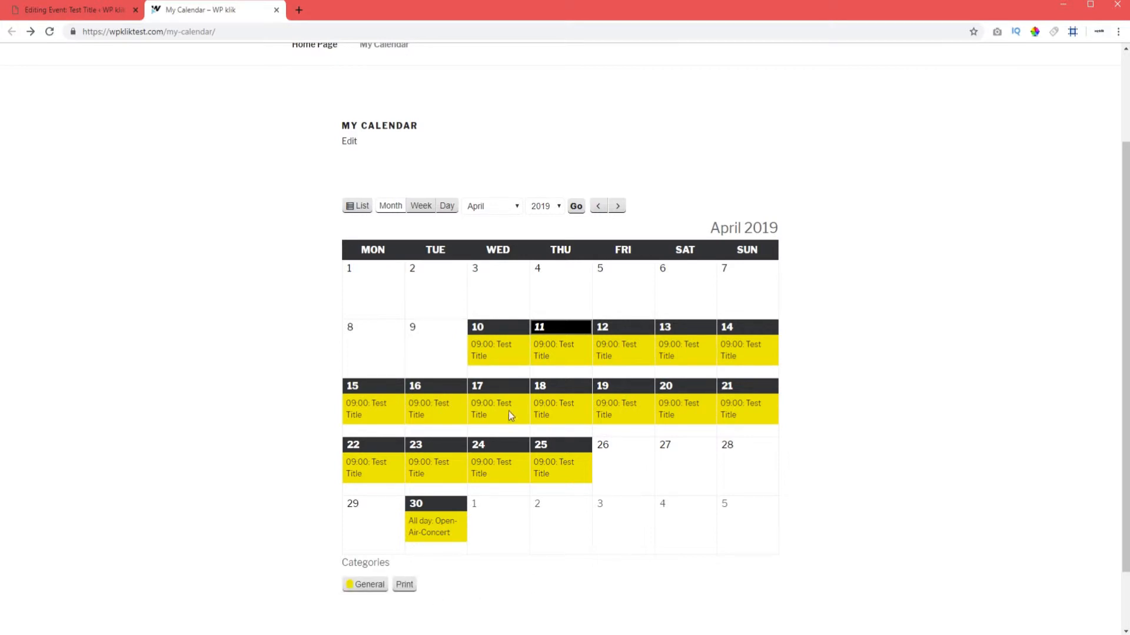
left_click(492, 350)
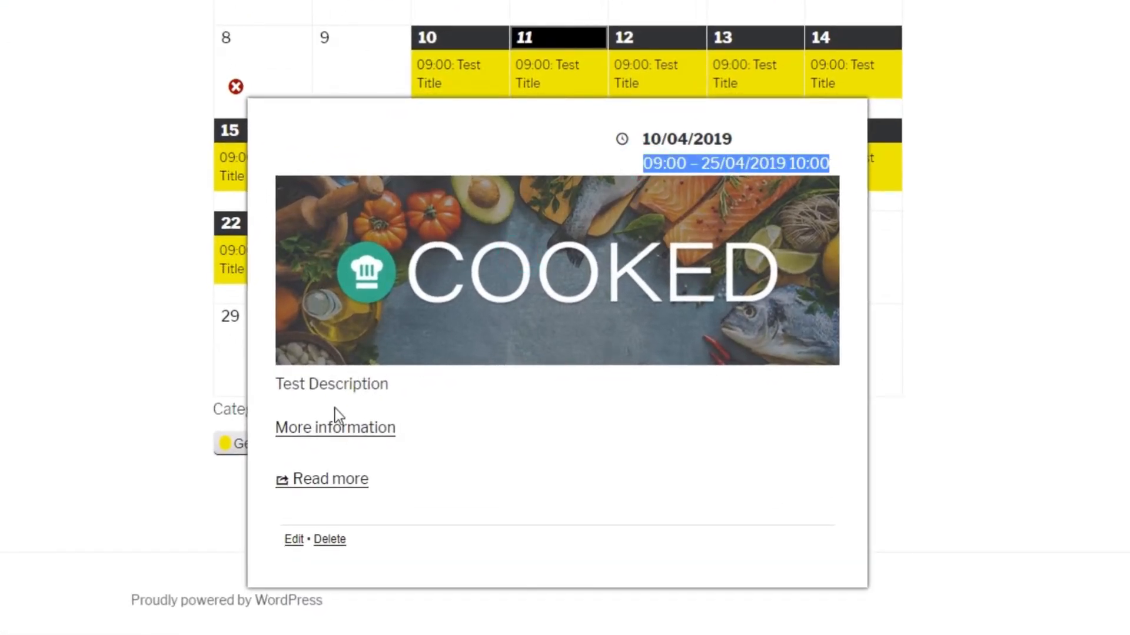
mouse_move(389, 427)
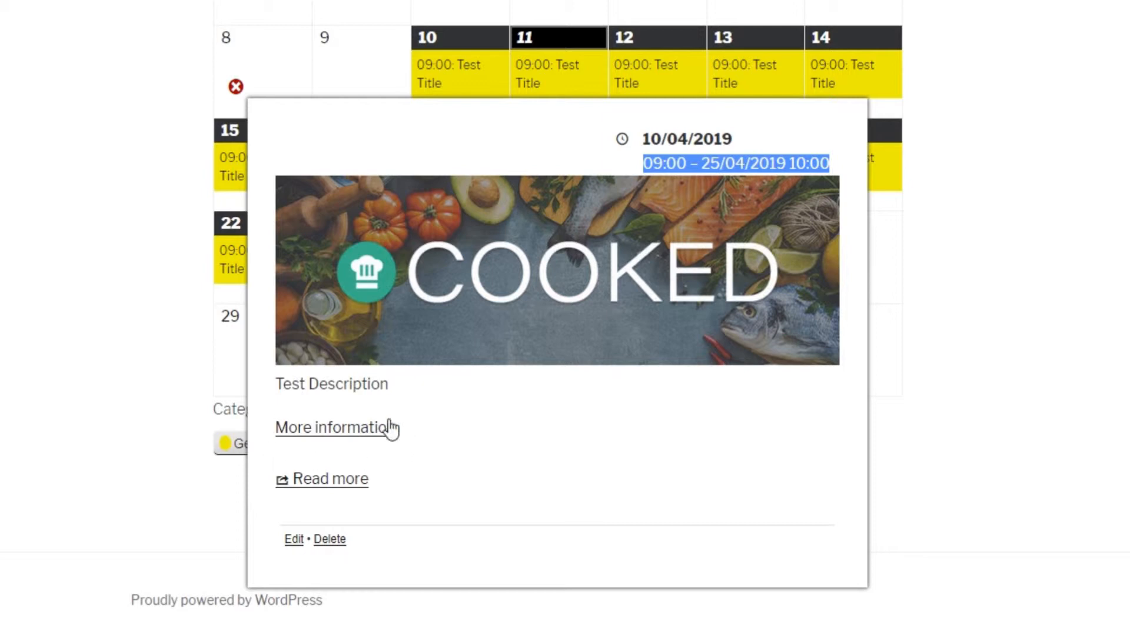
mouse_move(397, 457)
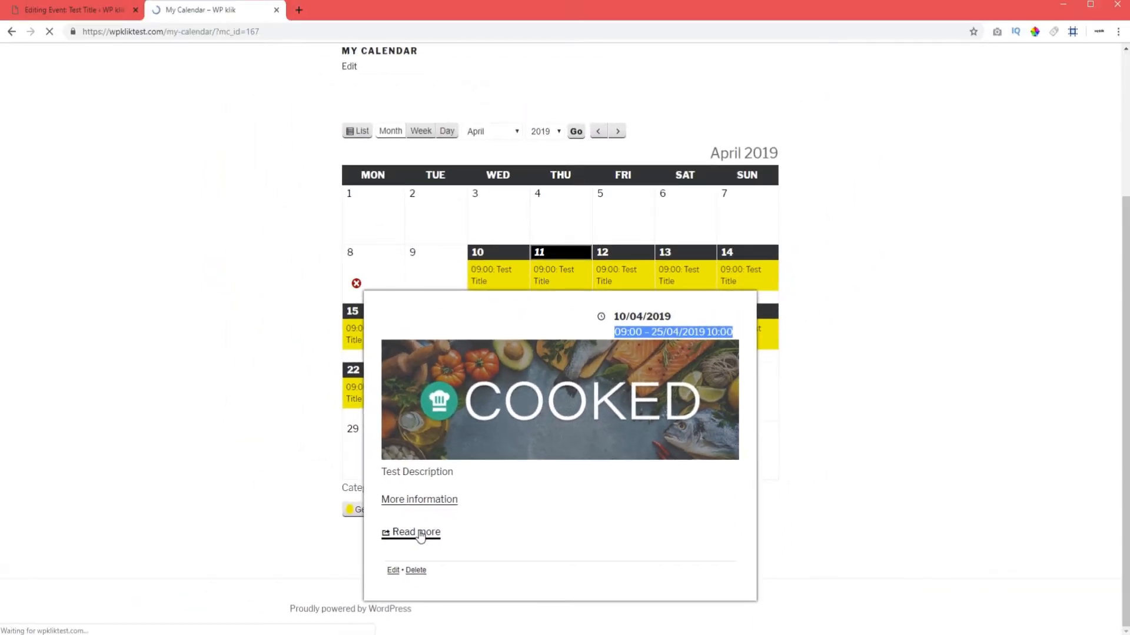
left_click(415, 532)
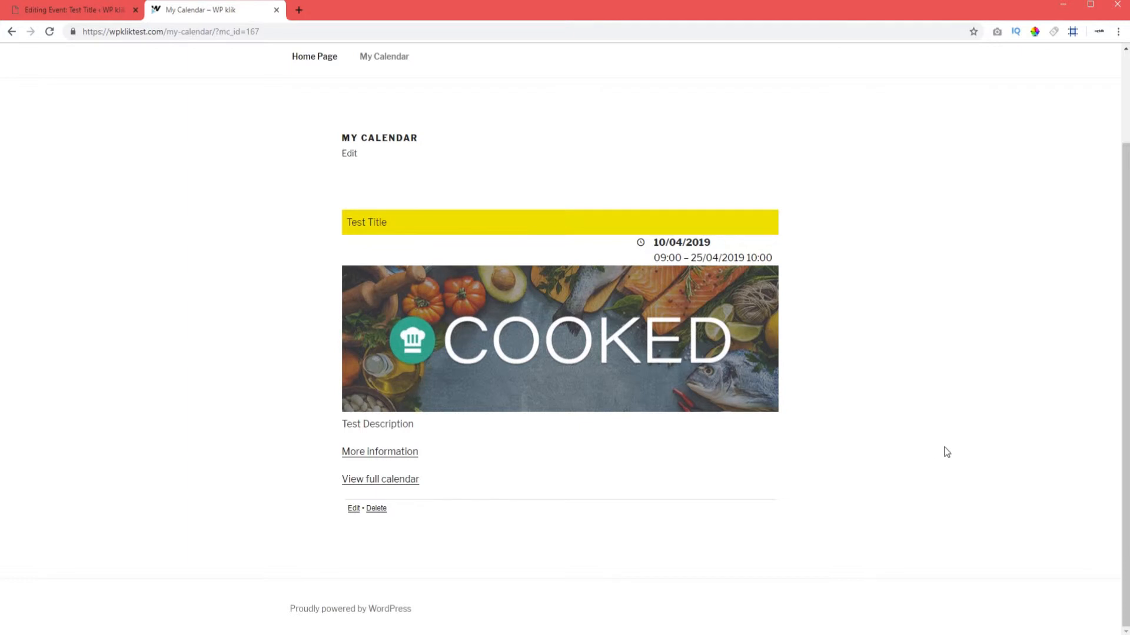
mouse_move(956, 438)
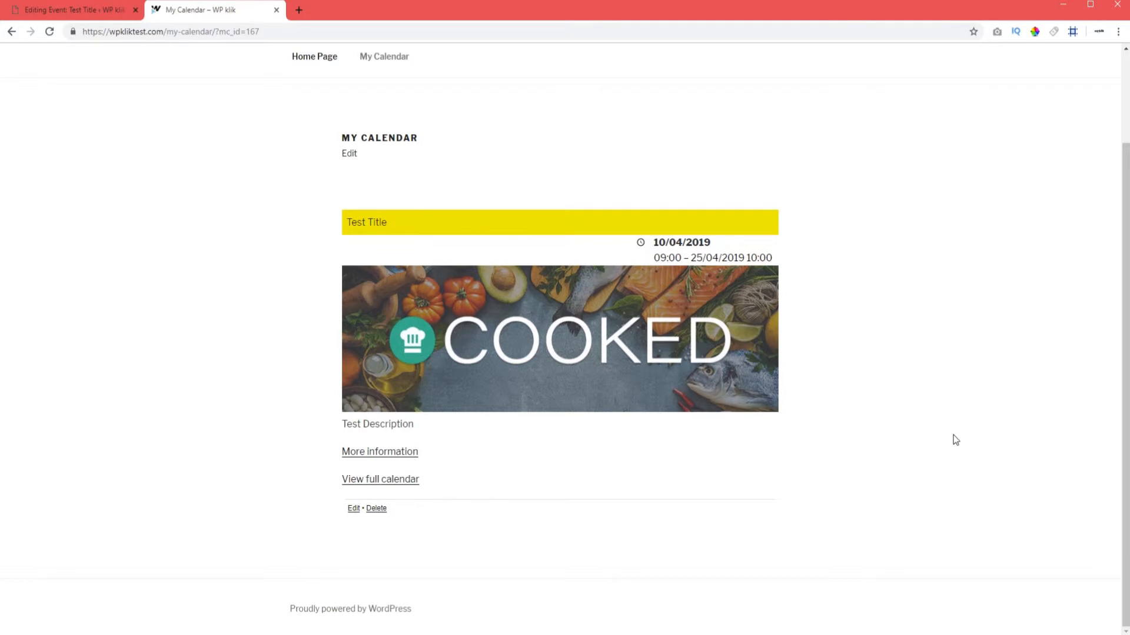
mouse_move(197, 105)
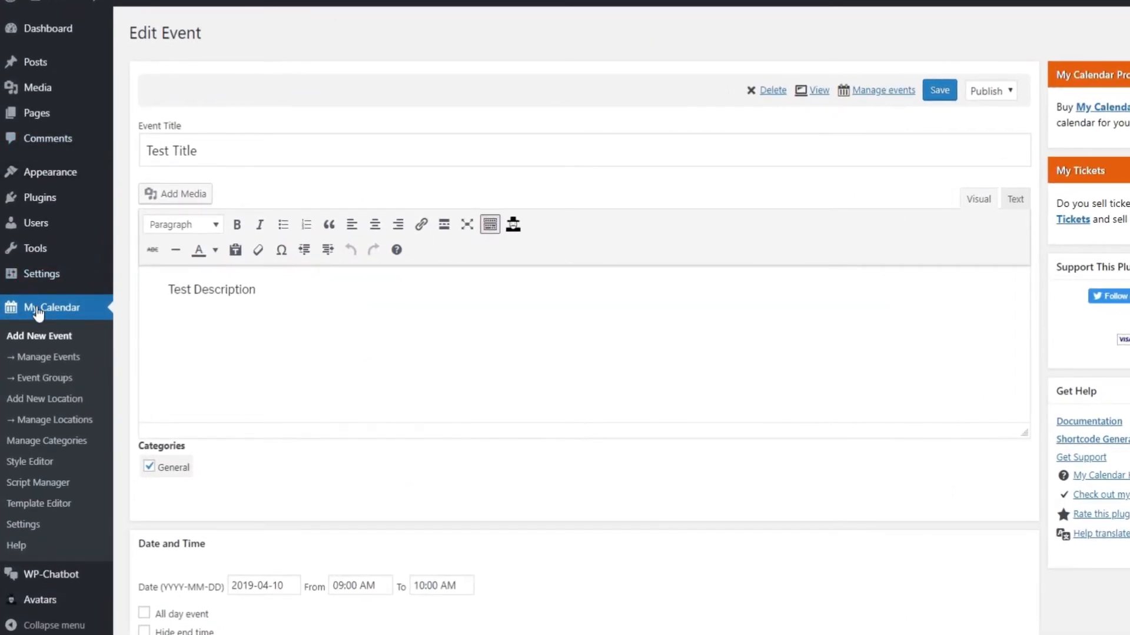
mouse_move(47, 357)
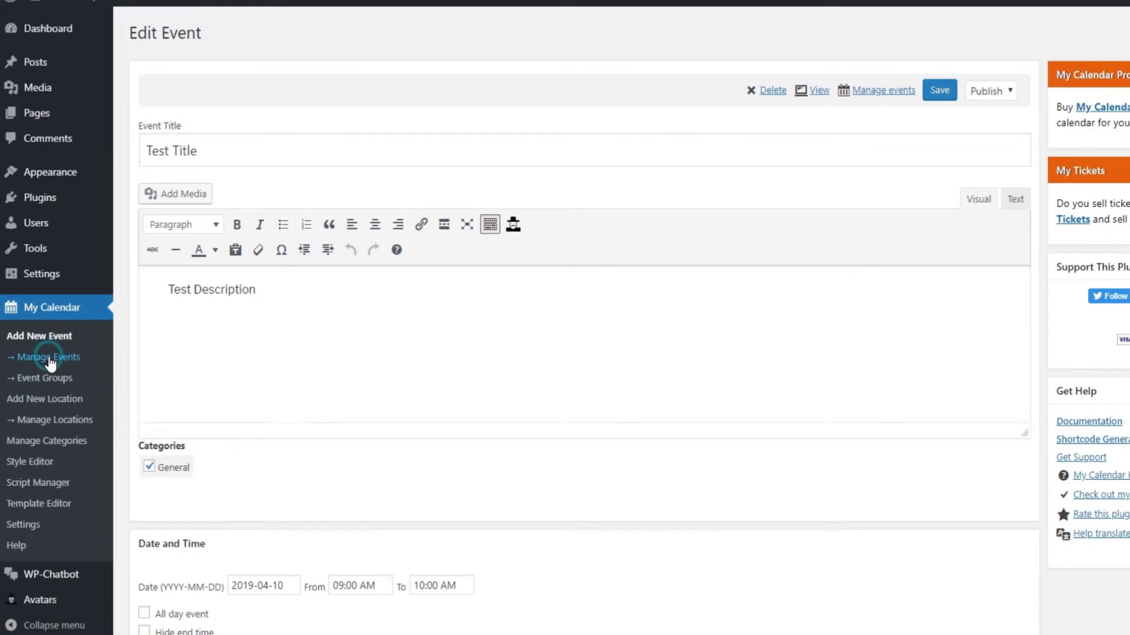
- Reopen the Test Title event for editing via Manage Events
left_click(47, 357)
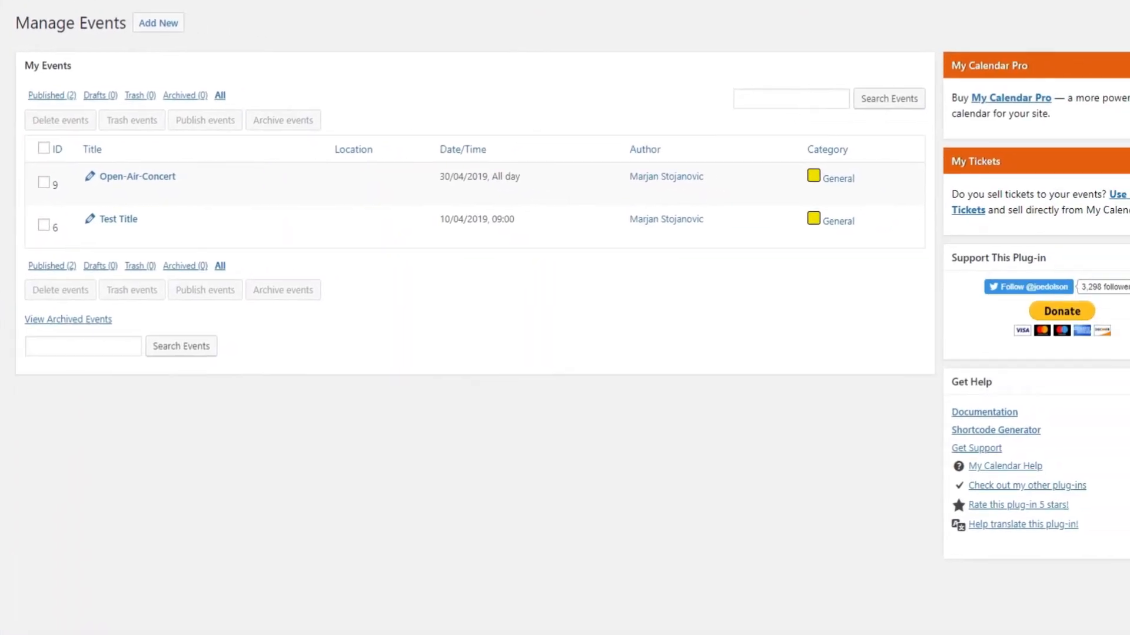
mouse_move(115, 219)
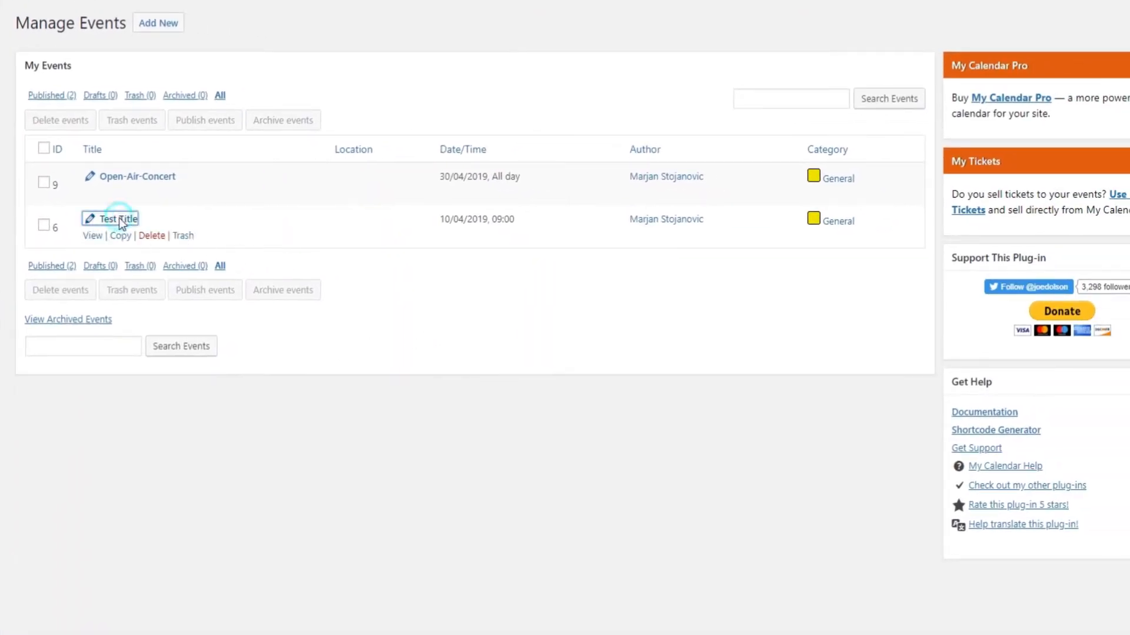
left_click(115, 219)
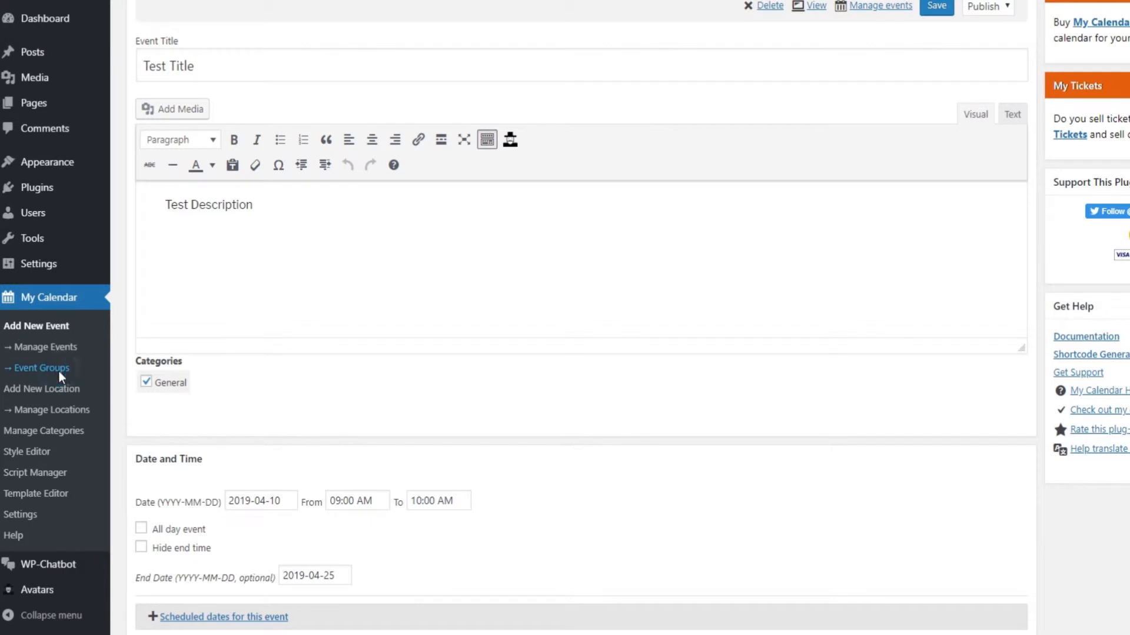
- Show the Manage Event Groups page listing Open-Air-Concert and Test Title as ungrouped events
left_click(40, 368)
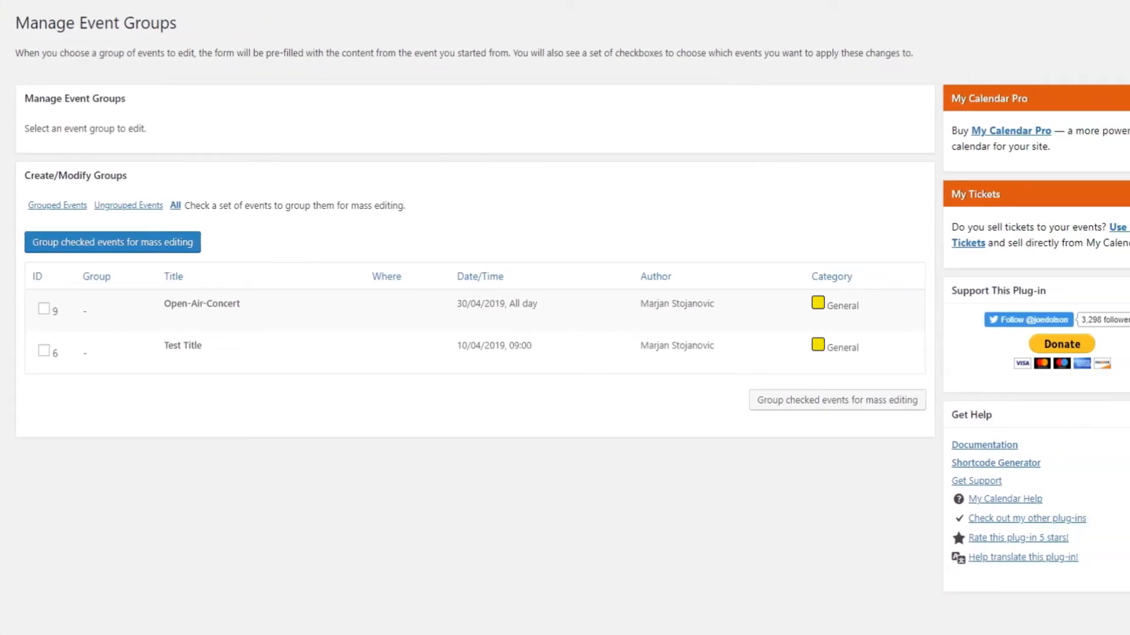
mouse_move(644, 452)
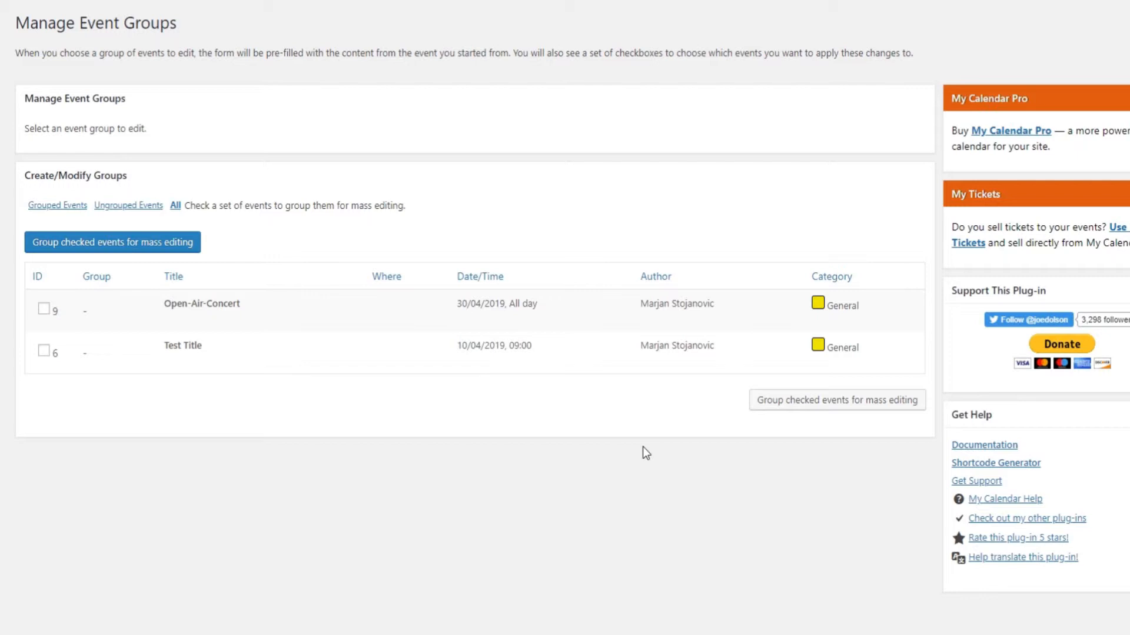
mouse_move(62, 320)
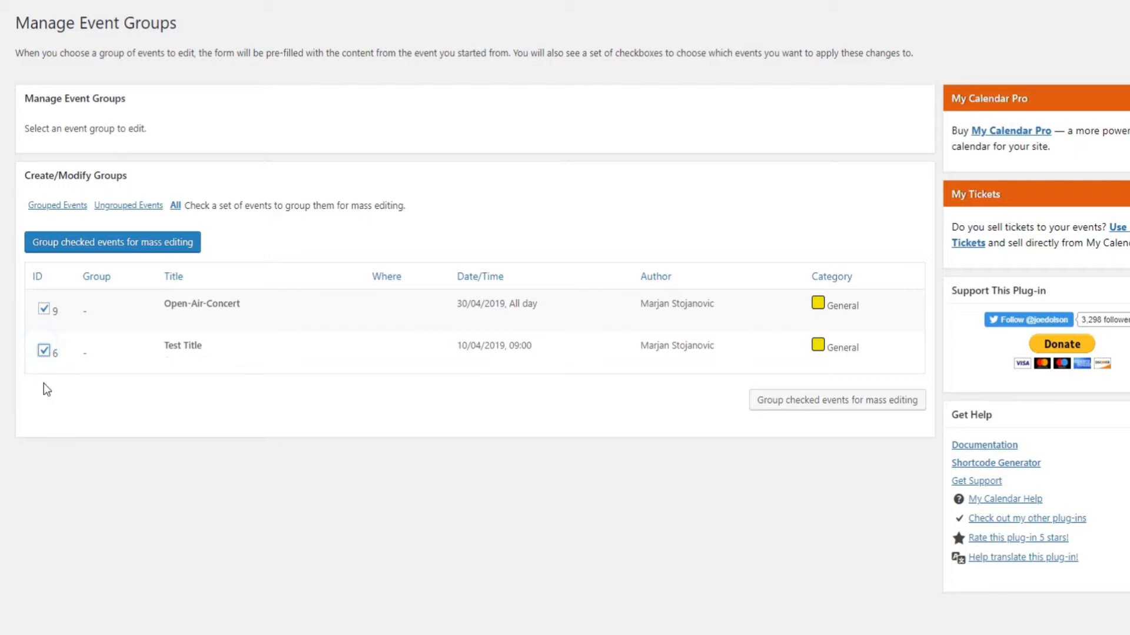
mouse_move(380, 439)
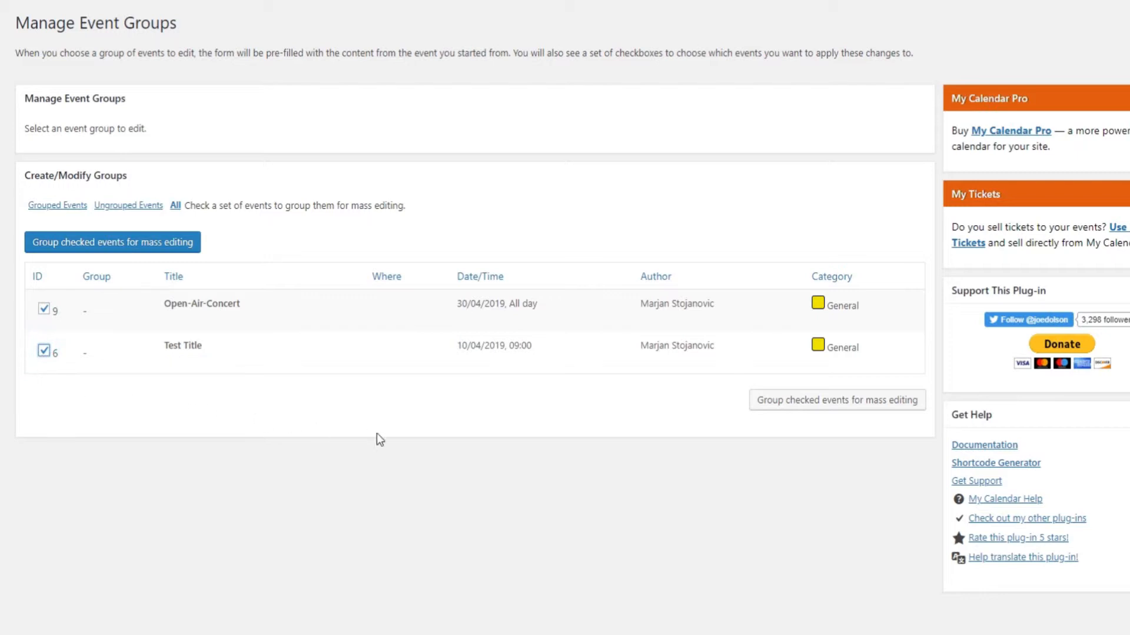
mouse_move(597, 449)
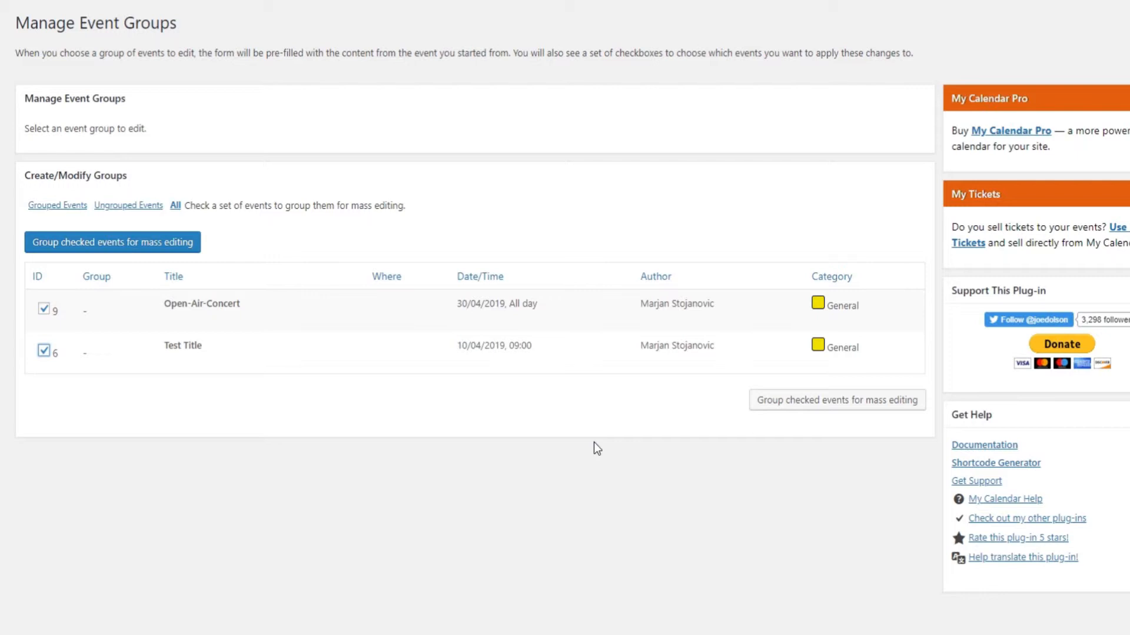
mouse_move(317, 411)
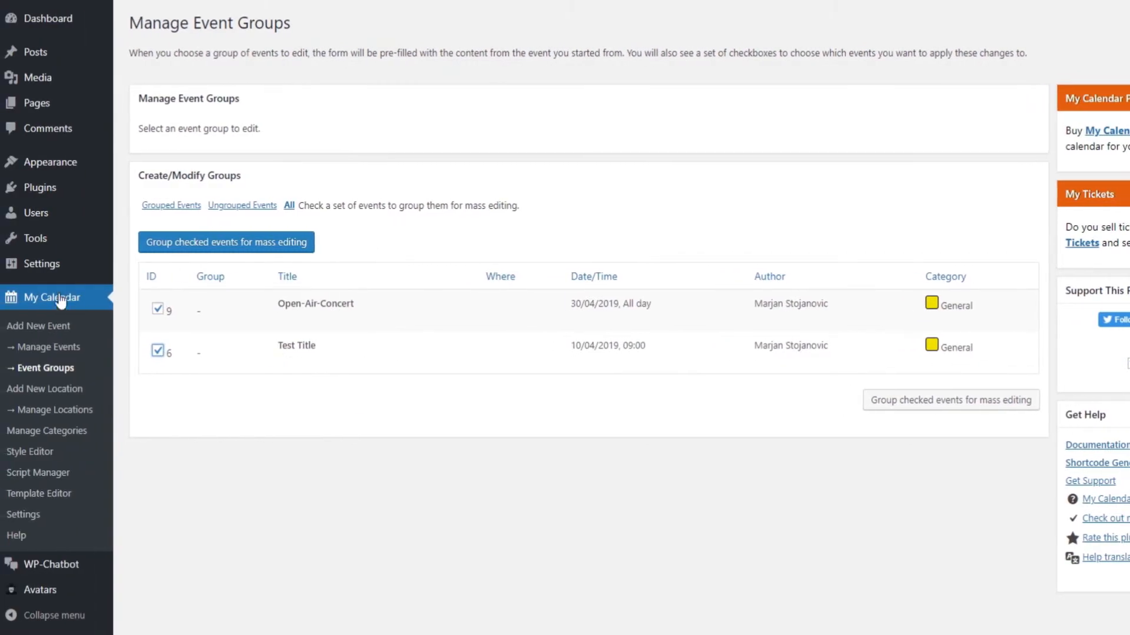
mouse_move(46, 431)
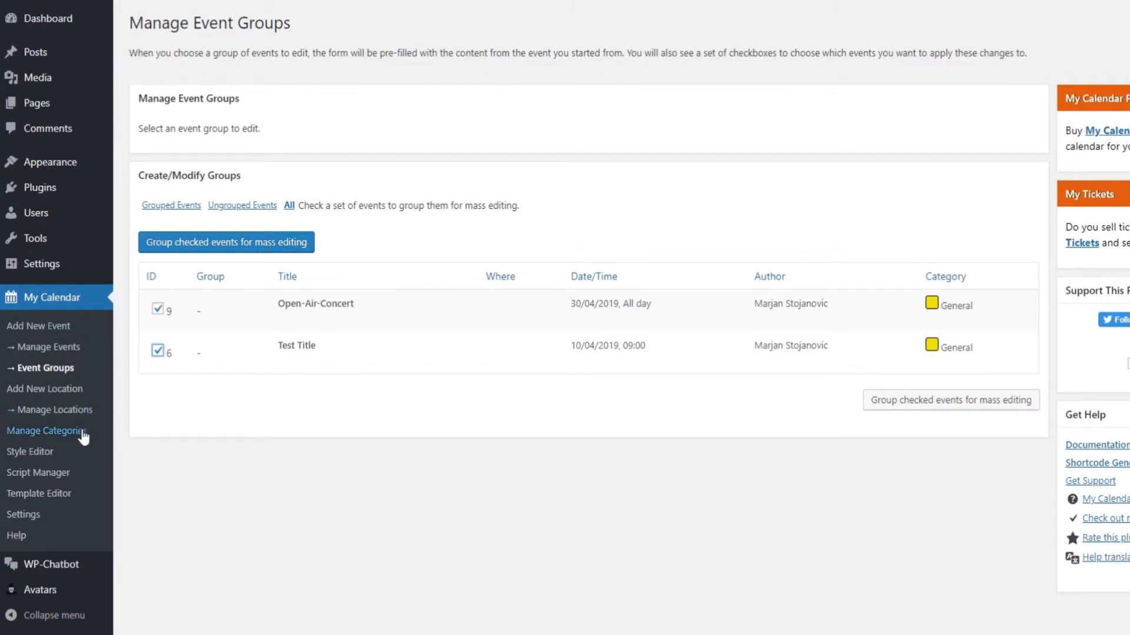
- Create a red (#dd3333) category named Concert, set as default, in Manage Categories
left_click(46, 431)
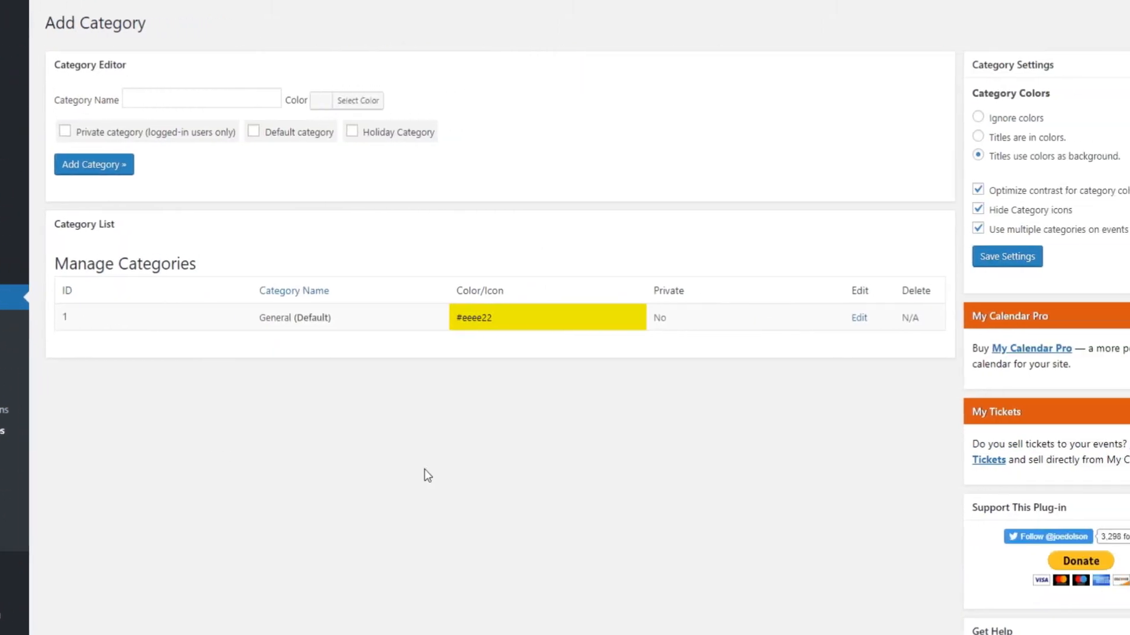
left_click(202, 98)
type("Concert")
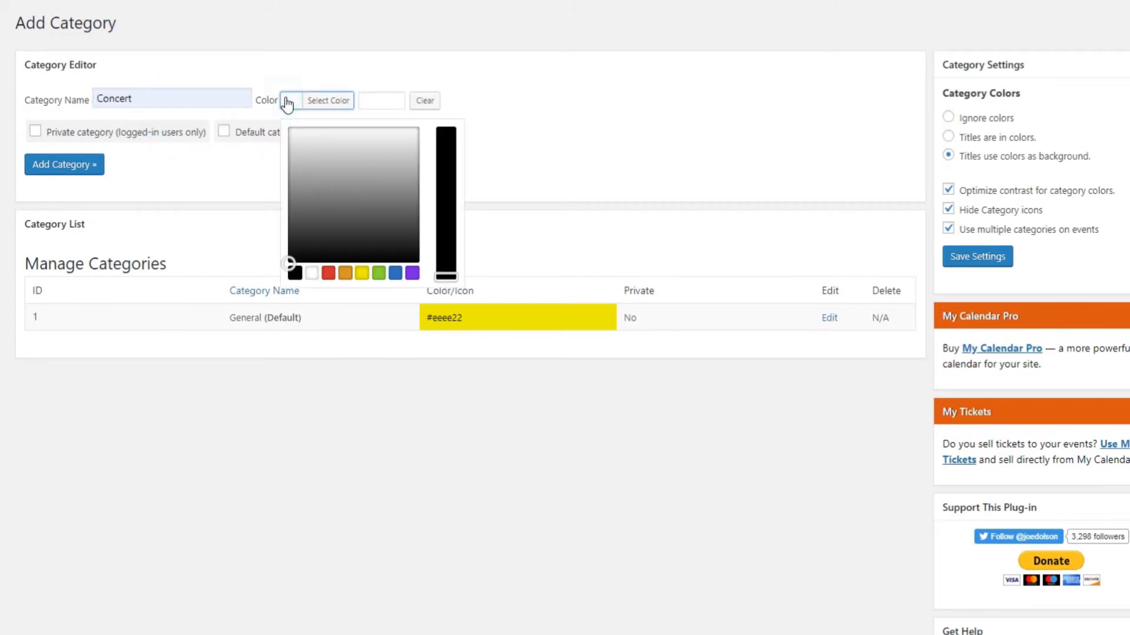
left_click(328, 272)
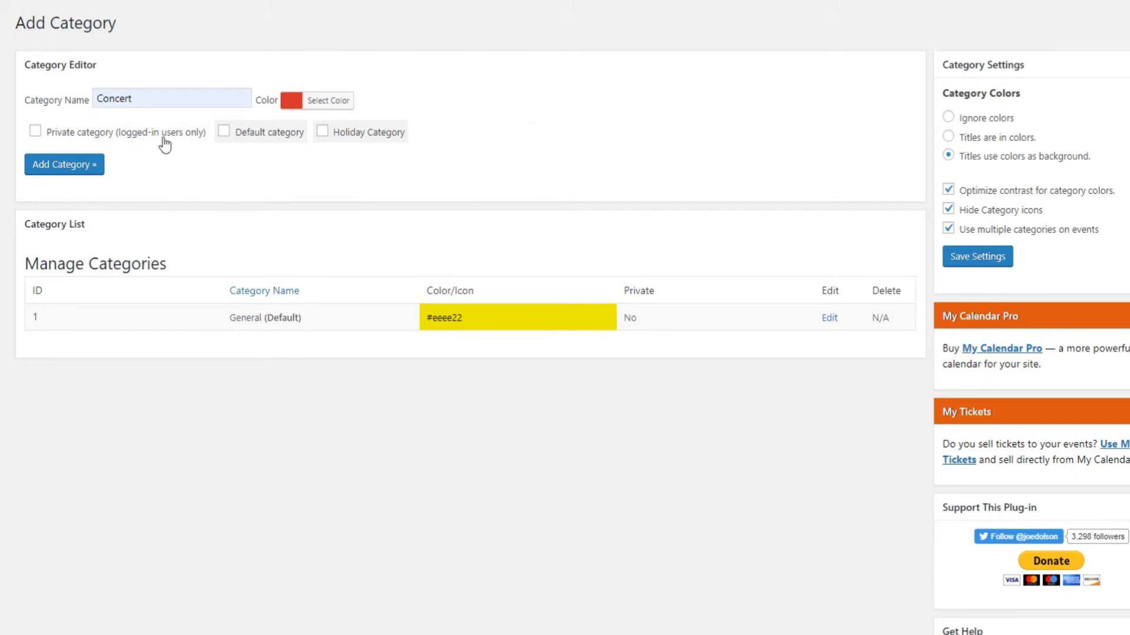
mouse_move(344, 143)
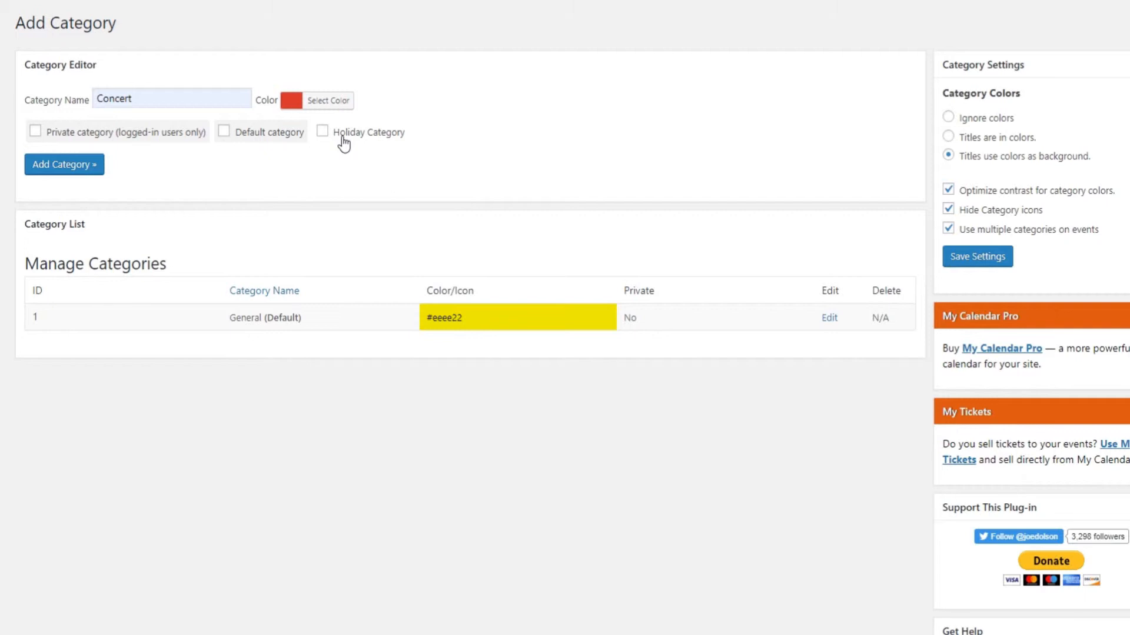
left_click(223, 131)
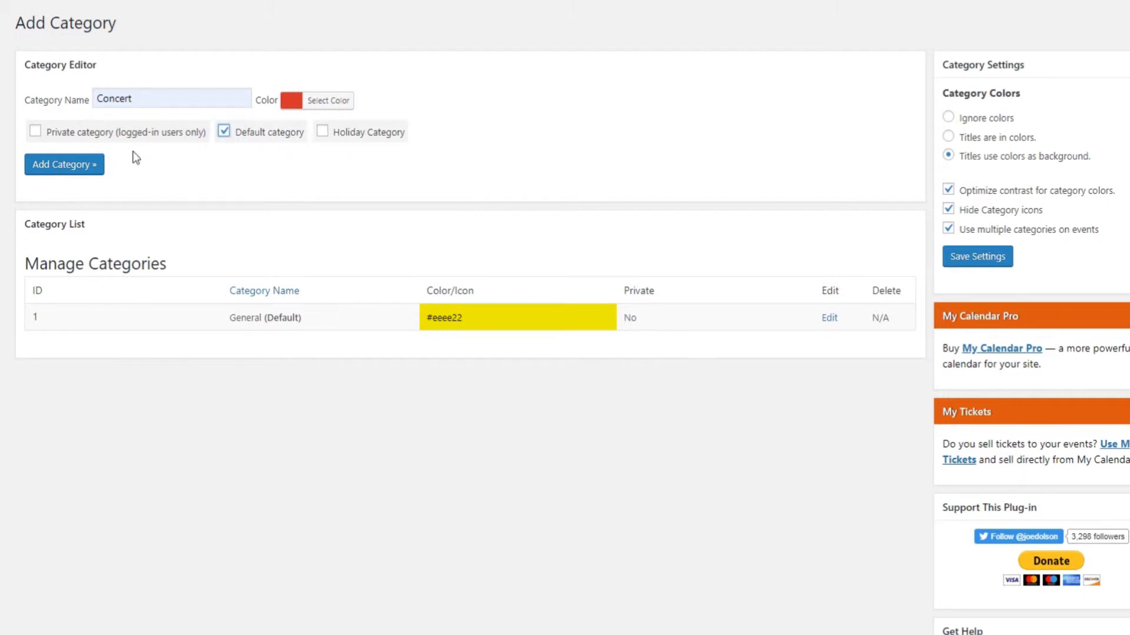
left_click(63, 164)
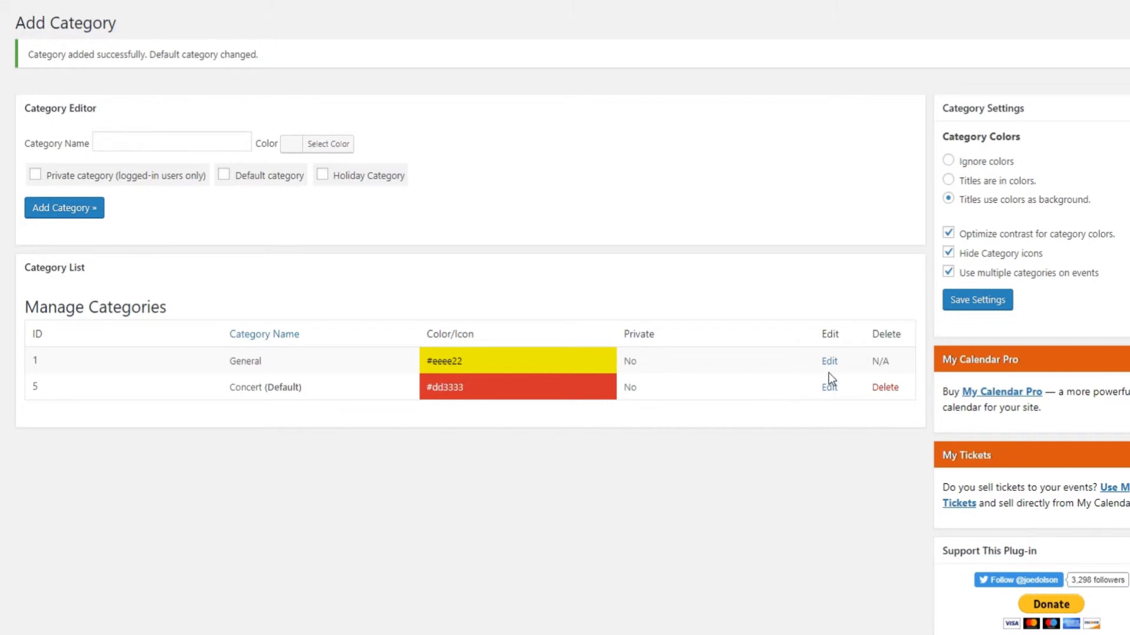
left_click(829, 361)
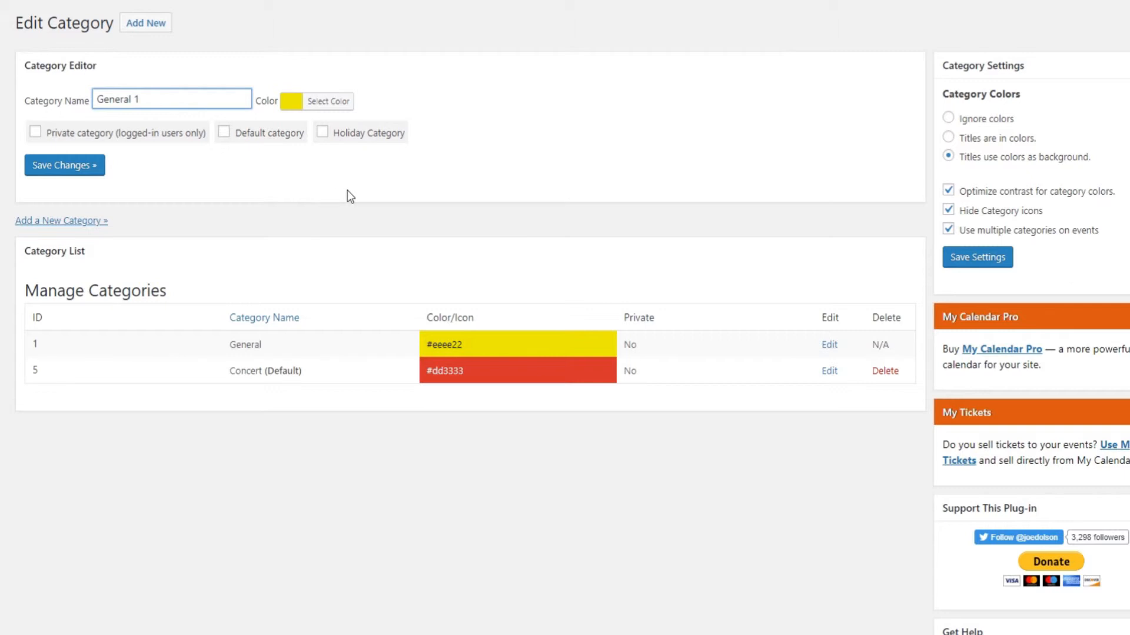
left_click(64, 165)
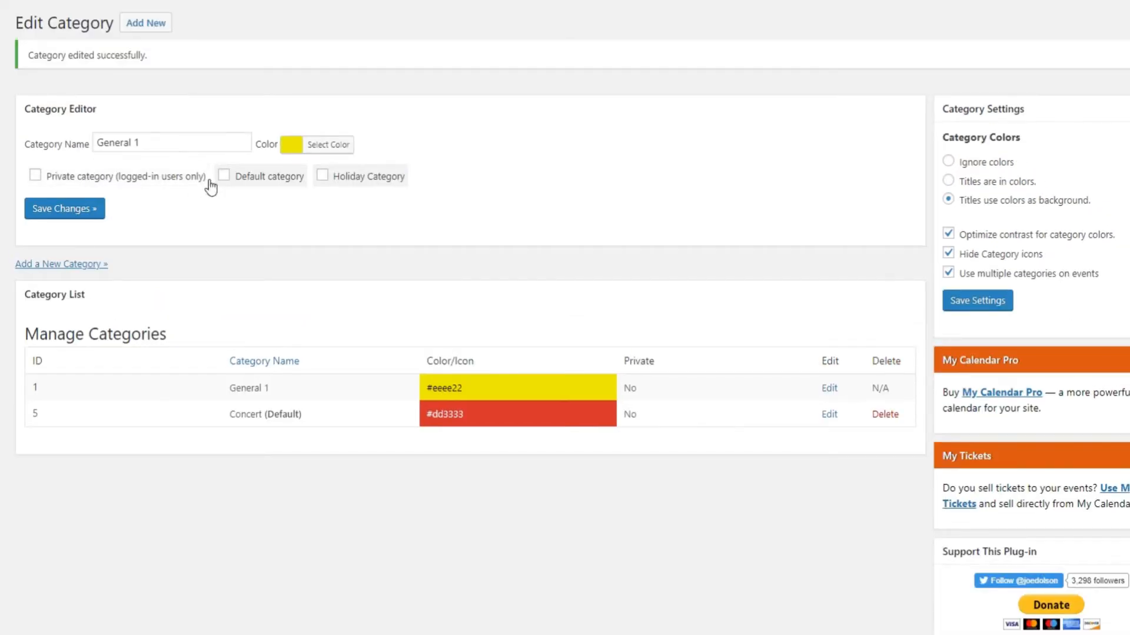
mouse_move(465, 276)
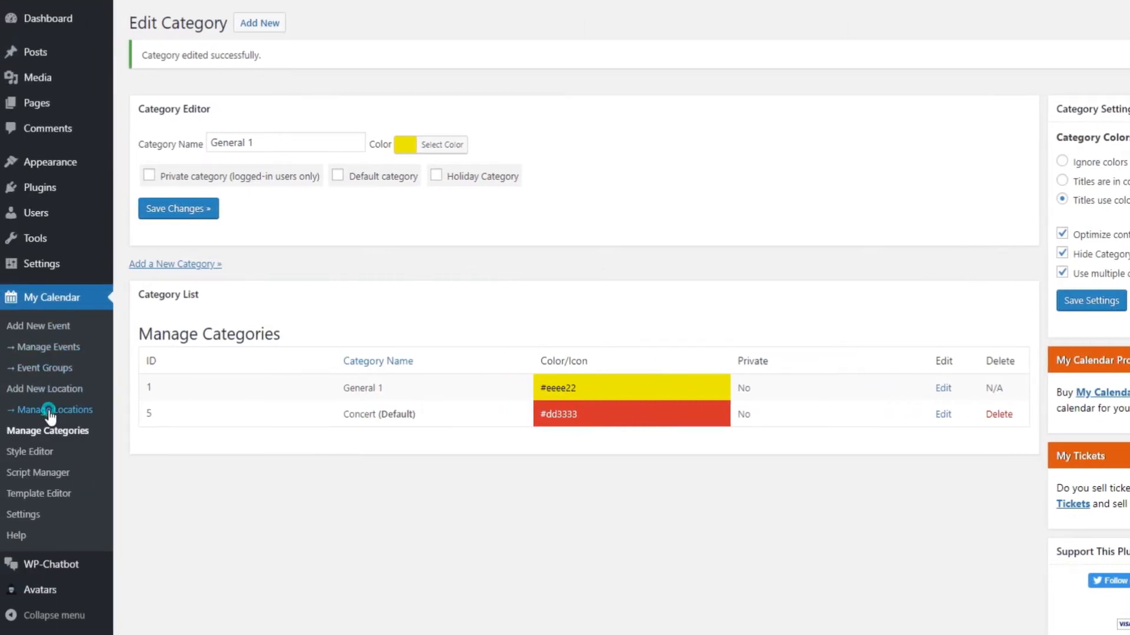
- Start a blank Add New Location form beside the existing Cultural Center location, reviewing its address fields
left_click(50, 409)
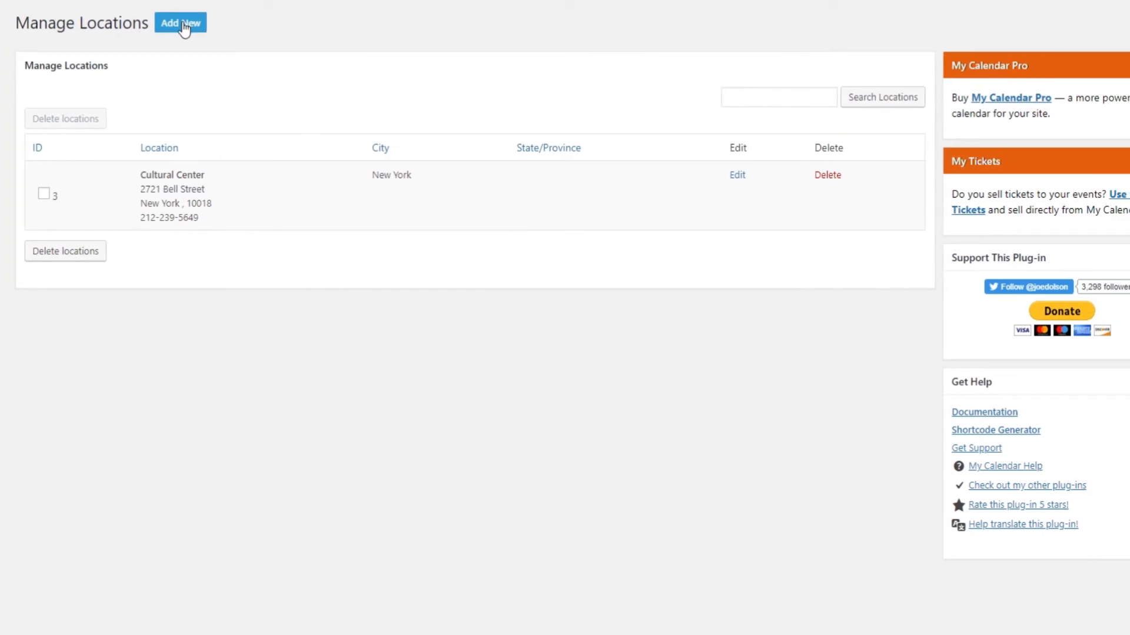
left_click(179, 23)
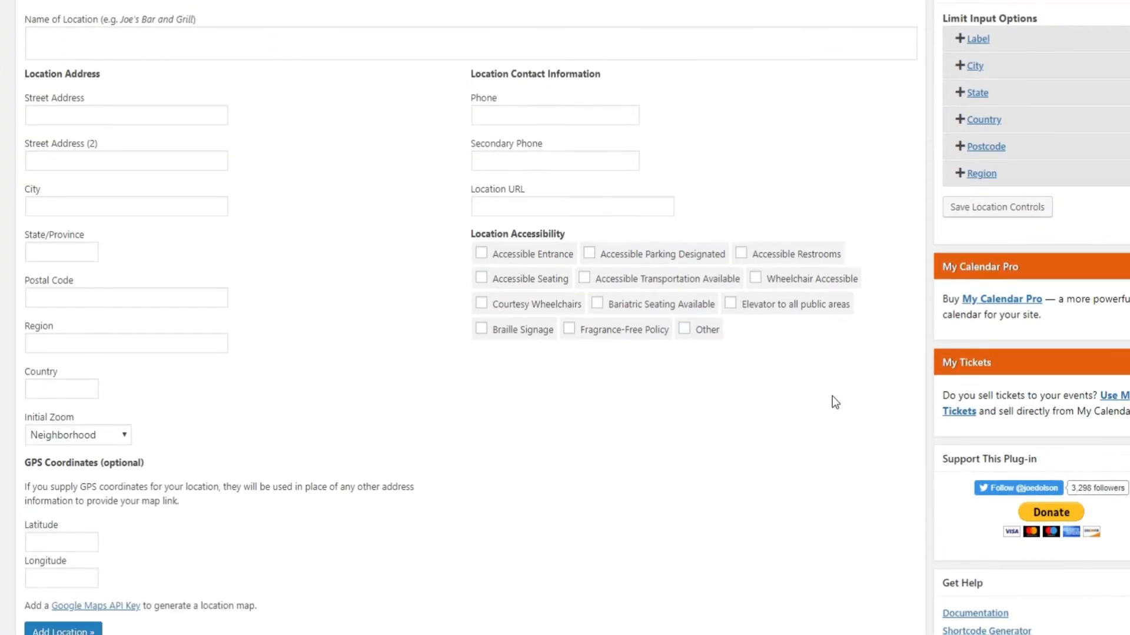
scroll("up", 3)
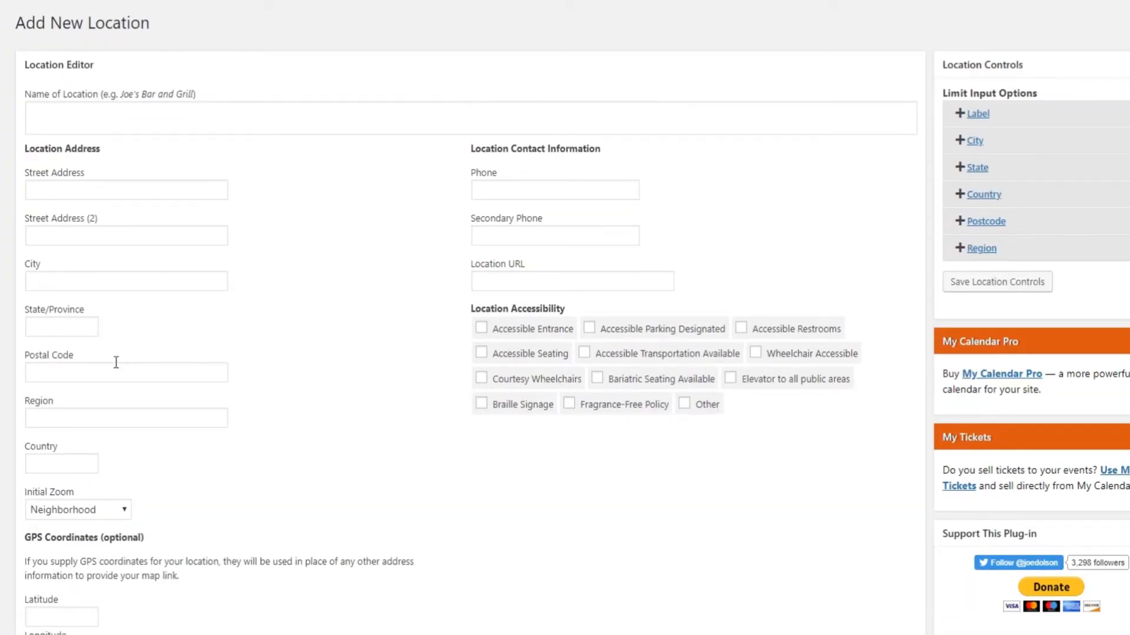
left_click(126, 235)
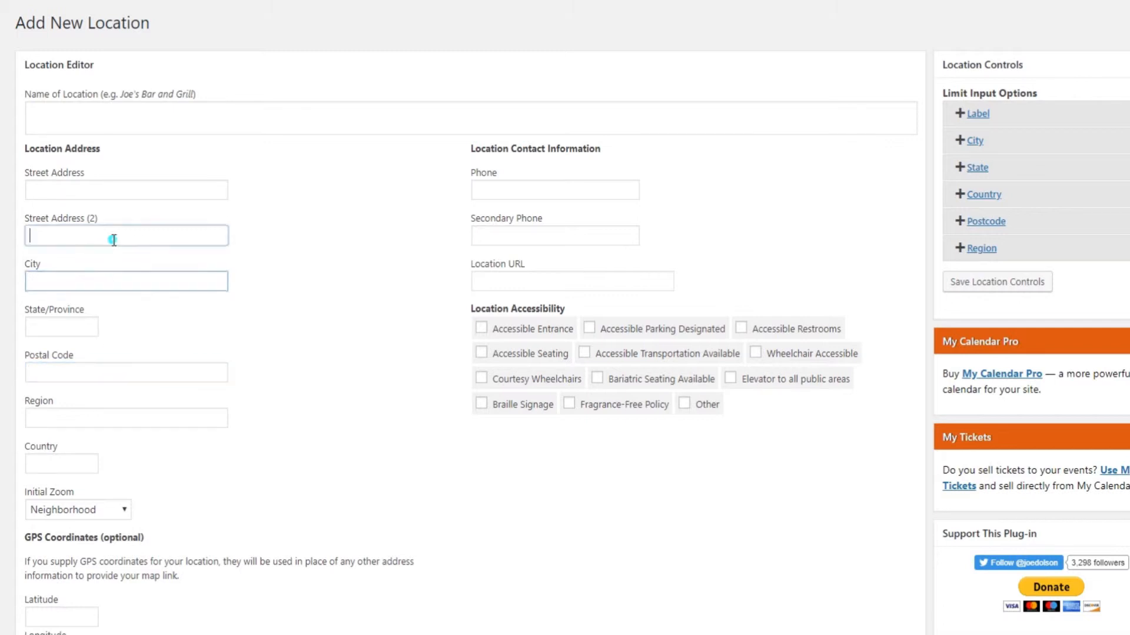
left_click(61, 463)
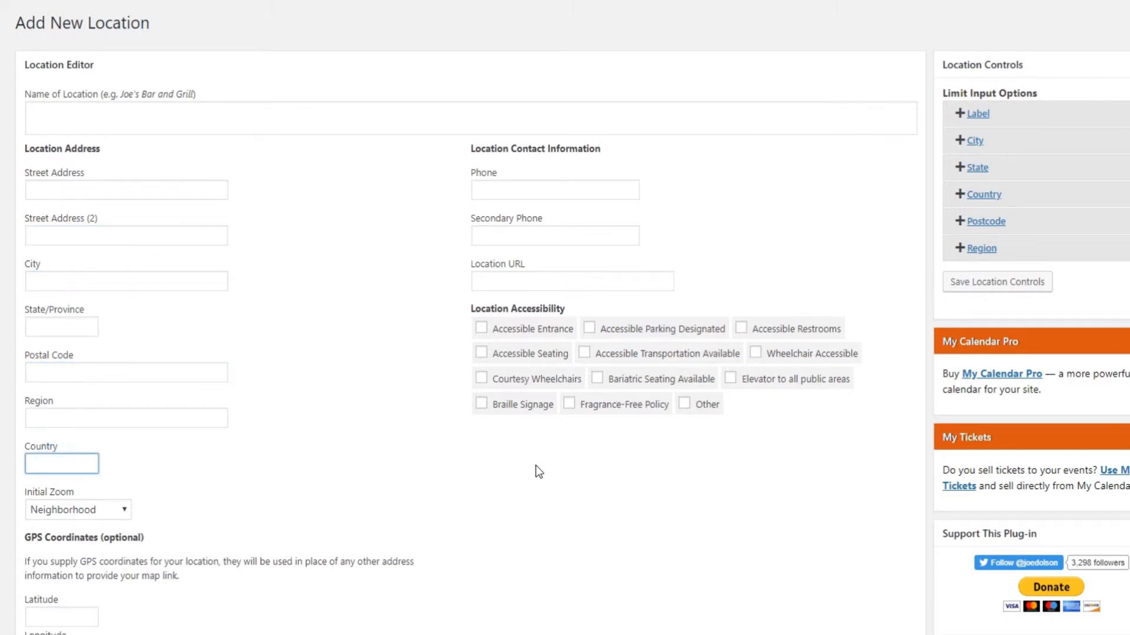
left_click(647, 492)
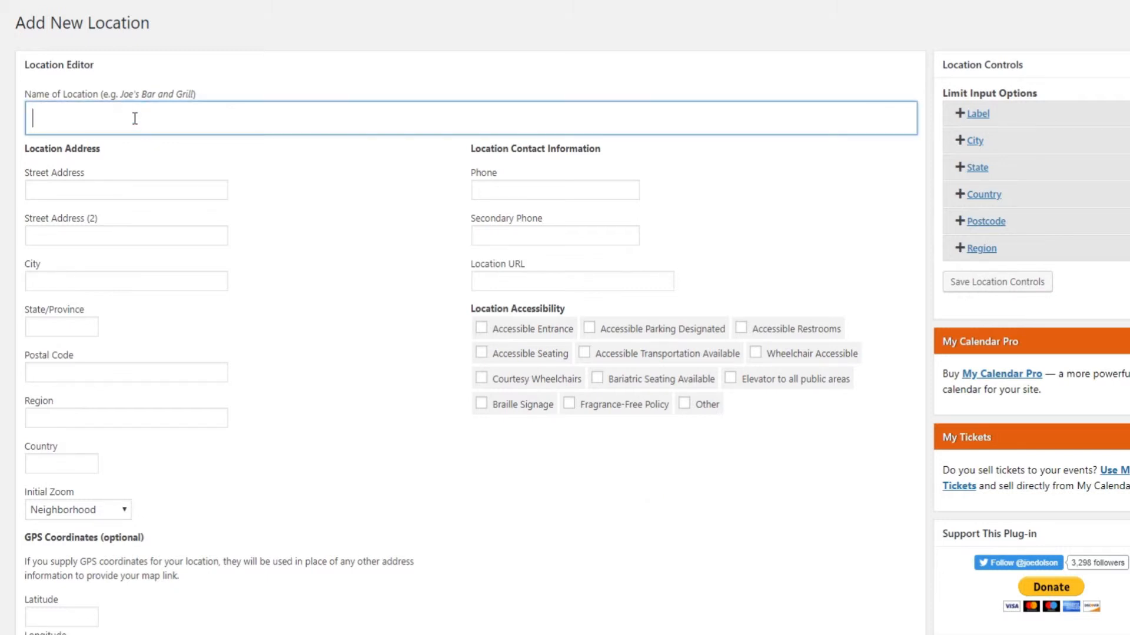
mouse_move(545, 450)
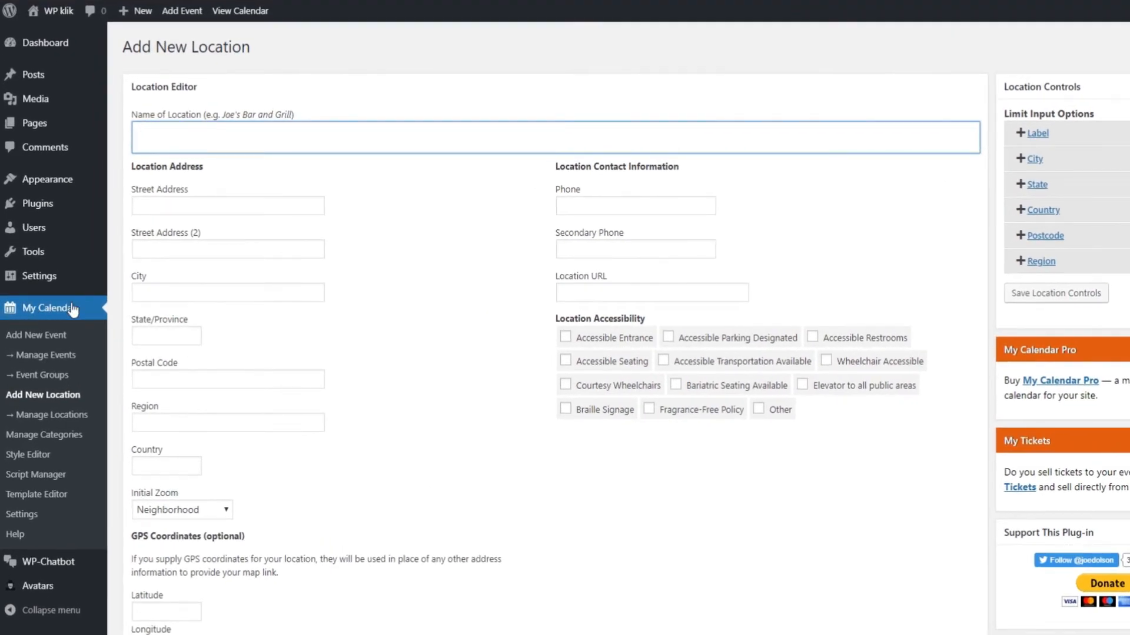
mouse_move(28, 454)
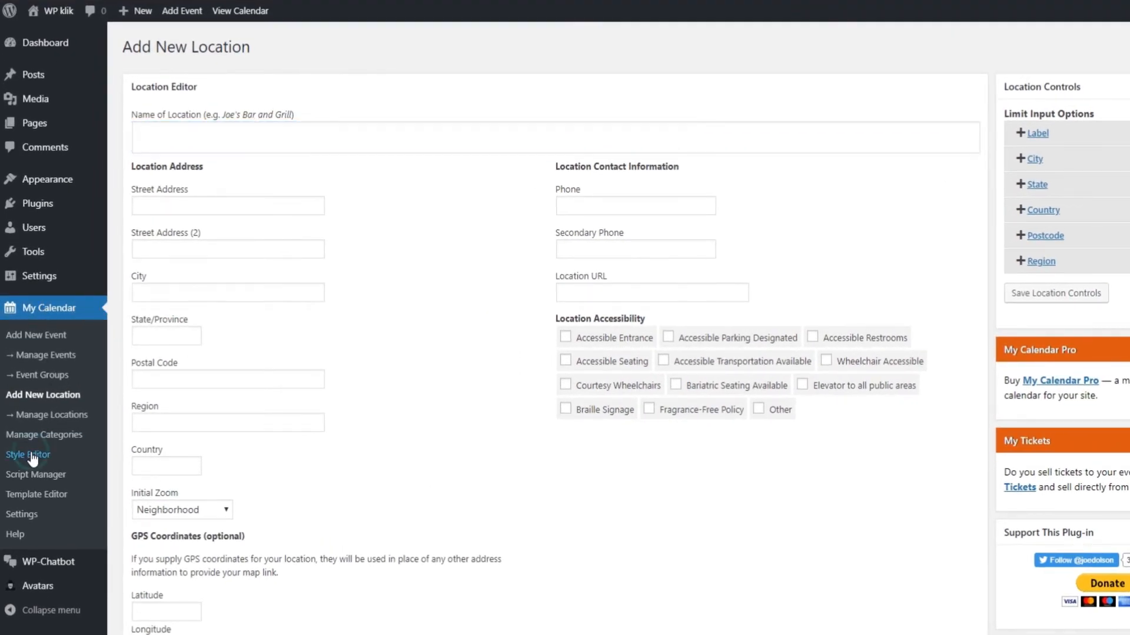
- View the My Calendar Styles page's stylesheet and inspect the primary-dark CSS variable
left_click(27, 454)
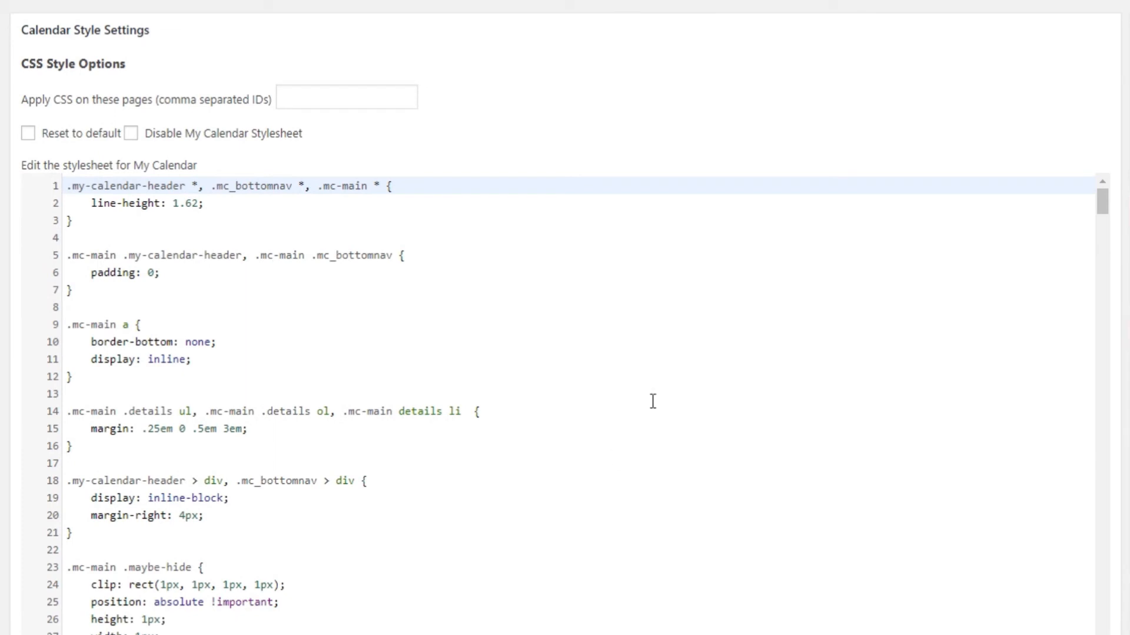
mouse_move(969, 462)
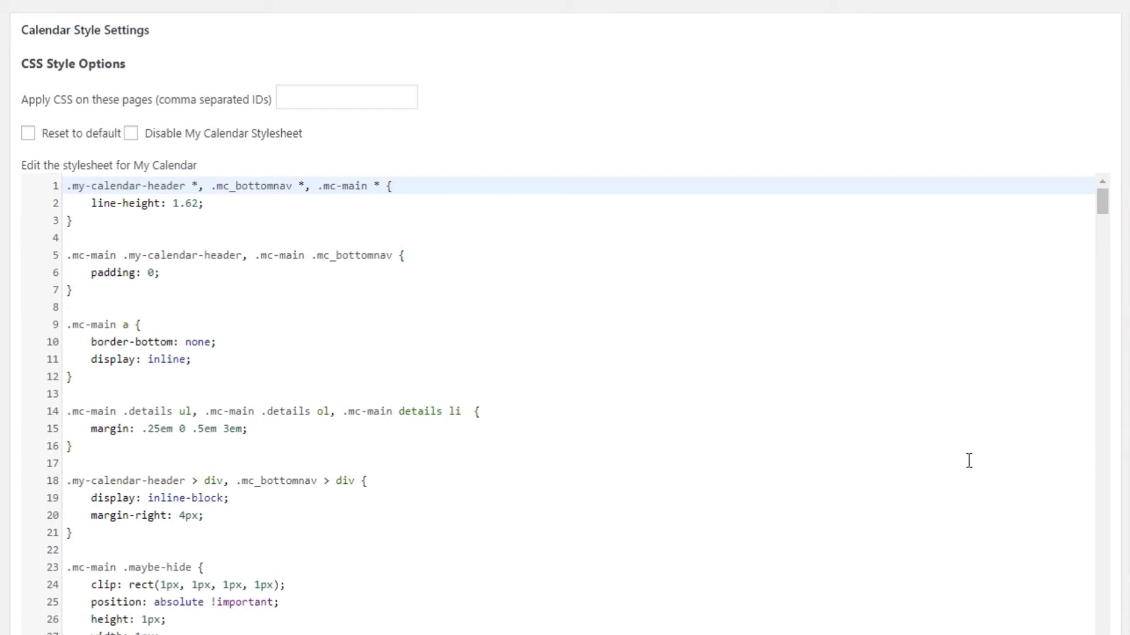
mouse_move(1121, 454)
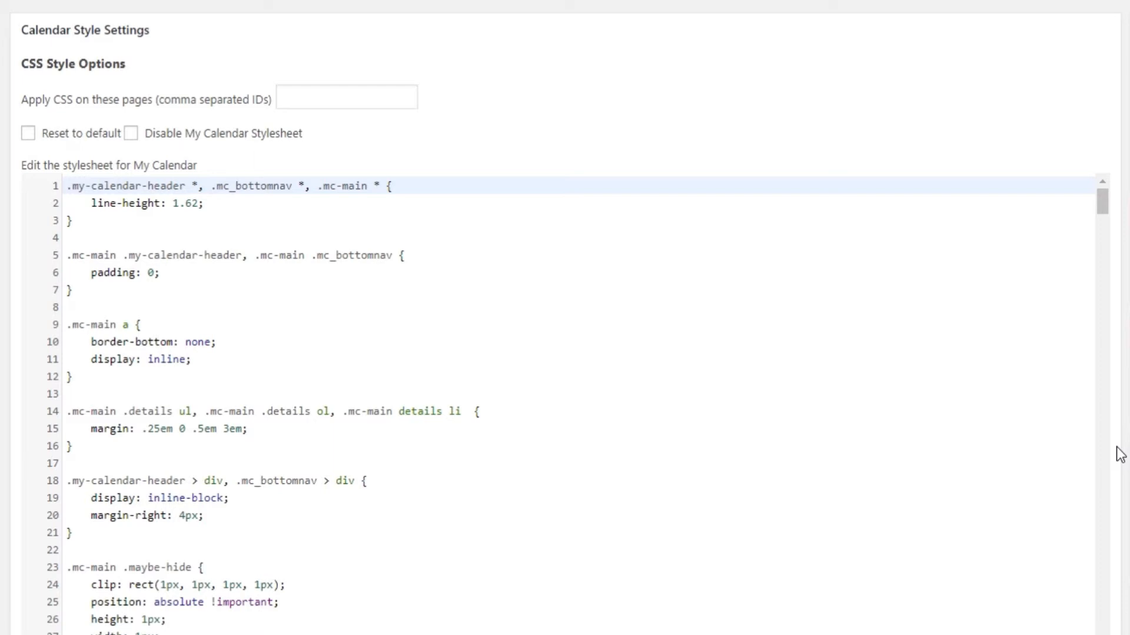
scroll("down", 3)
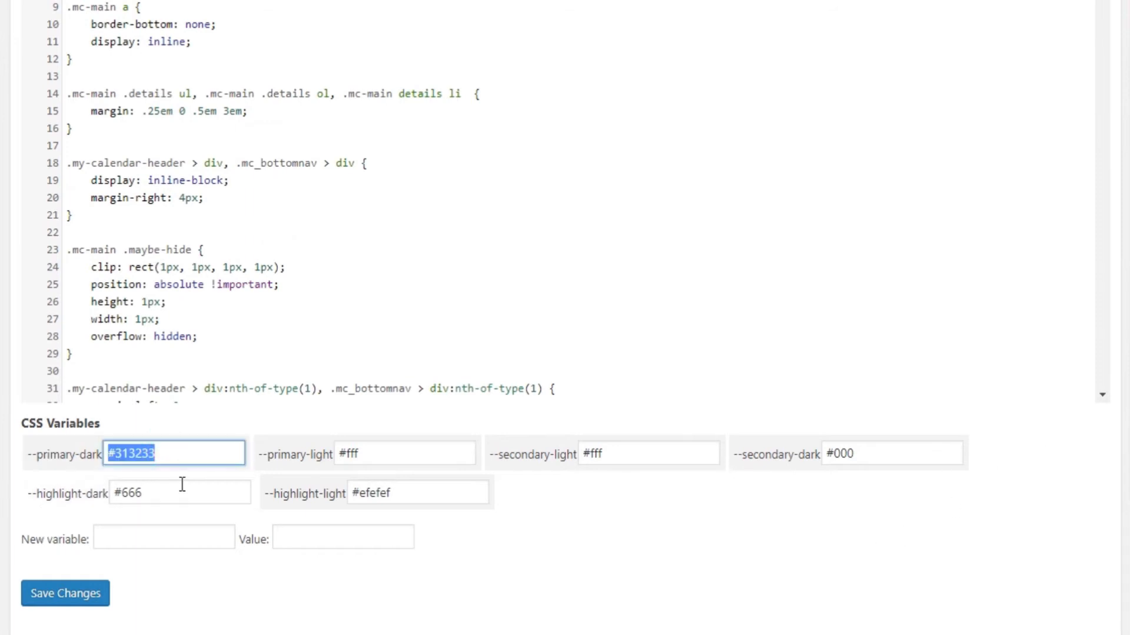
left_click(544, 601)
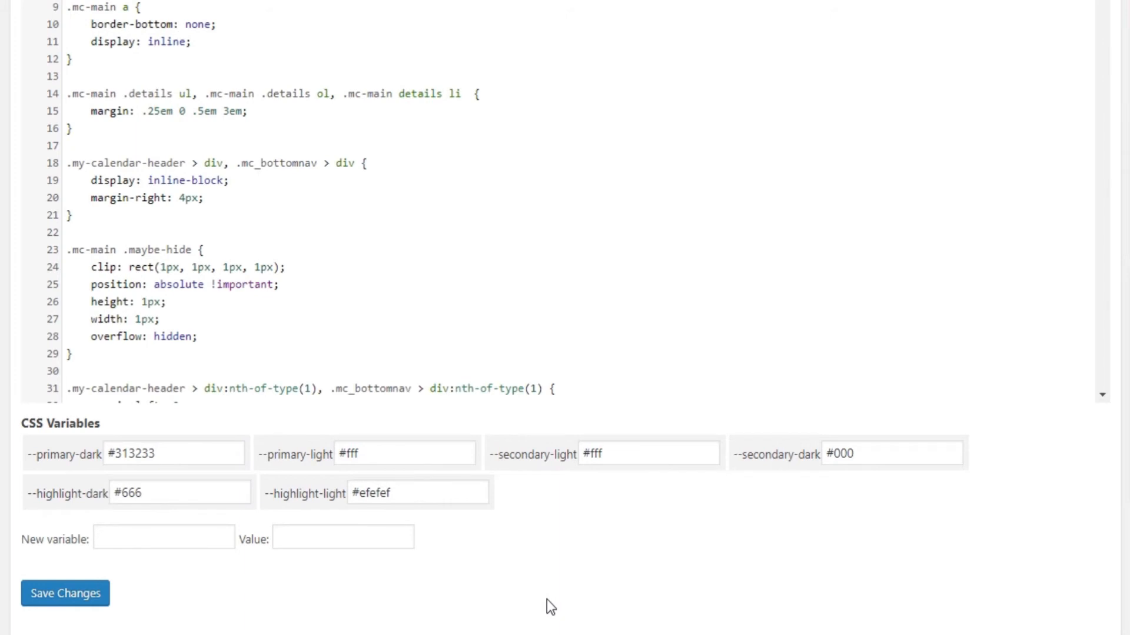
scroll("up", 3)
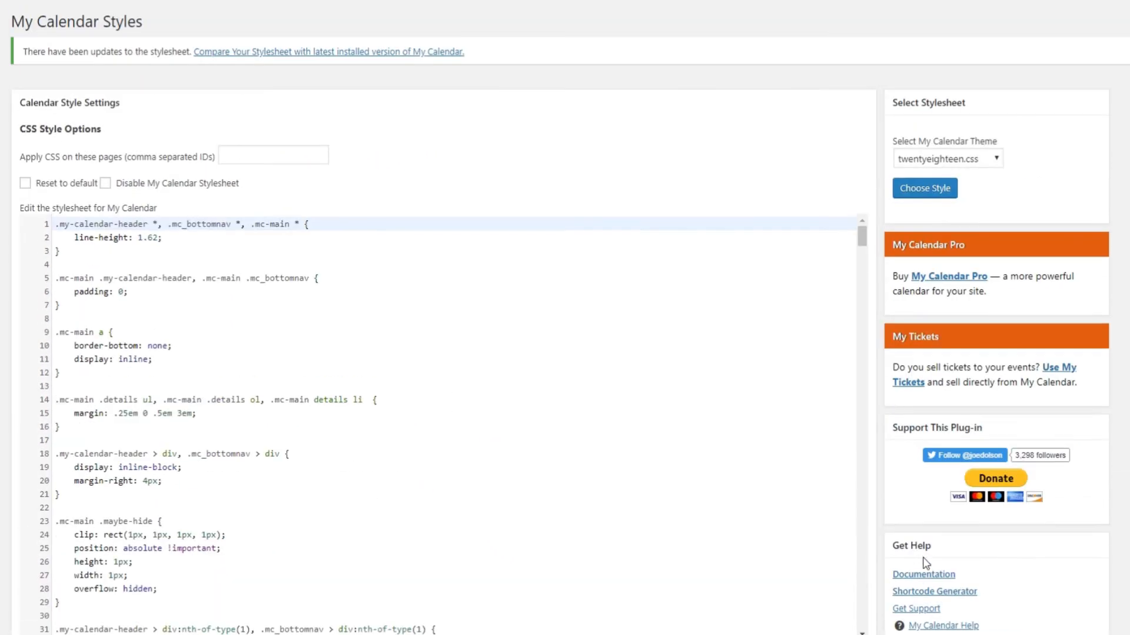
mouse_move(990, 95)
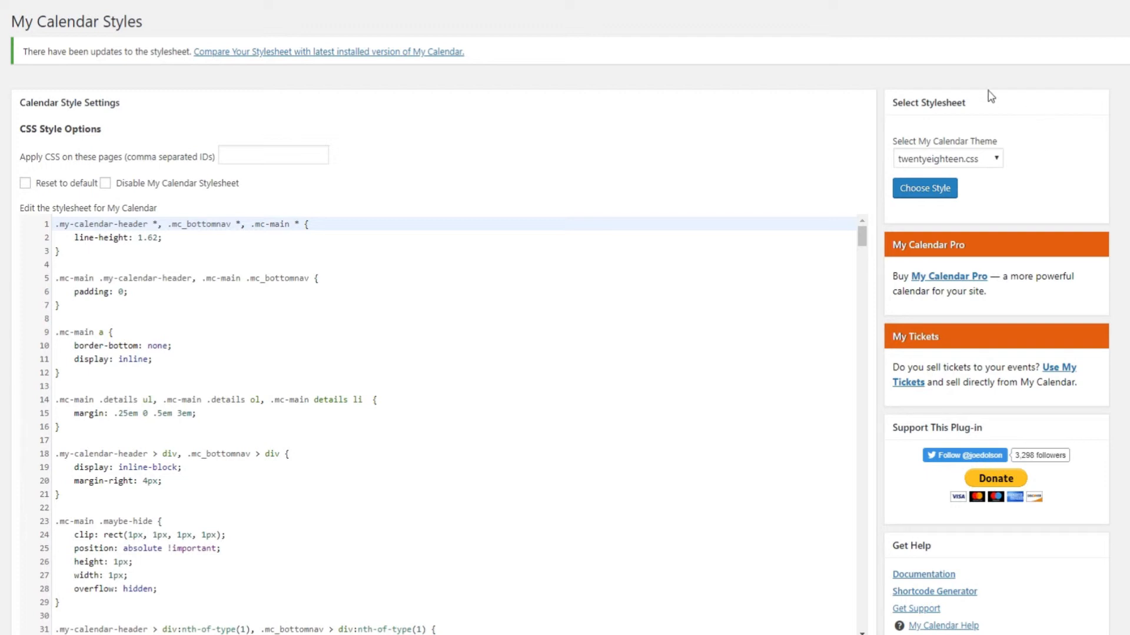
mouse_move(1011, 188)
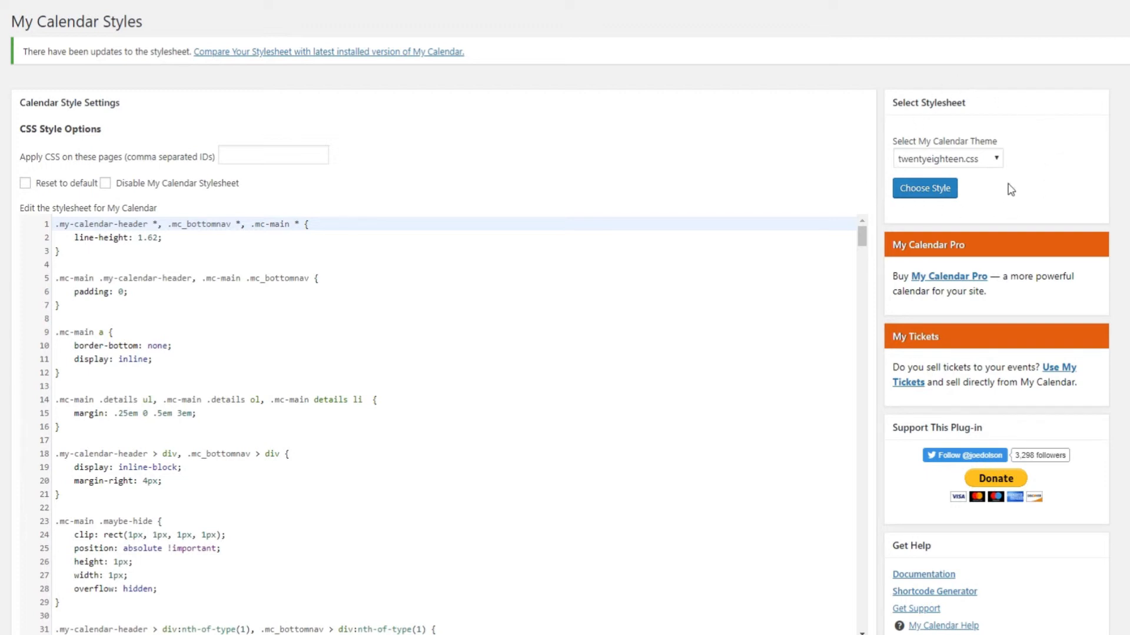
- Switch to the front-end Test Title event page with its 10–25 April 2019 dates
left_click(946, 157)
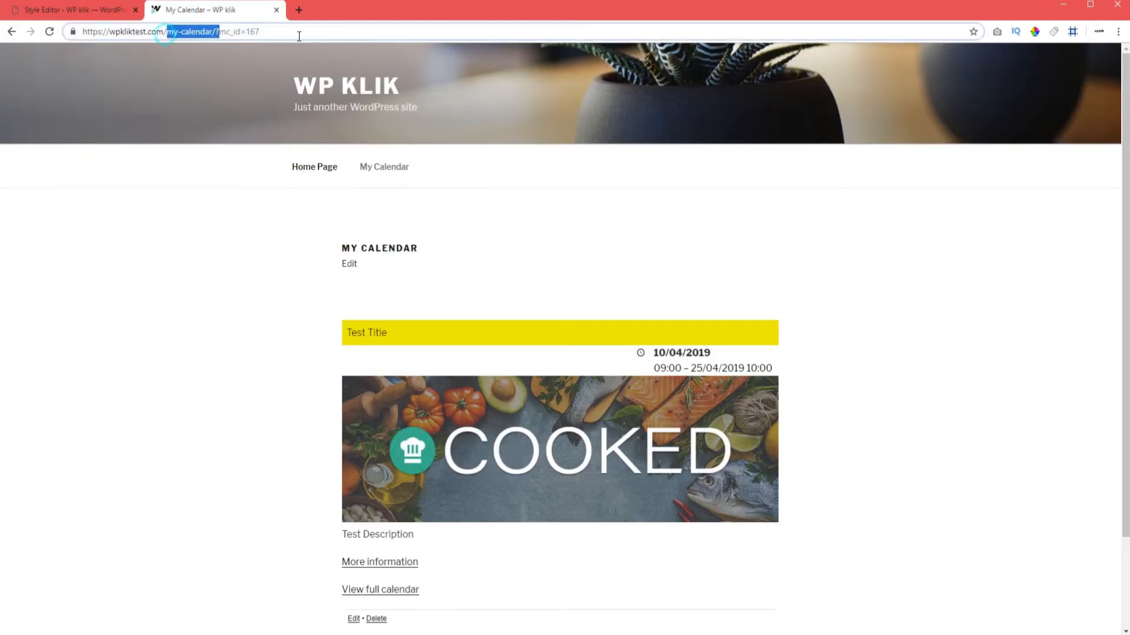
- Go to the site root and look through the home page's posts, sidebar and footer
left_click(314, 166)
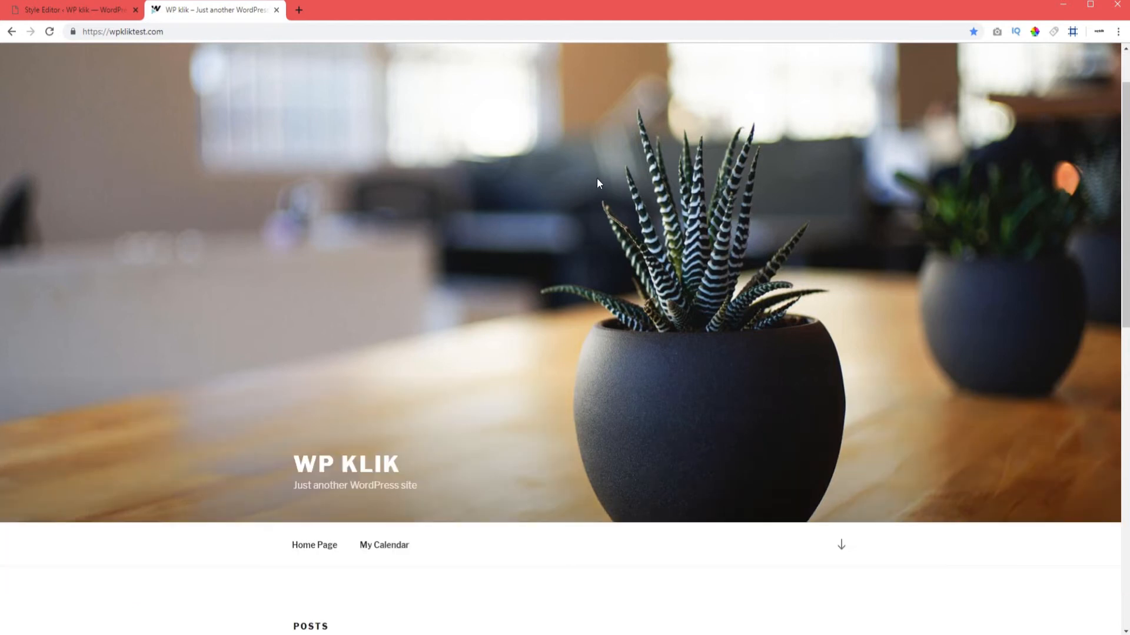
scroll("down", 3)
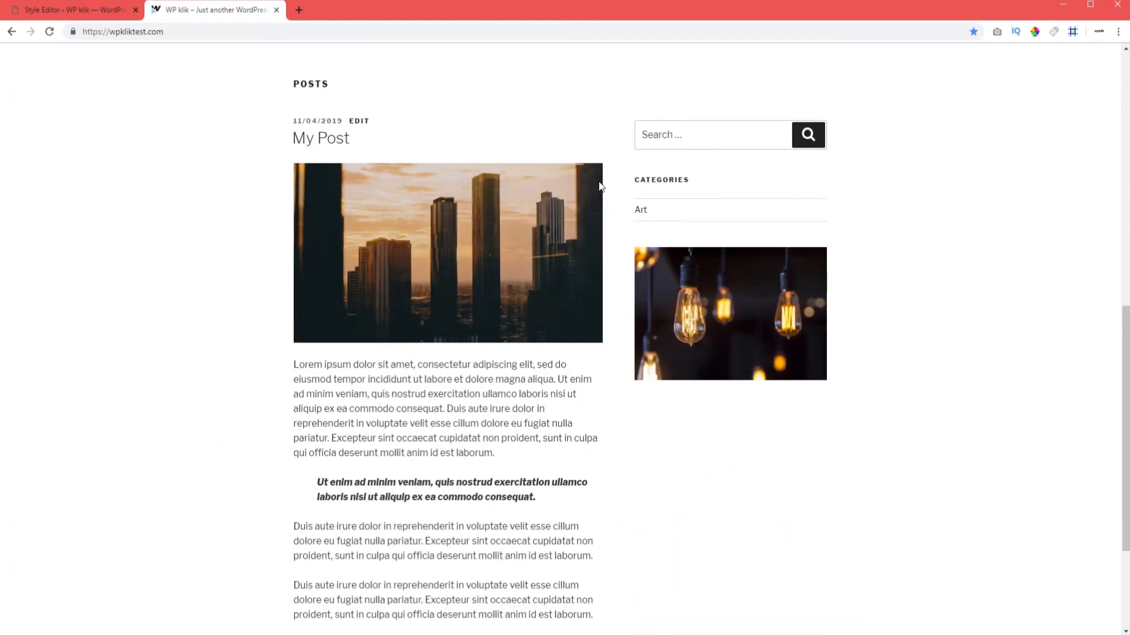
mouse_move(812, 315)
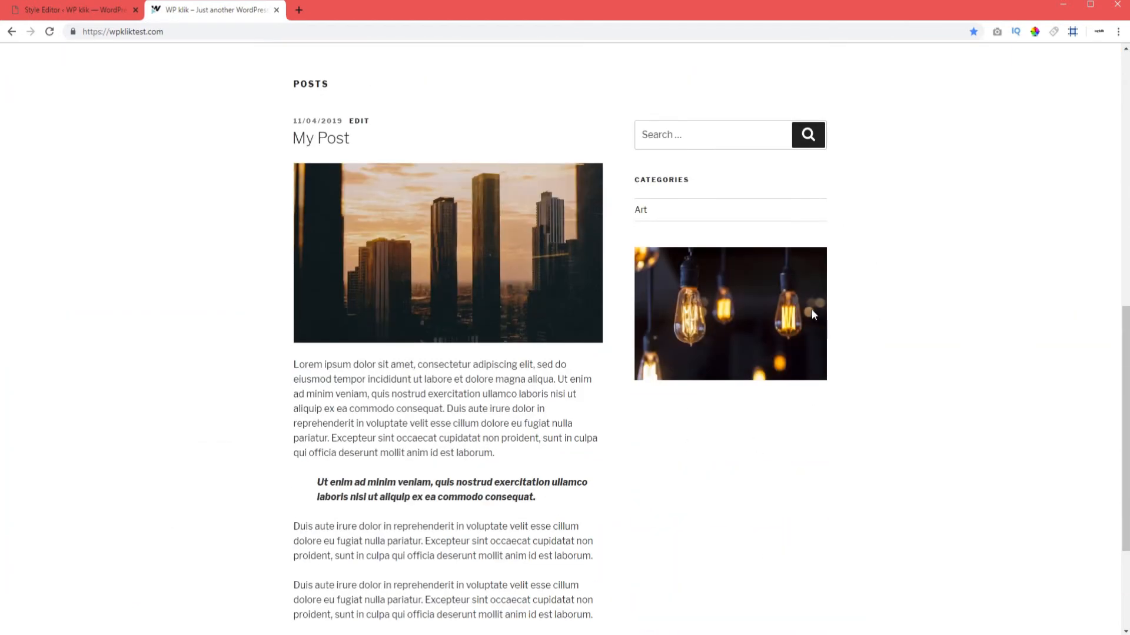
scroll("down", 3)
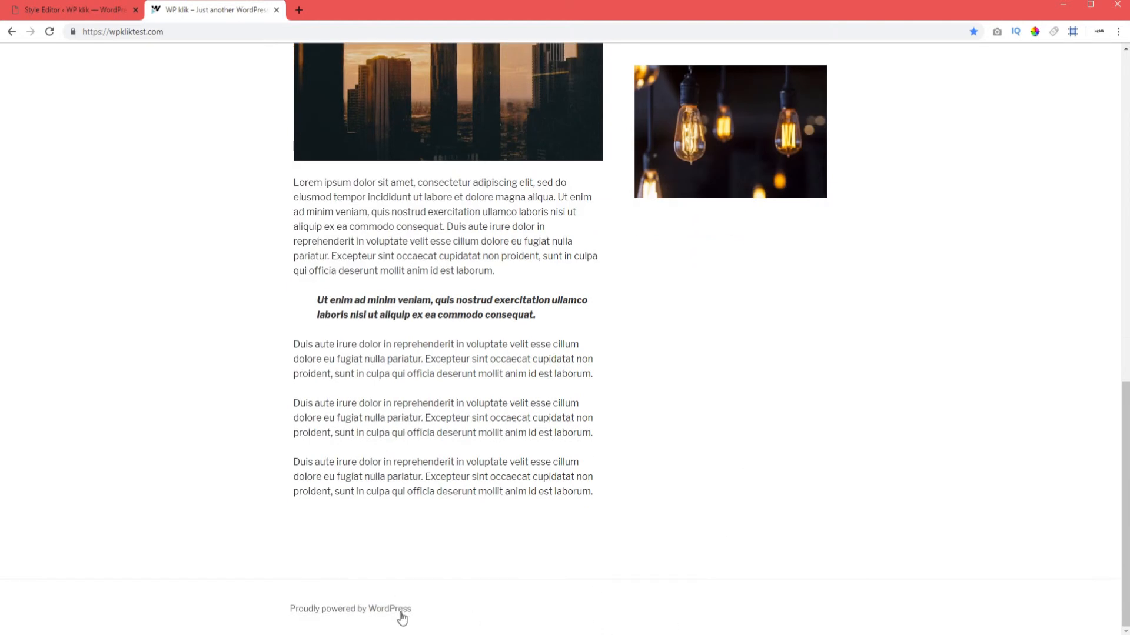
scroll("up", 3)
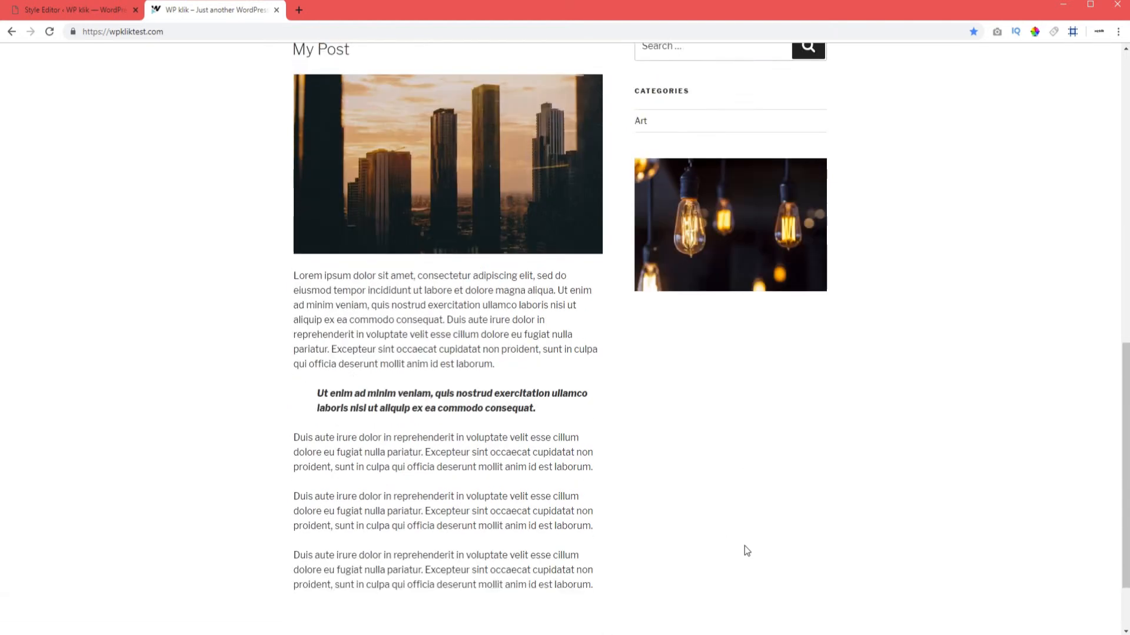
scroll("up", 3)
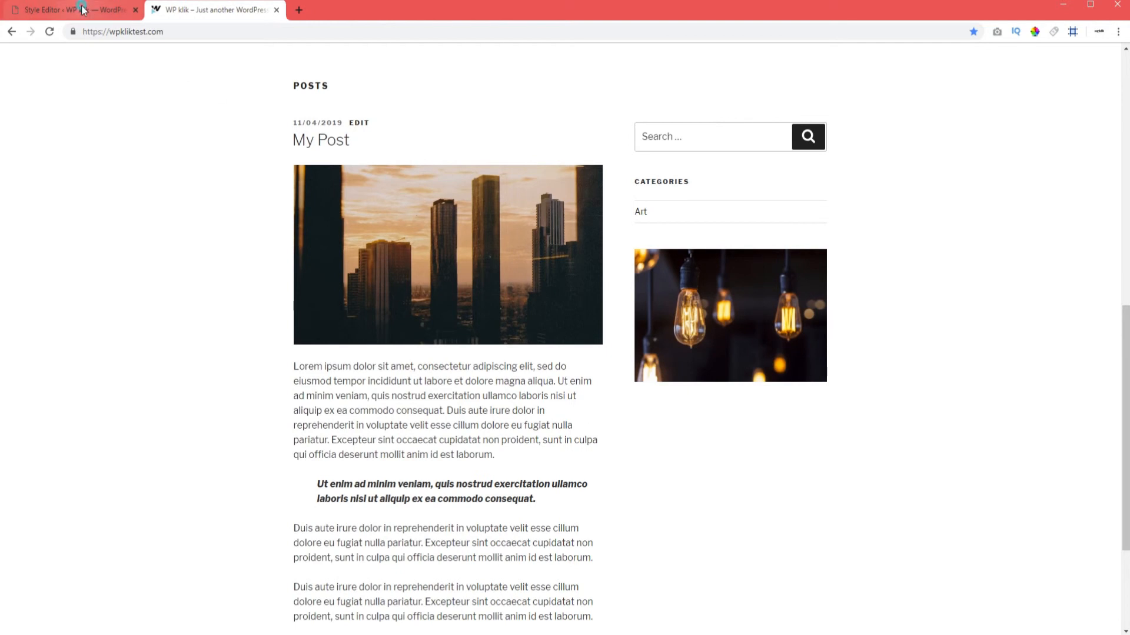
- In Widgets, place Simple Event Search and Upcoming Events into Footer 1 below Event Filters
left_click(71, 11)
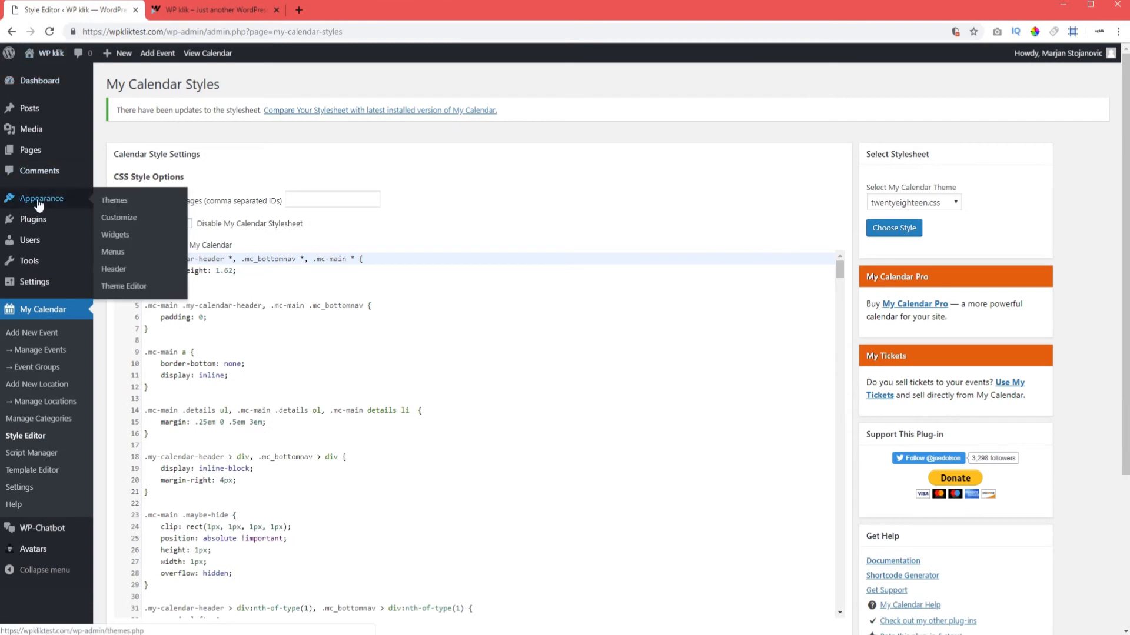
left_click(115, 234)
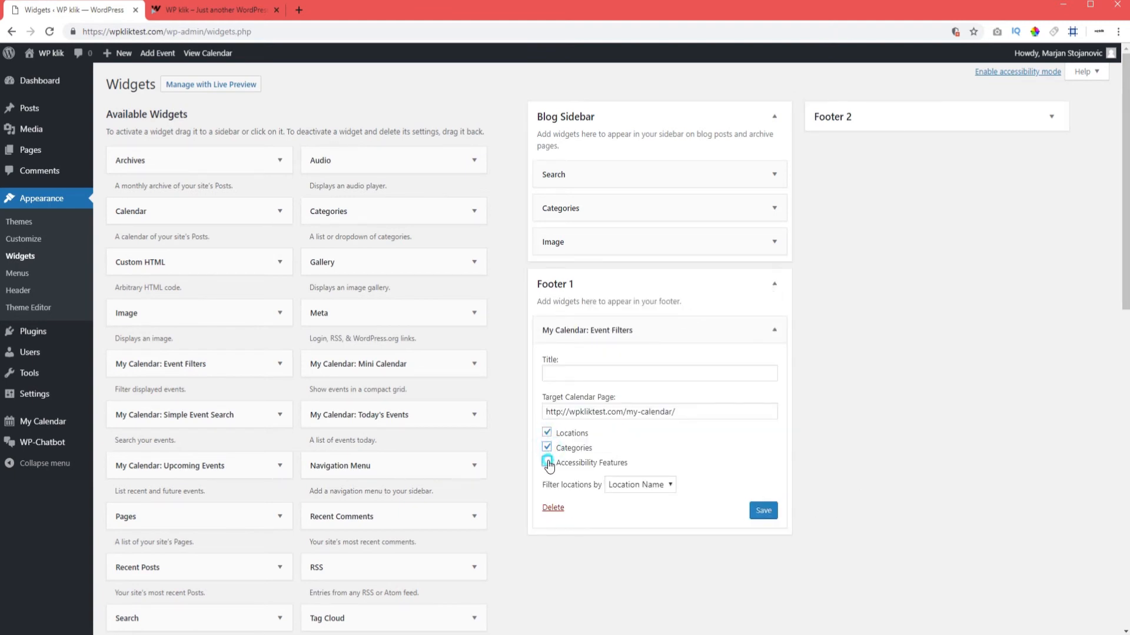
left_click(547, 463)
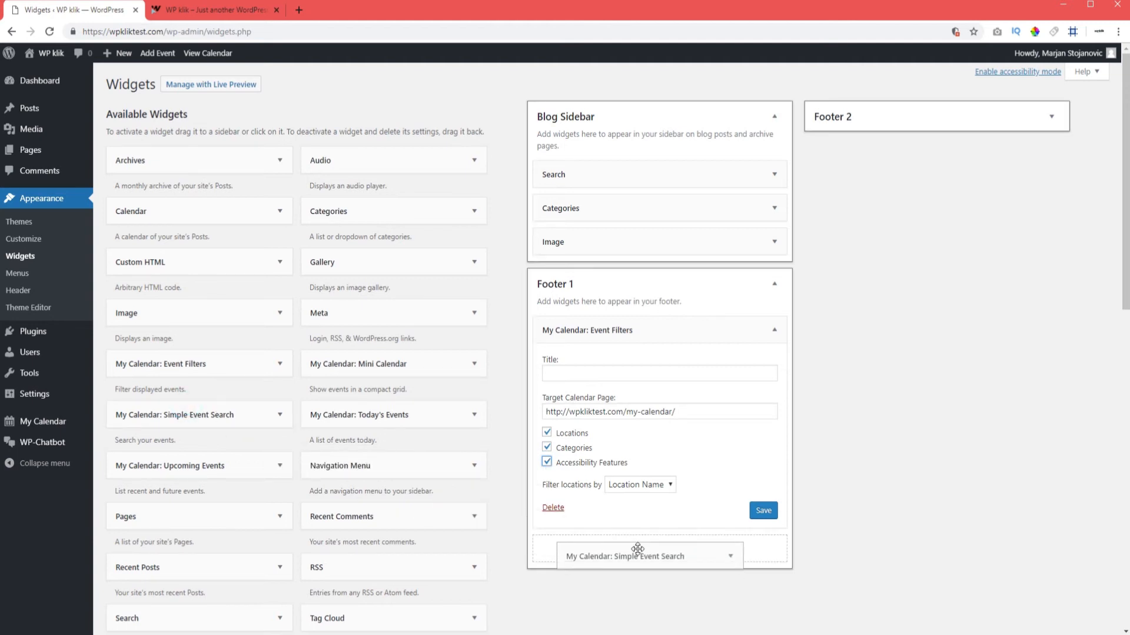
scroll("down", 3)
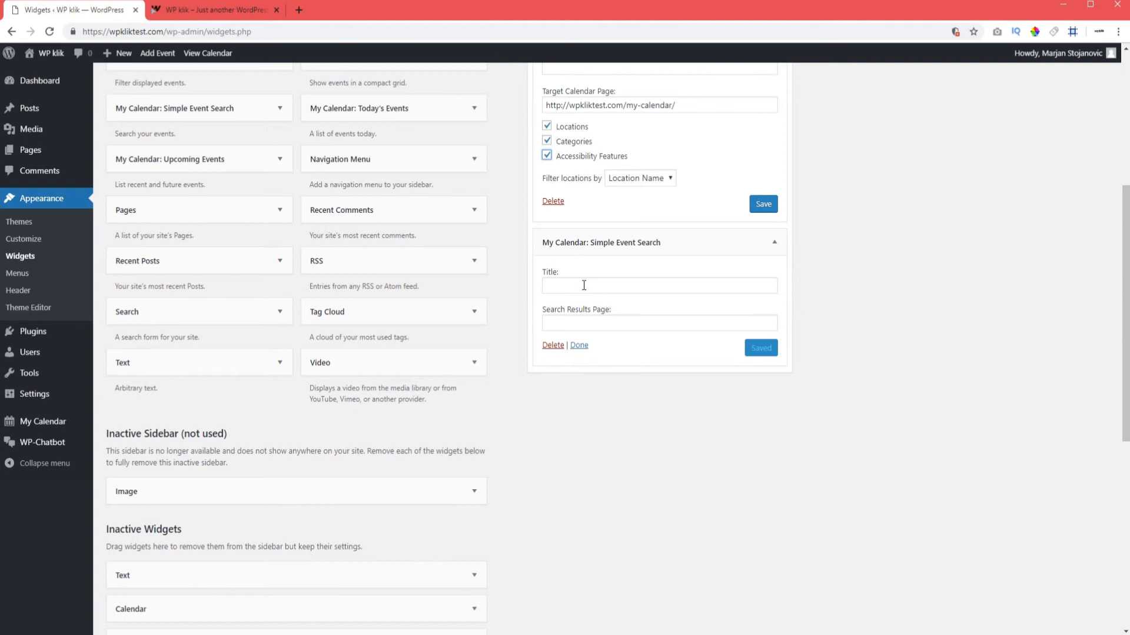
left_click(659, 323)
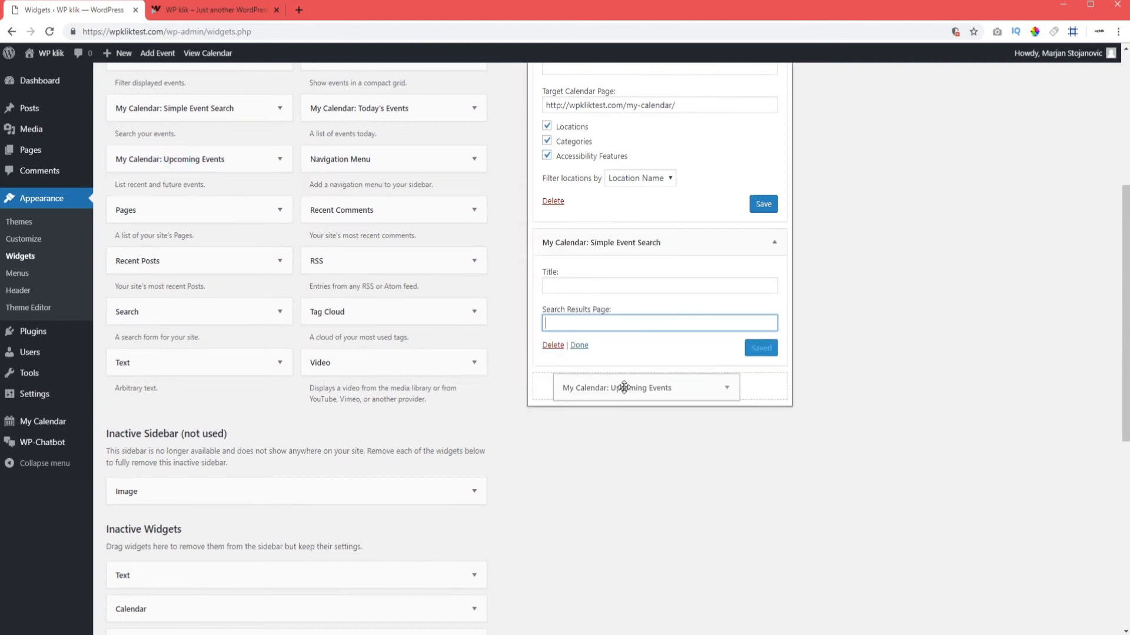
scroll("down", 3)
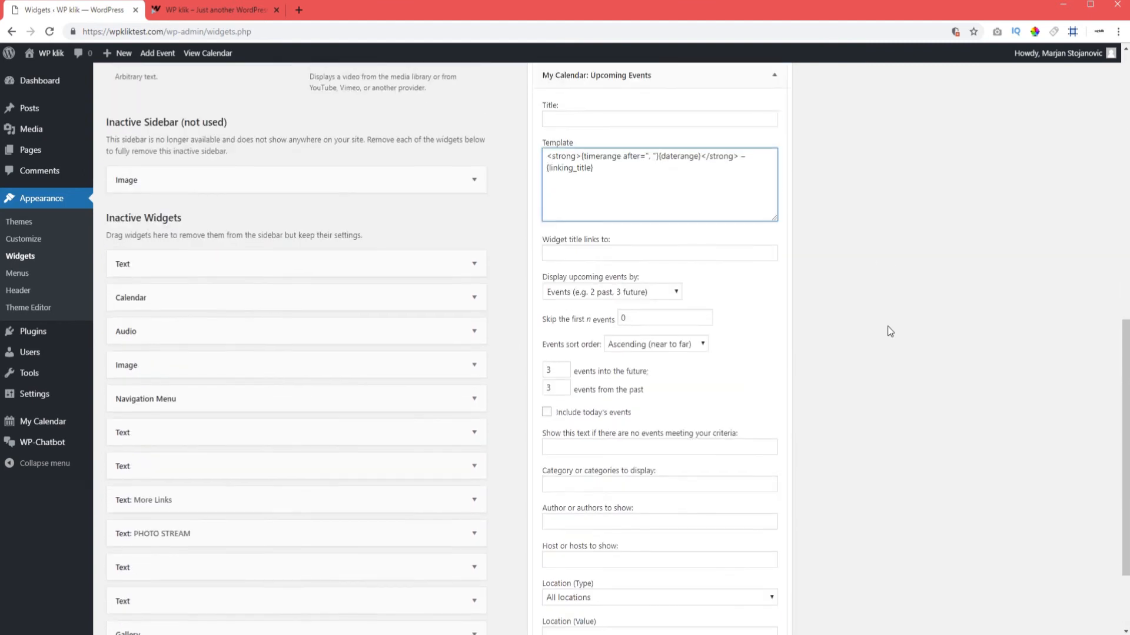
scroll("up", 3)
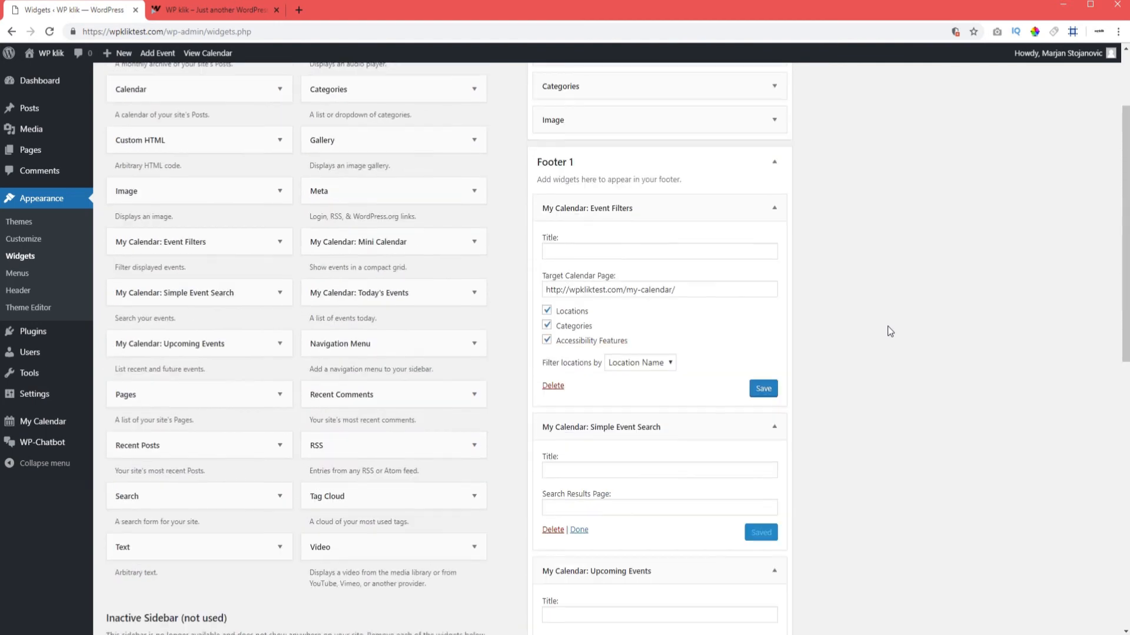
- Place the Mini Calendar and Today's Events widgets into the Footer 2 area
scroll("up", 3)
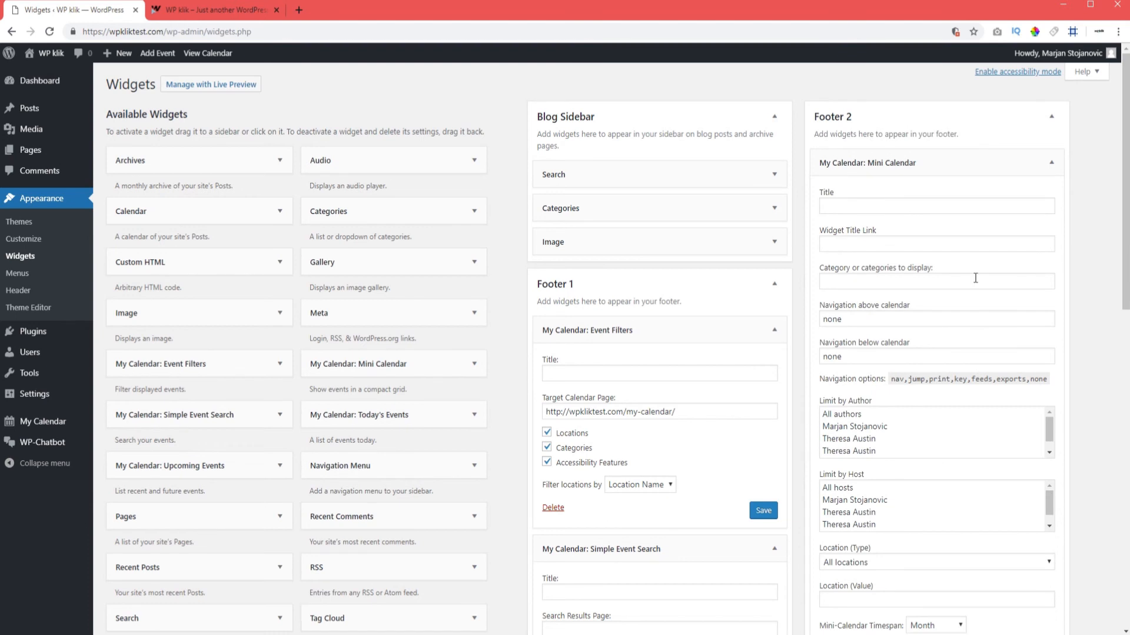
mouse_move(470, 370)
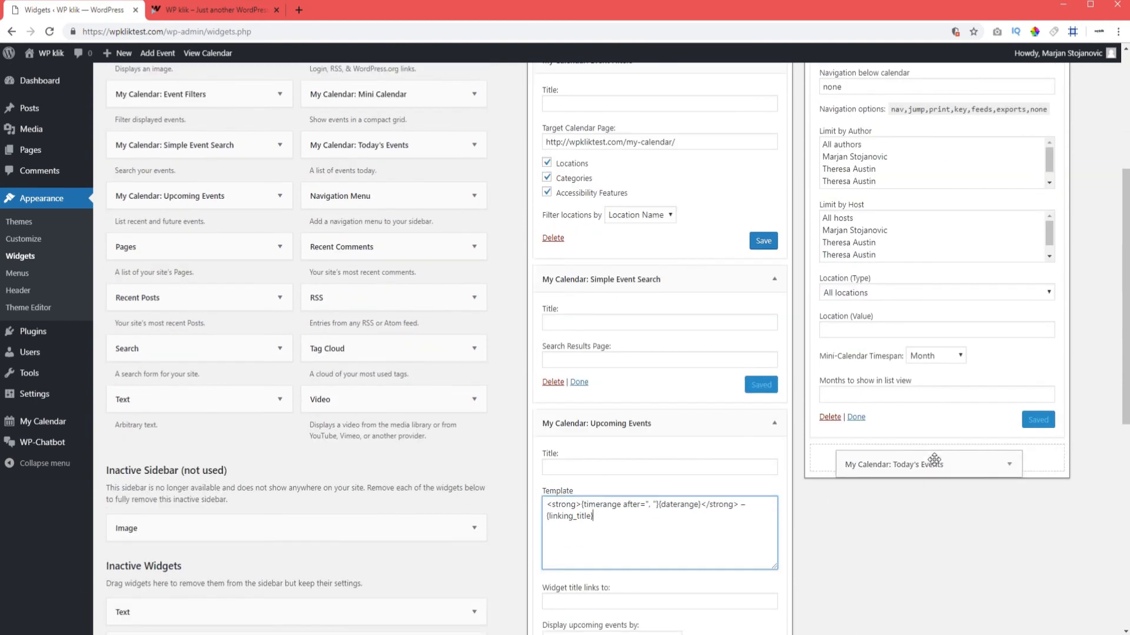
scroll("down", 3)
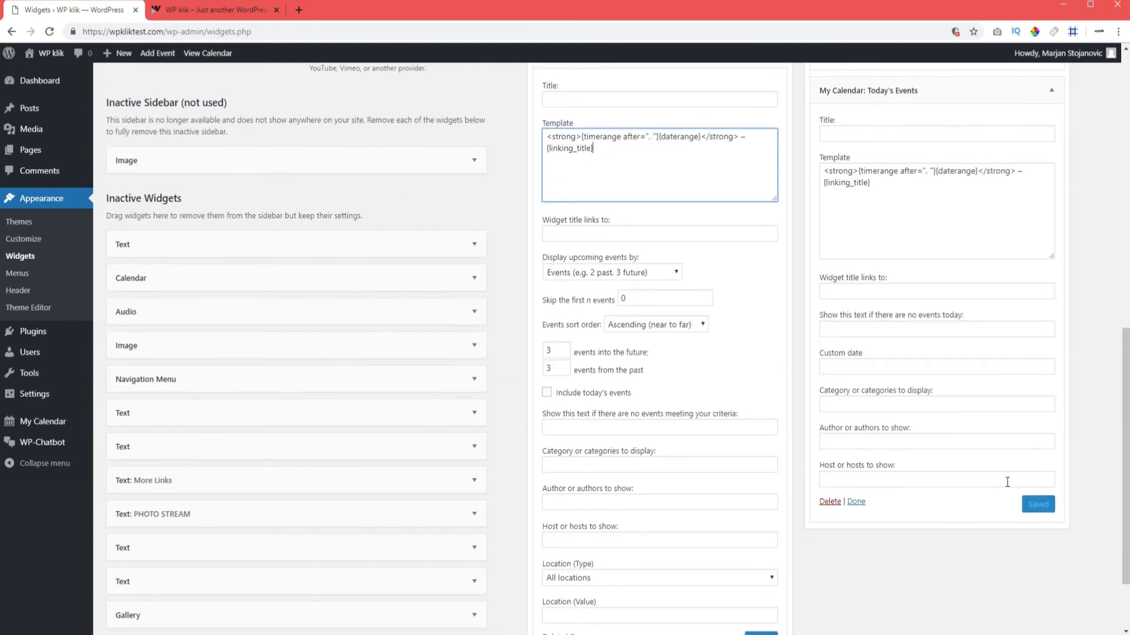
scroll("down", 3)
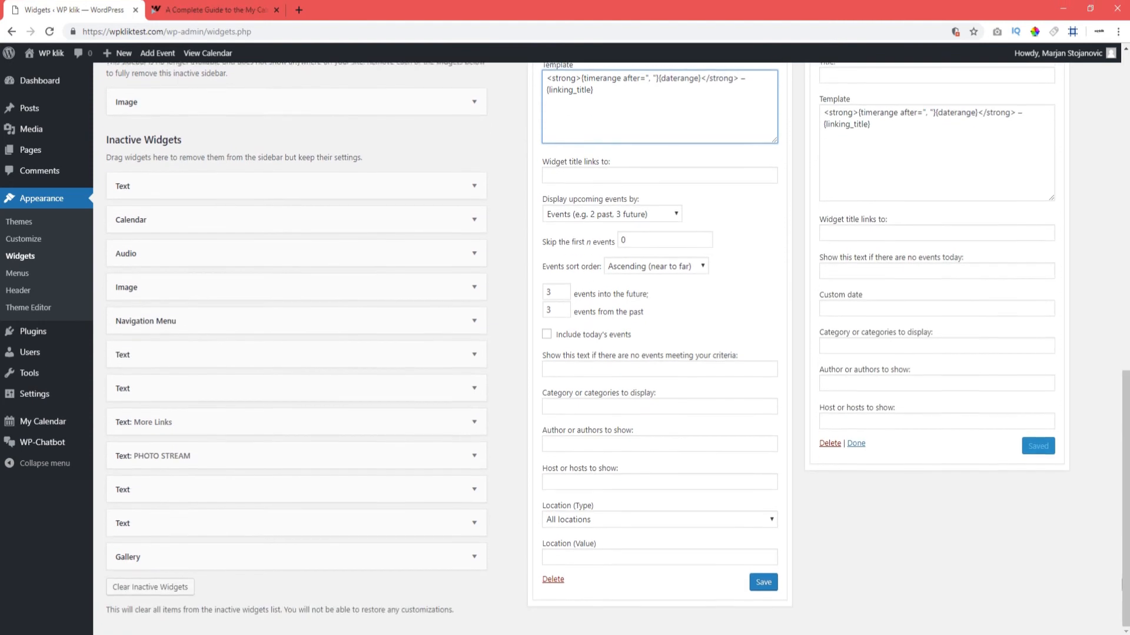
scroll("down", 3)
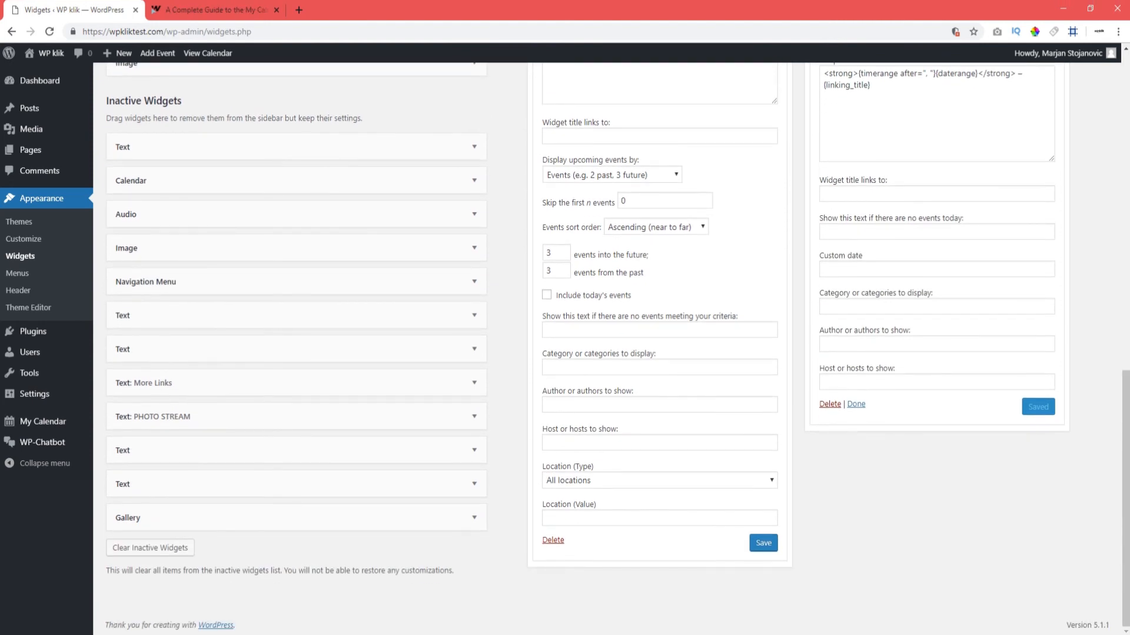
scroll("down", 3)
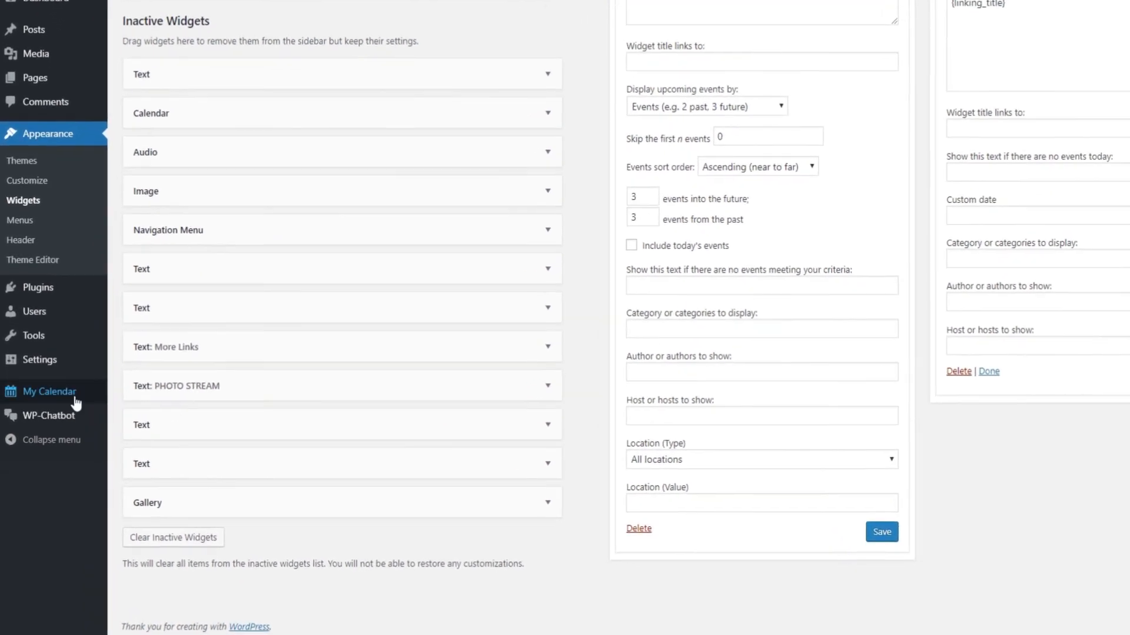
- In My Calendar Settings' Output section, reorder so nav precedes jump and print precedes categories
left_click(49, 390)
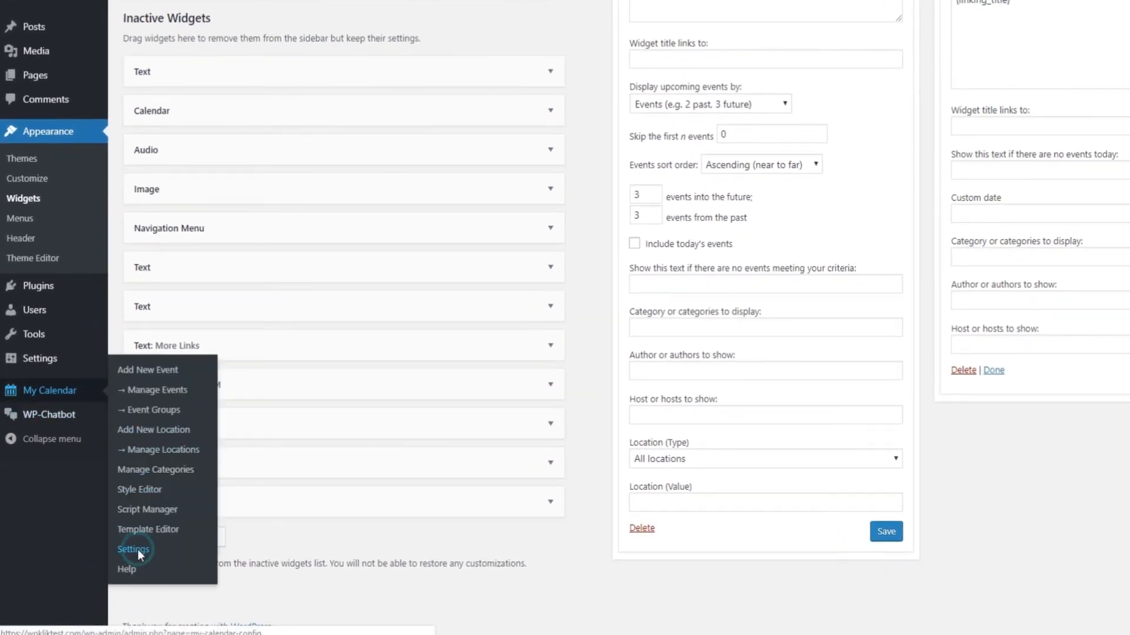
left_click(133, 550)
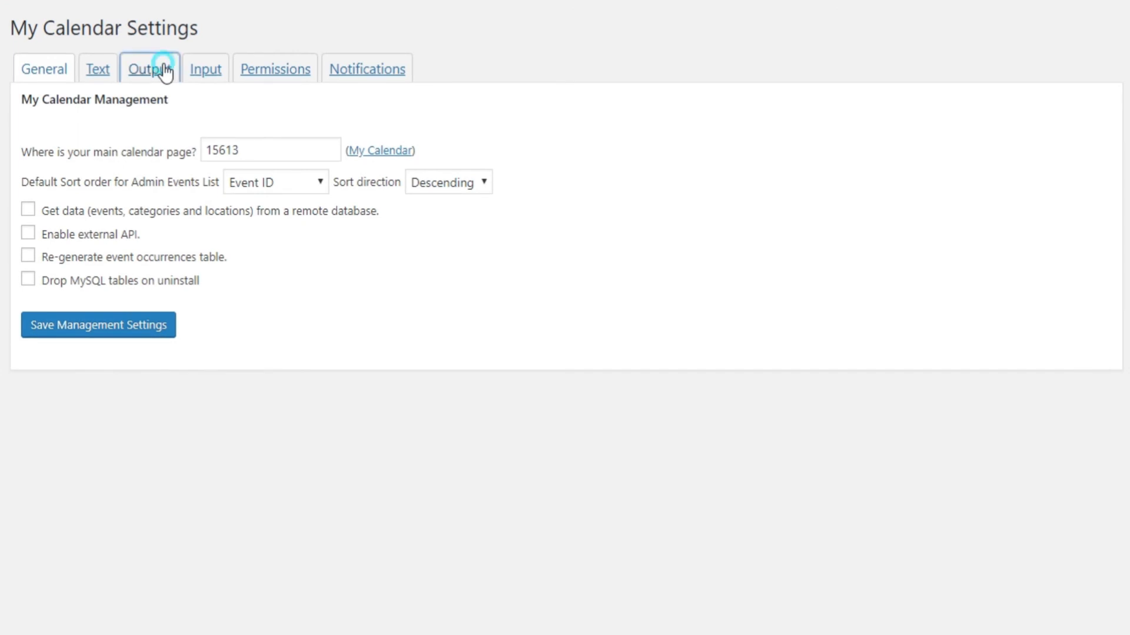
left_click(148, 68)
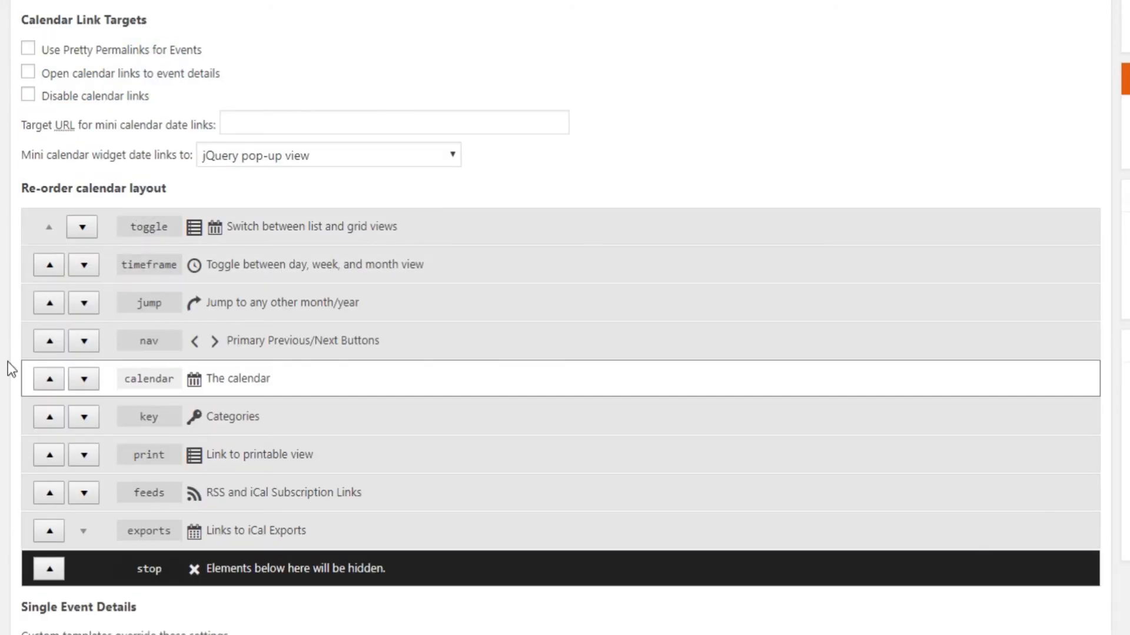
mouse_move(287, 515)
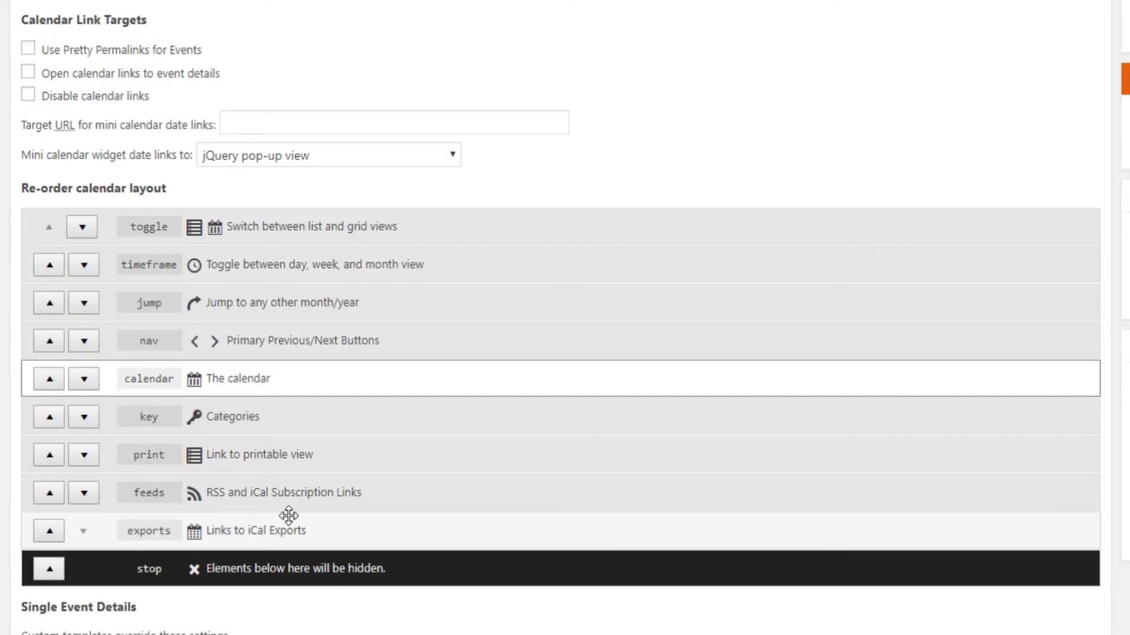
left_click(84, 416)
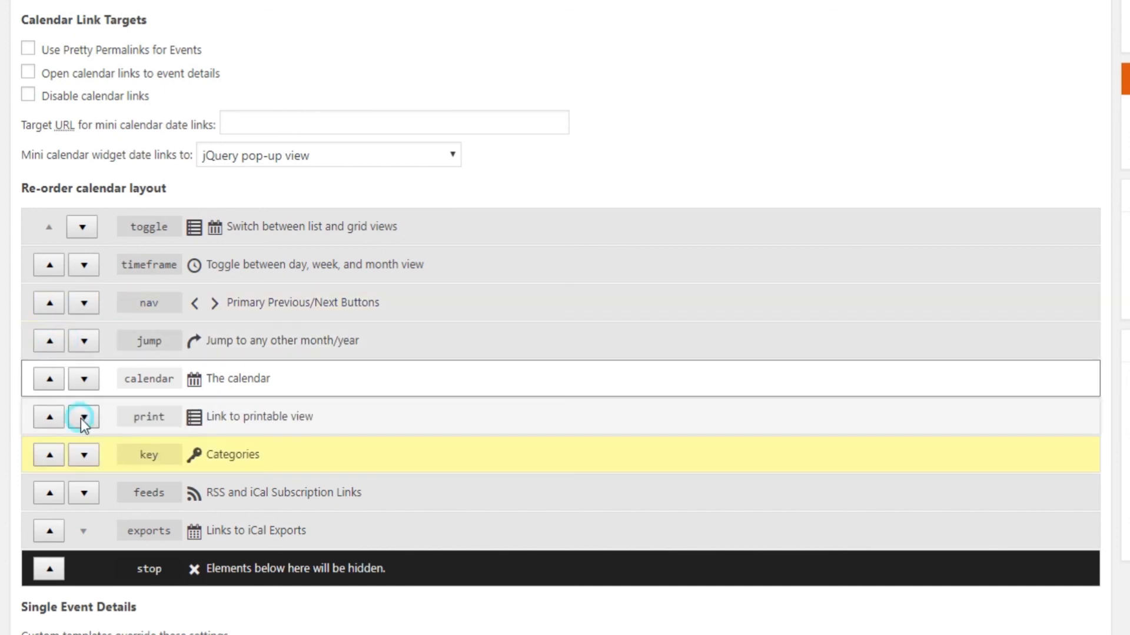
scroll("down", 3)
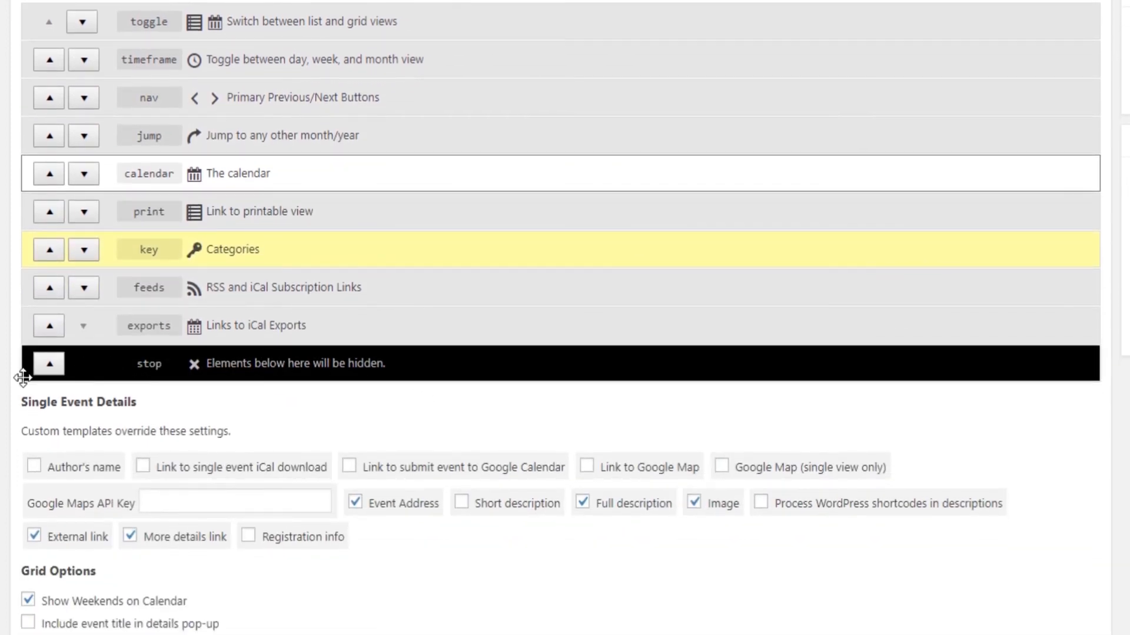
mouse_move(307, 431)
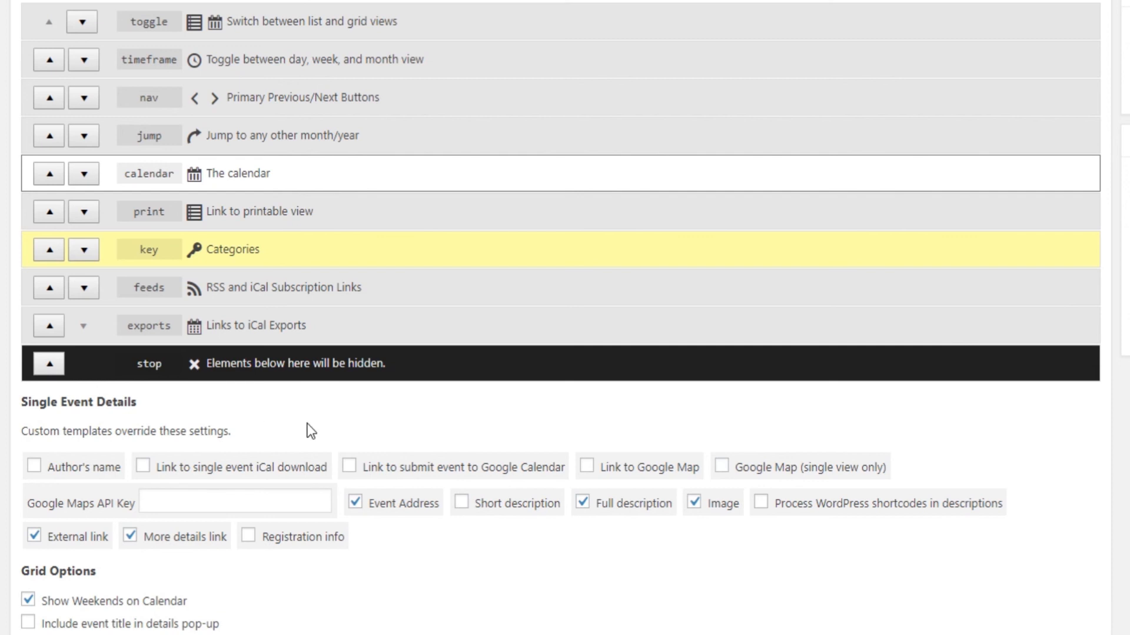
- Enable the Google Map for single event views, then switch to the guide article
left_click(721, 434)
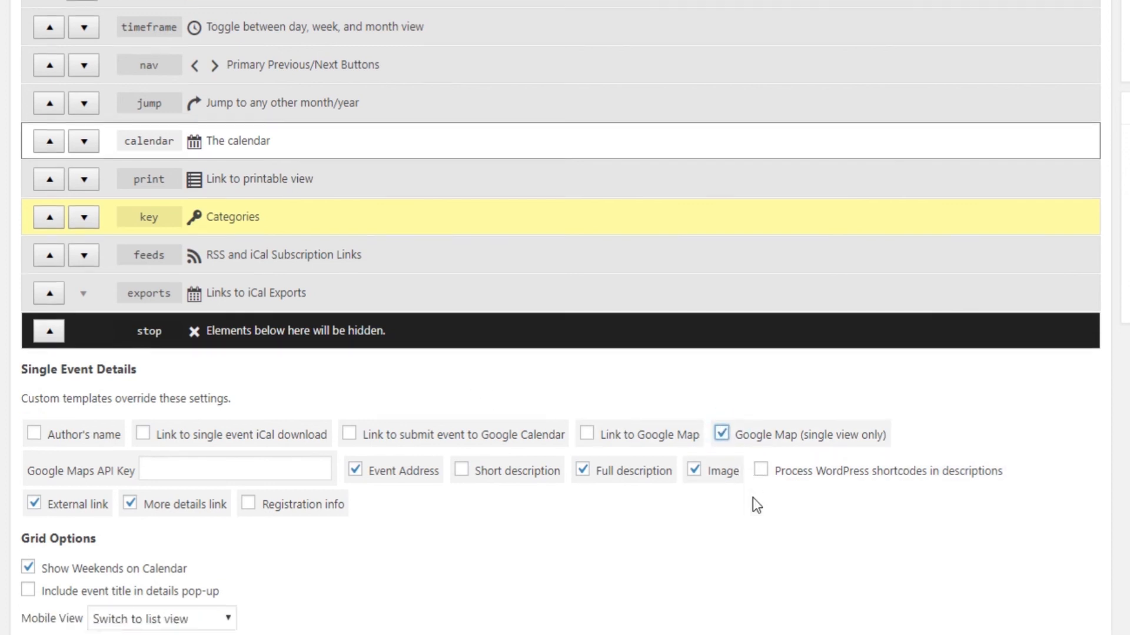
scroll("down", 3)
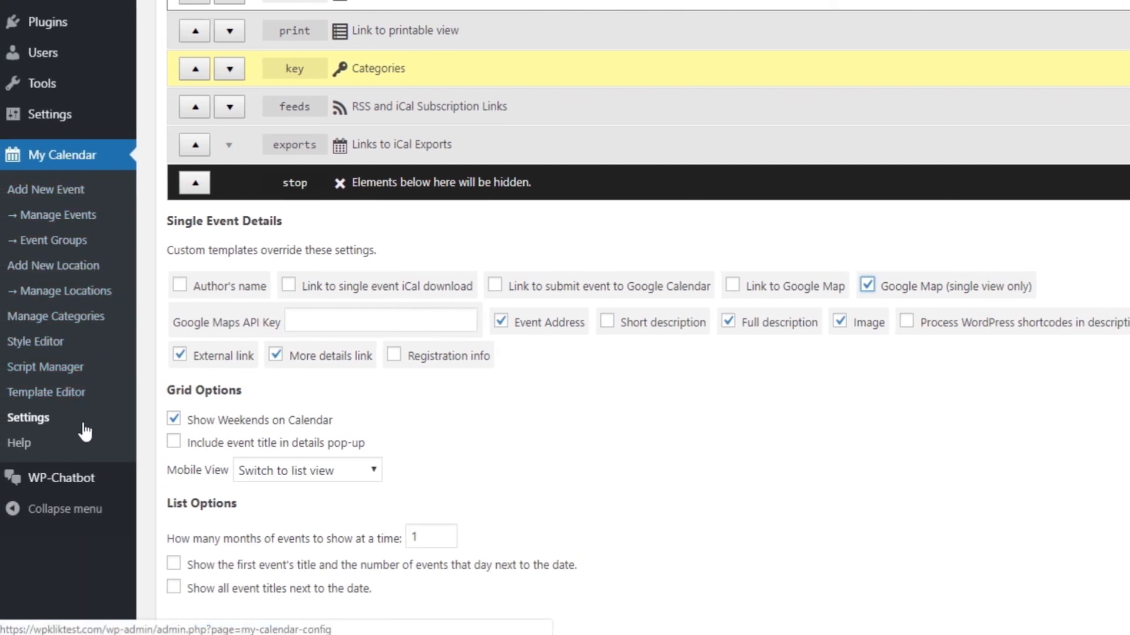
left_click(214, 9)
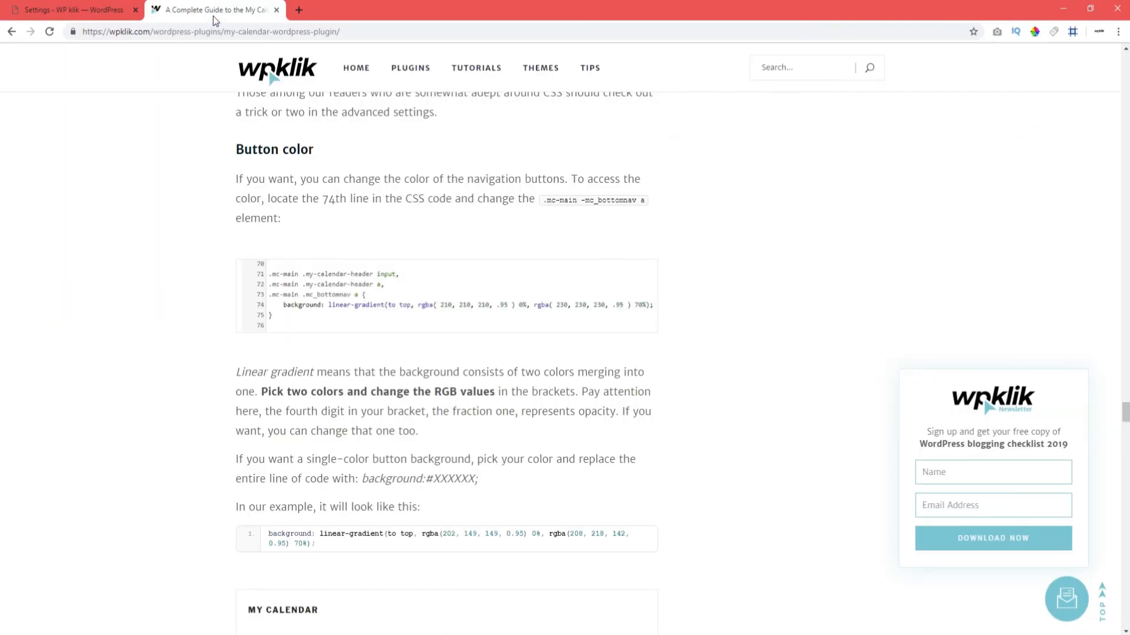
mouse_move(298, 131)
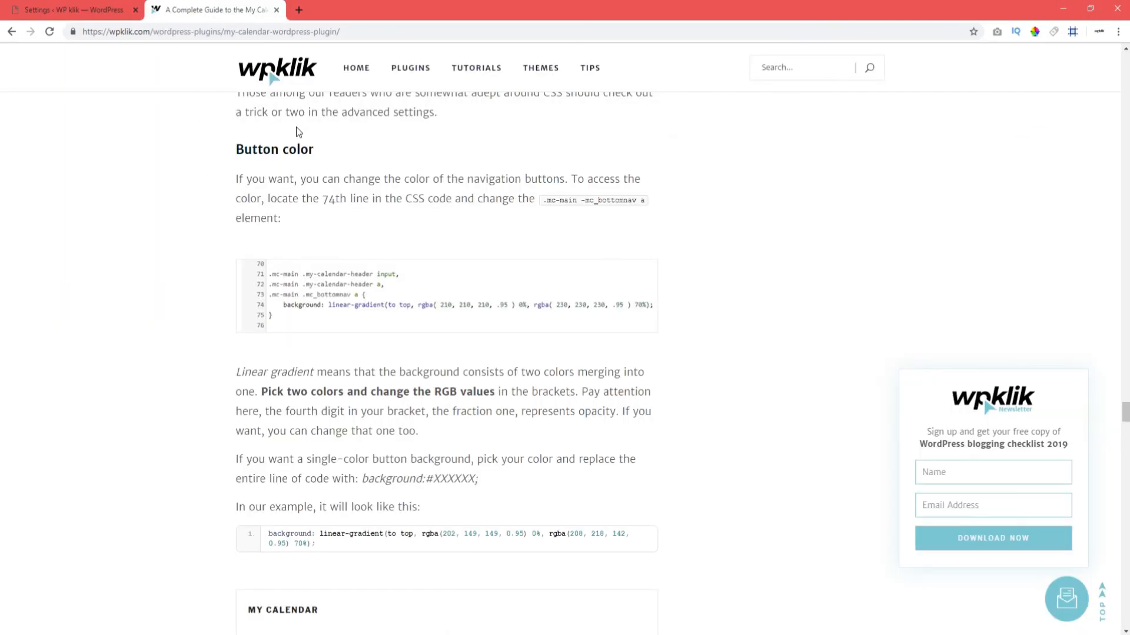
- Scroll the WPKlik guide to its Button hover color section with CSS line 83
scroll("down", 3)
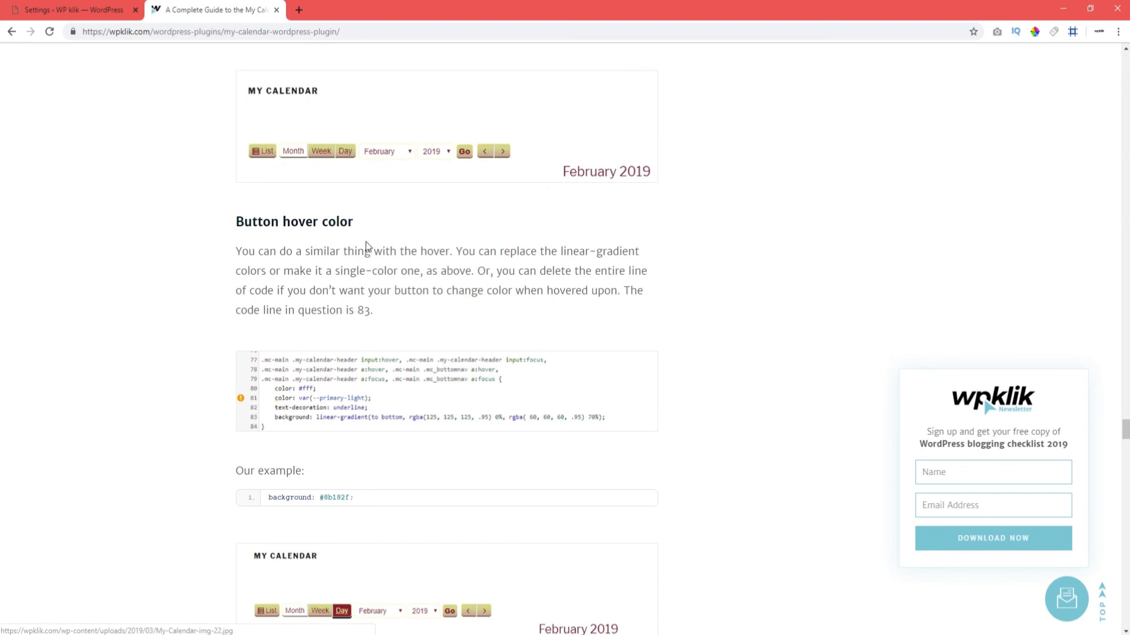
mouse_move(262, 209)
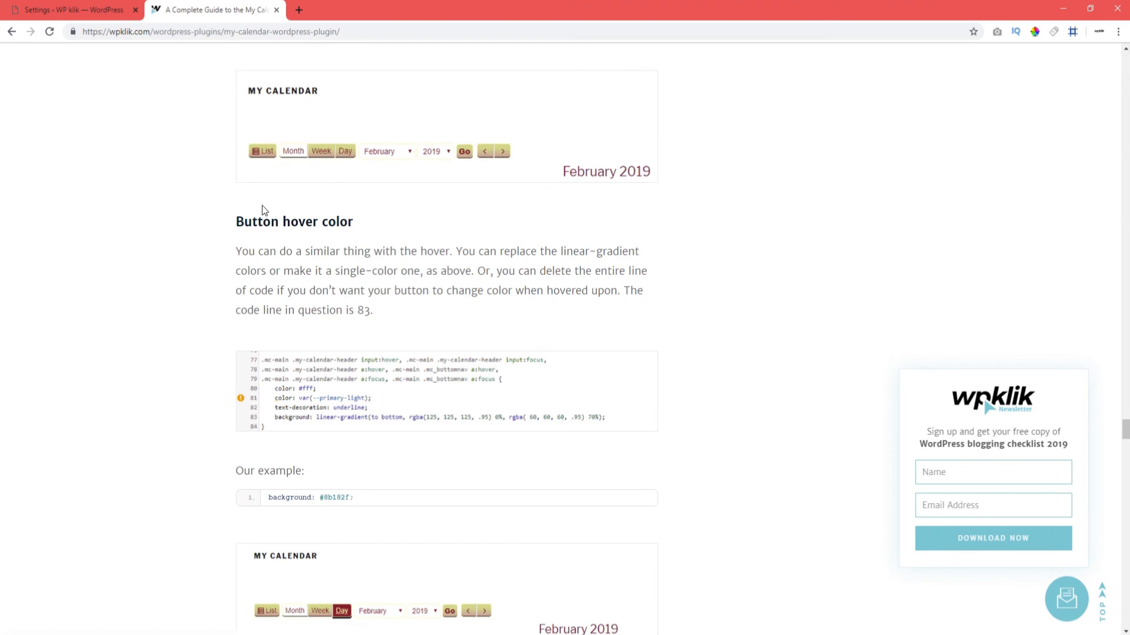